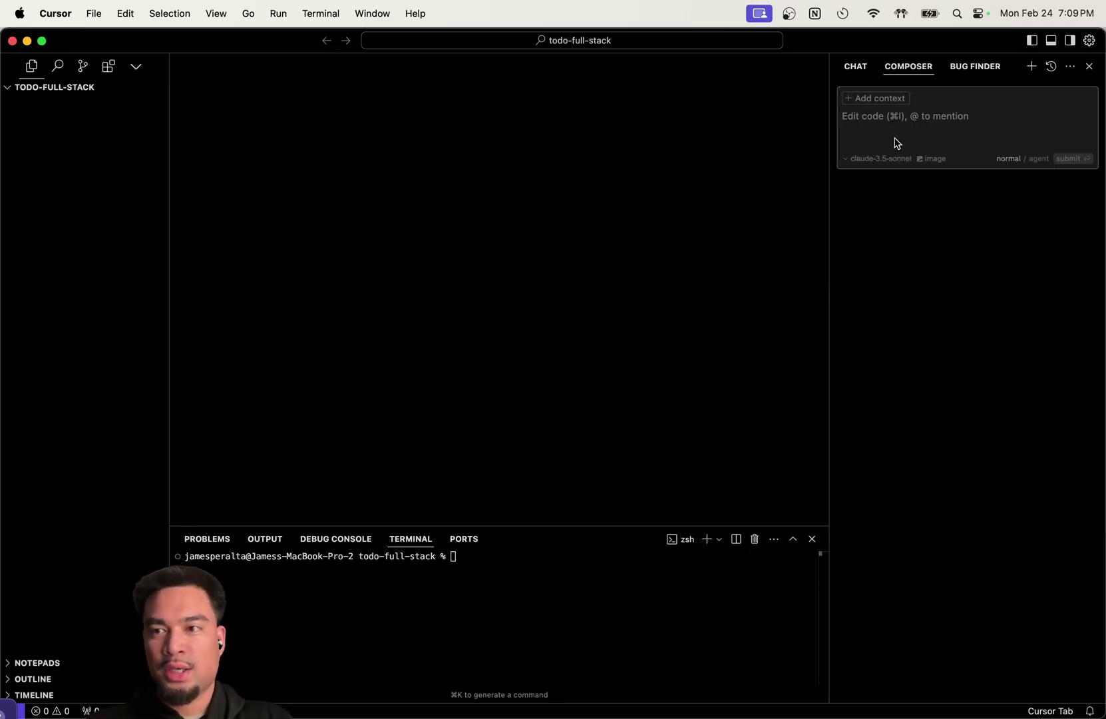
# Request a full-stack TODO list app with a React frontend and Express backend in the chat
pyautogui.click(854, 66)
pyautogui.write('I want to build a full stack TODO list')
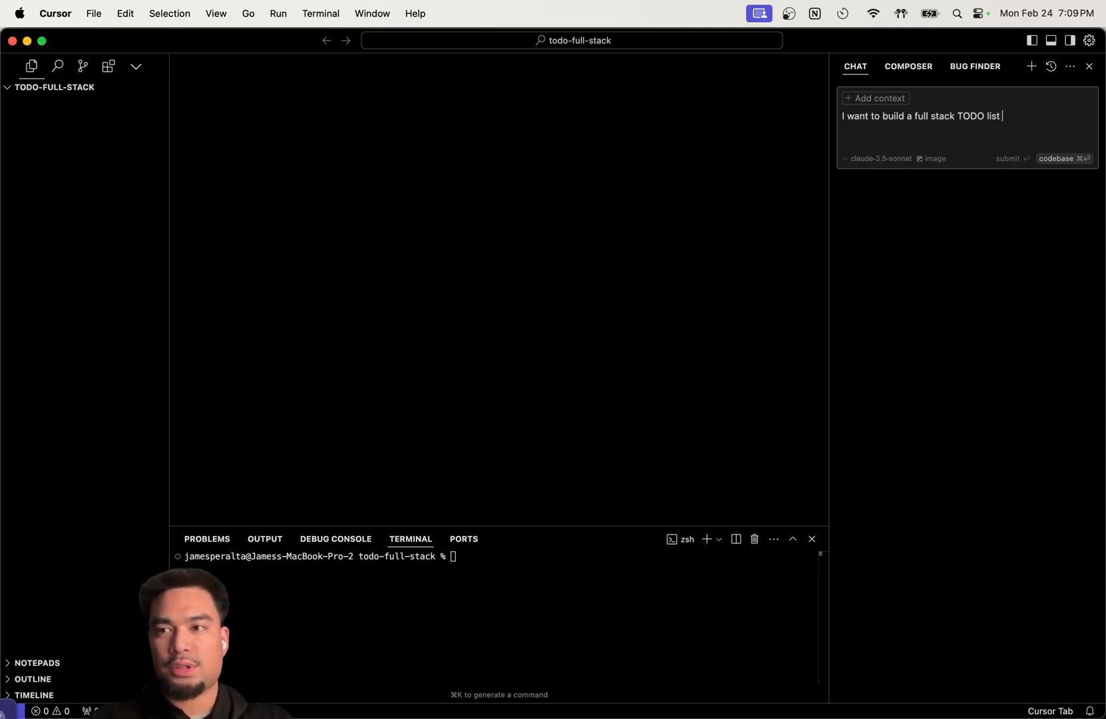
pyautogui.write('.')
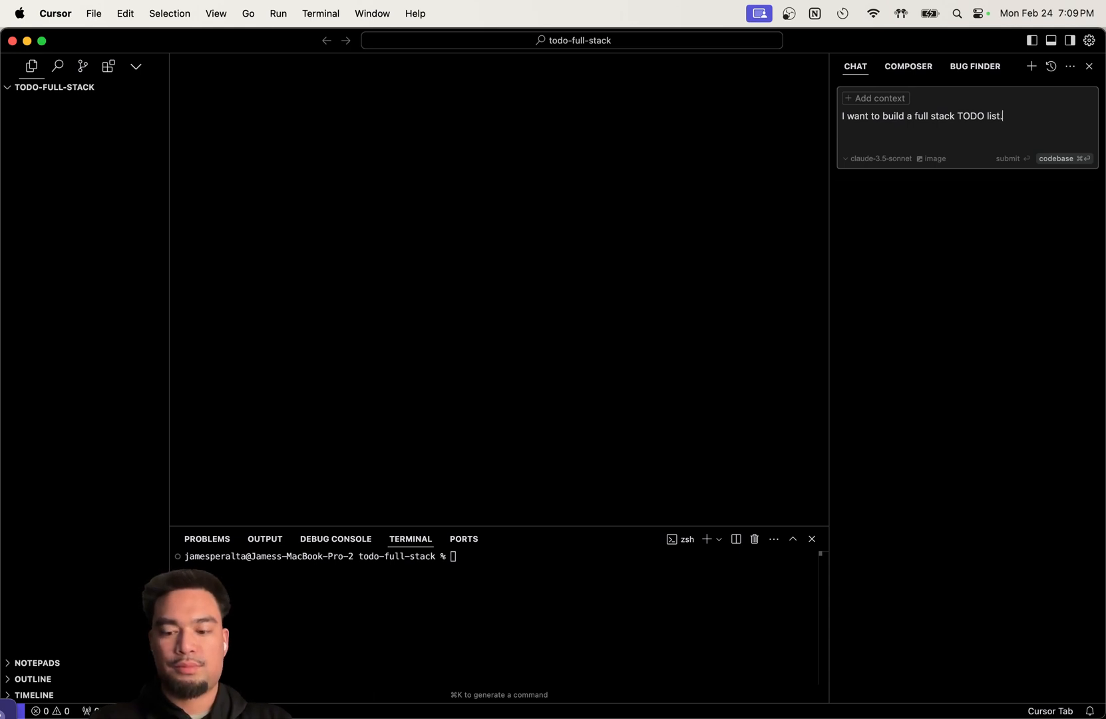
pyautogui.write('FE in RE')
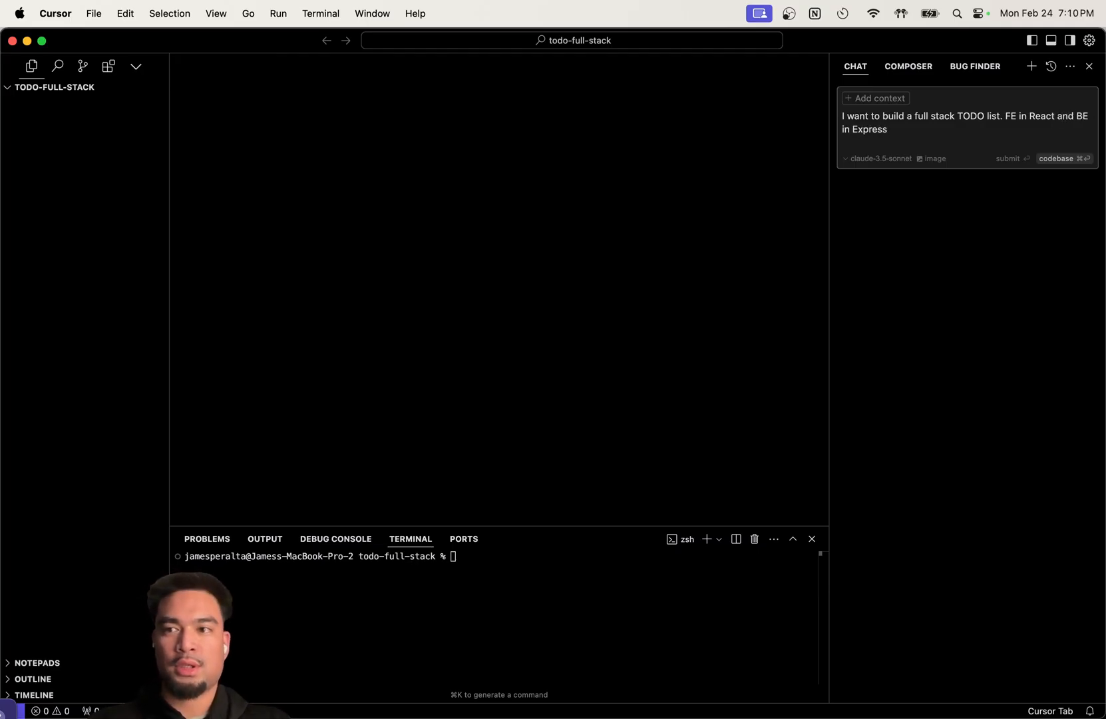
pyautogui.click(1006, 157)
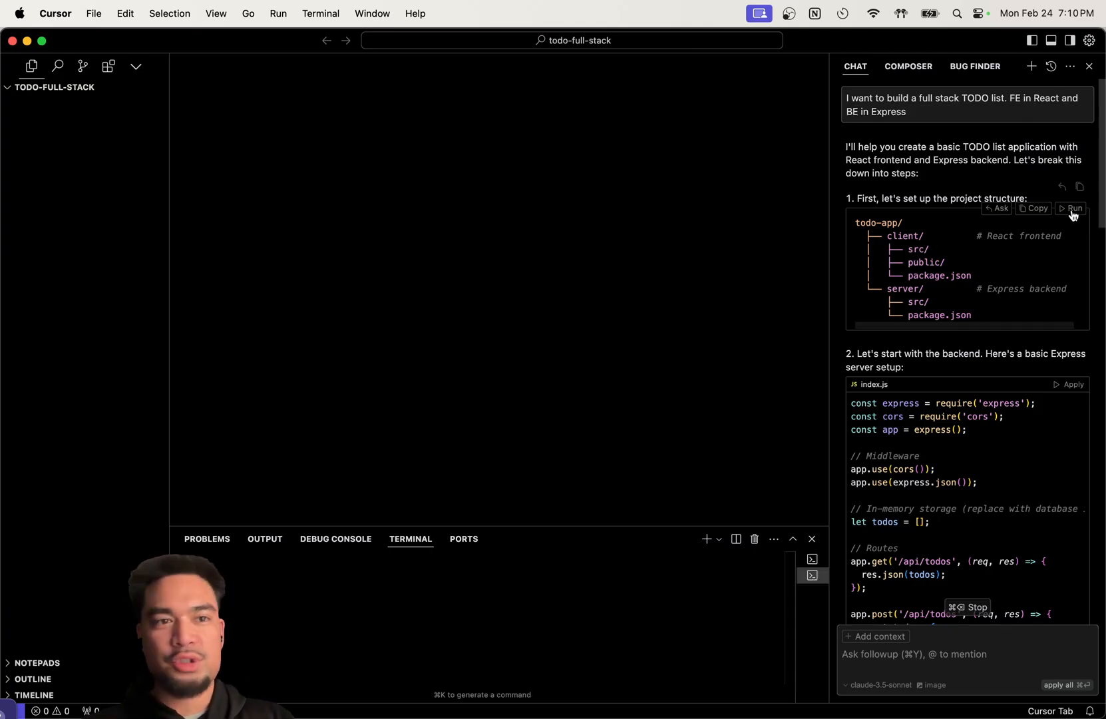
# Run the AI's project-structure tree in the terminal, producing command-not-found errors
pyautogui.click(1073, 208)
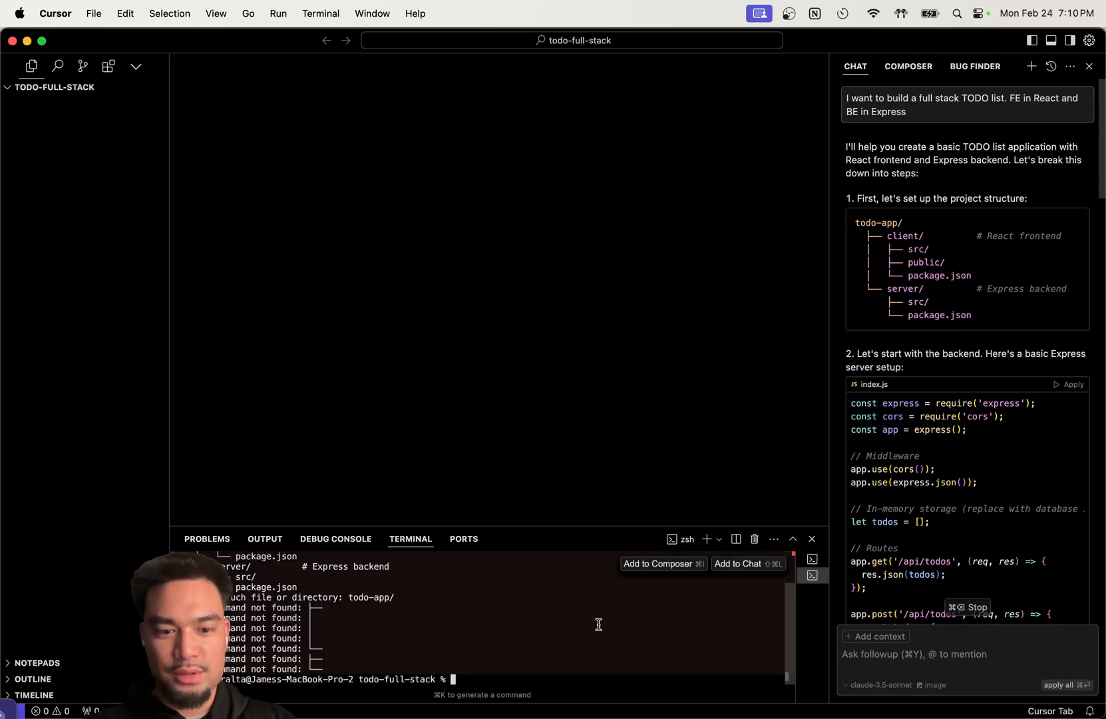
pyautogui.moveTo(1033, 217)
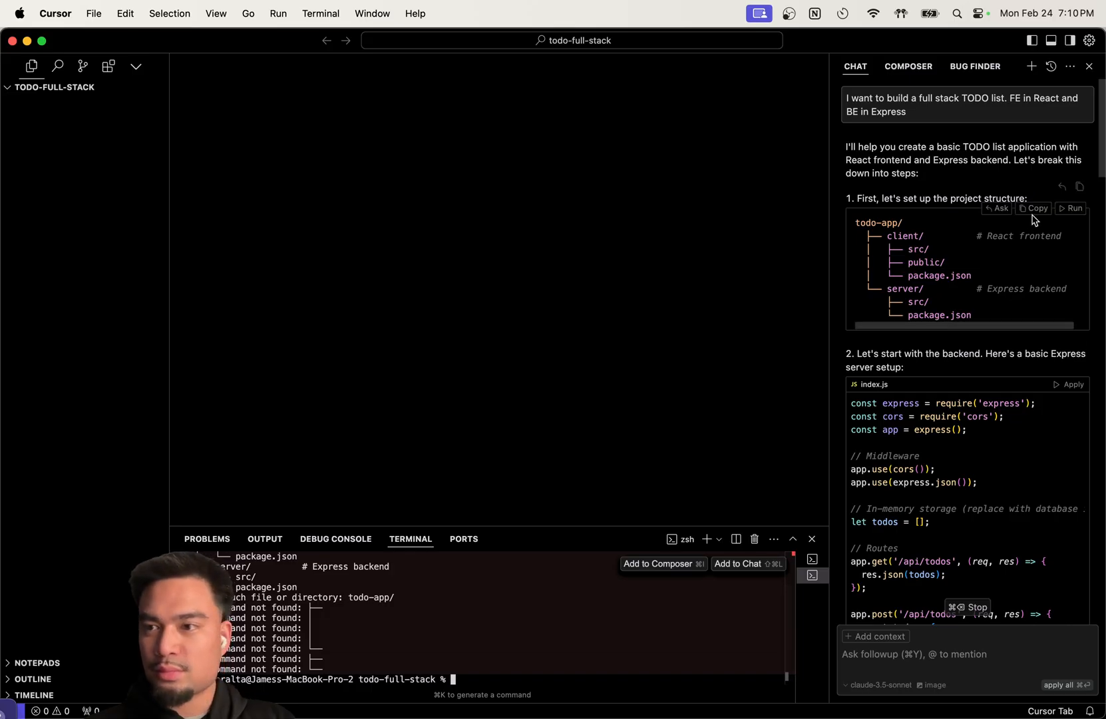
pyautogui.moveTo(454, 625)
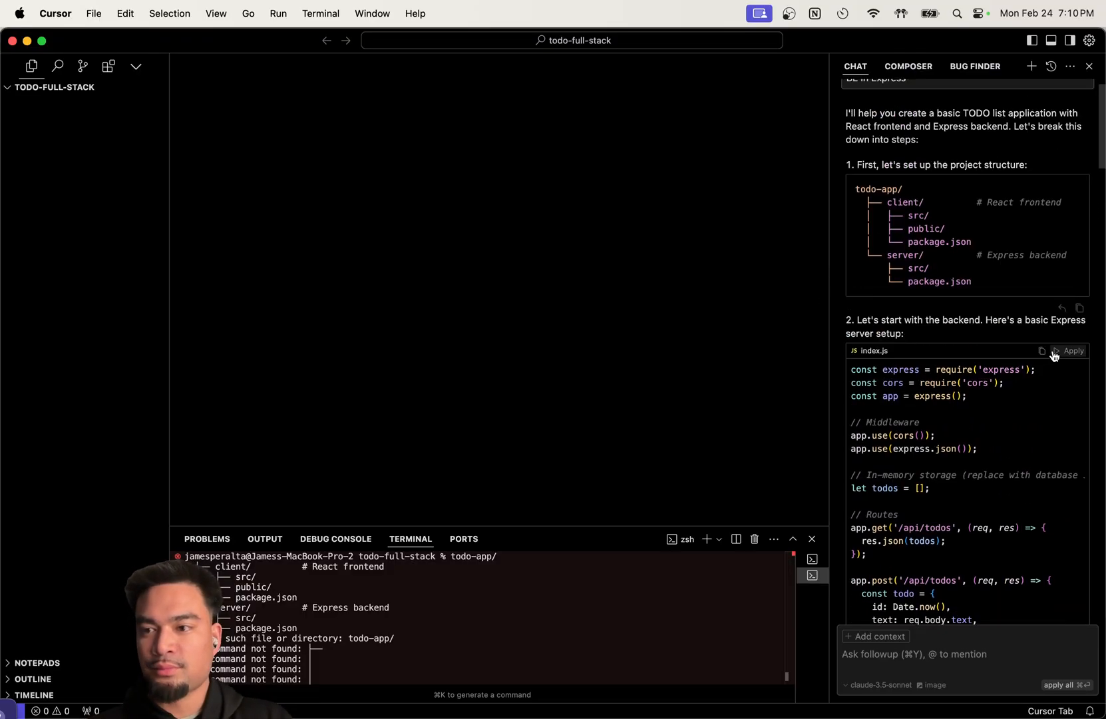
# Apply and accept the Express TODO API code in server/src/index.js, then review its routes
pyautogui.click(1073, 350)
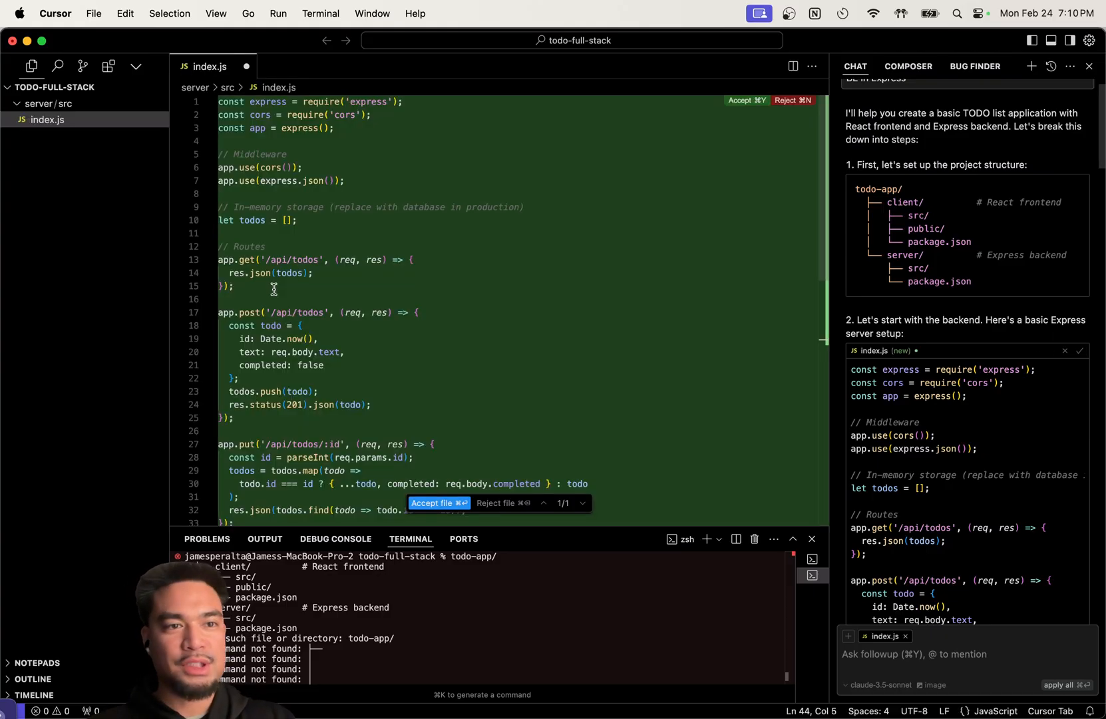
pyautogui.click(746, 100)
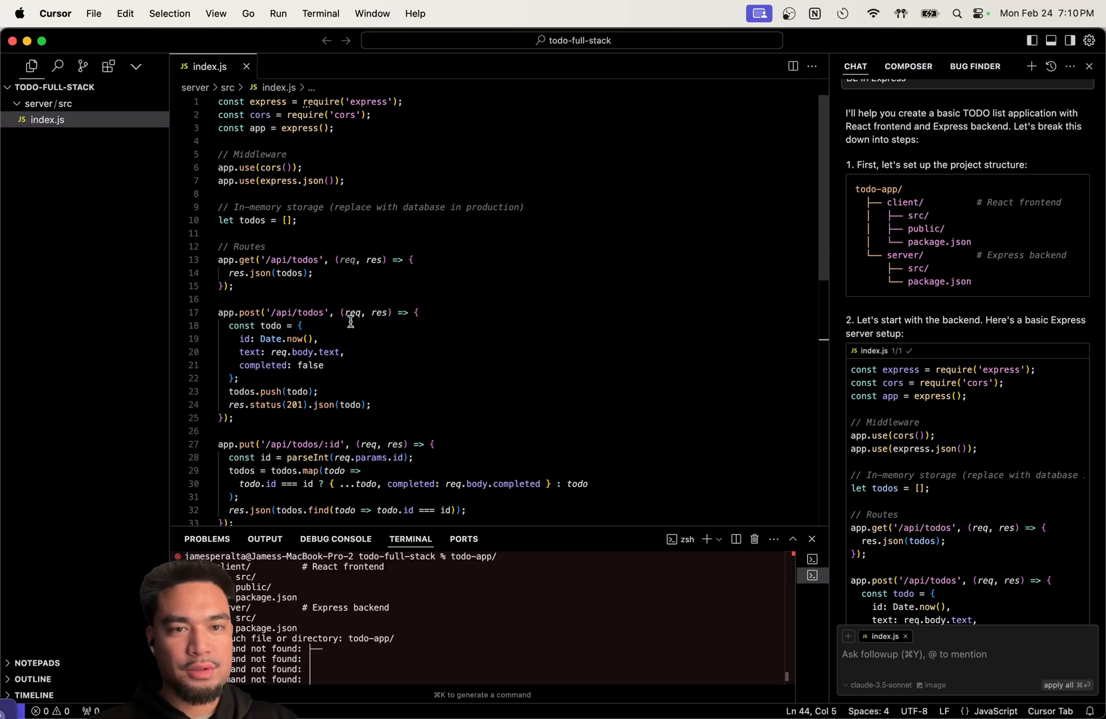
pyautogui.scroll(-3)
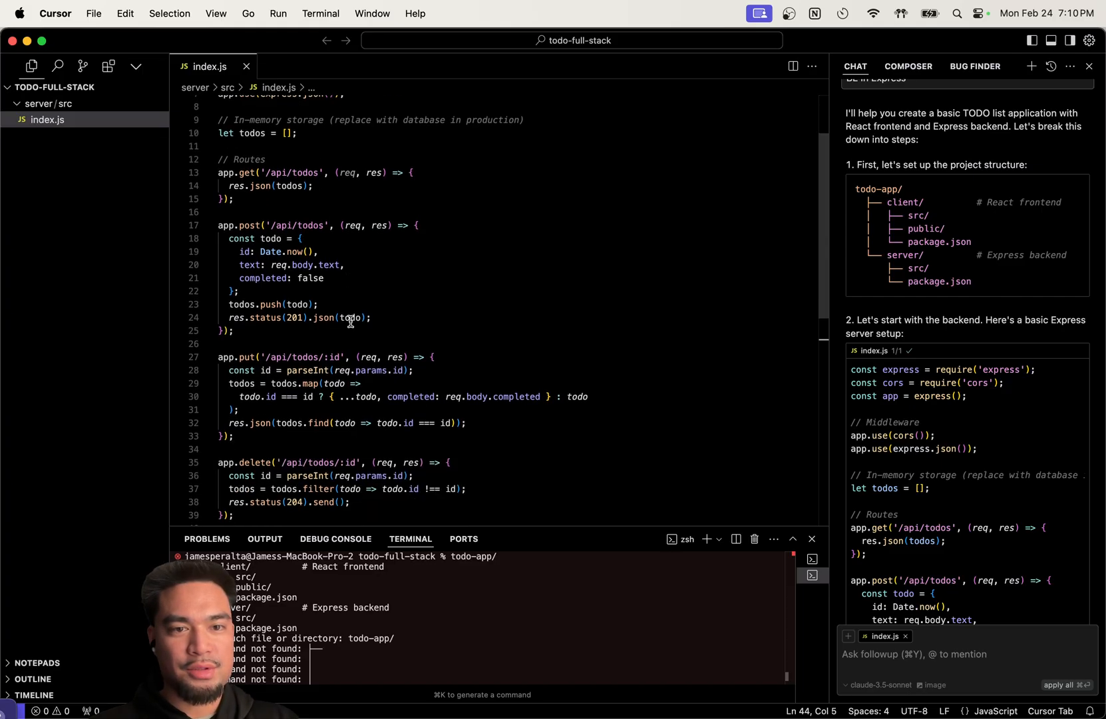
pyautogui.scroll(-3)
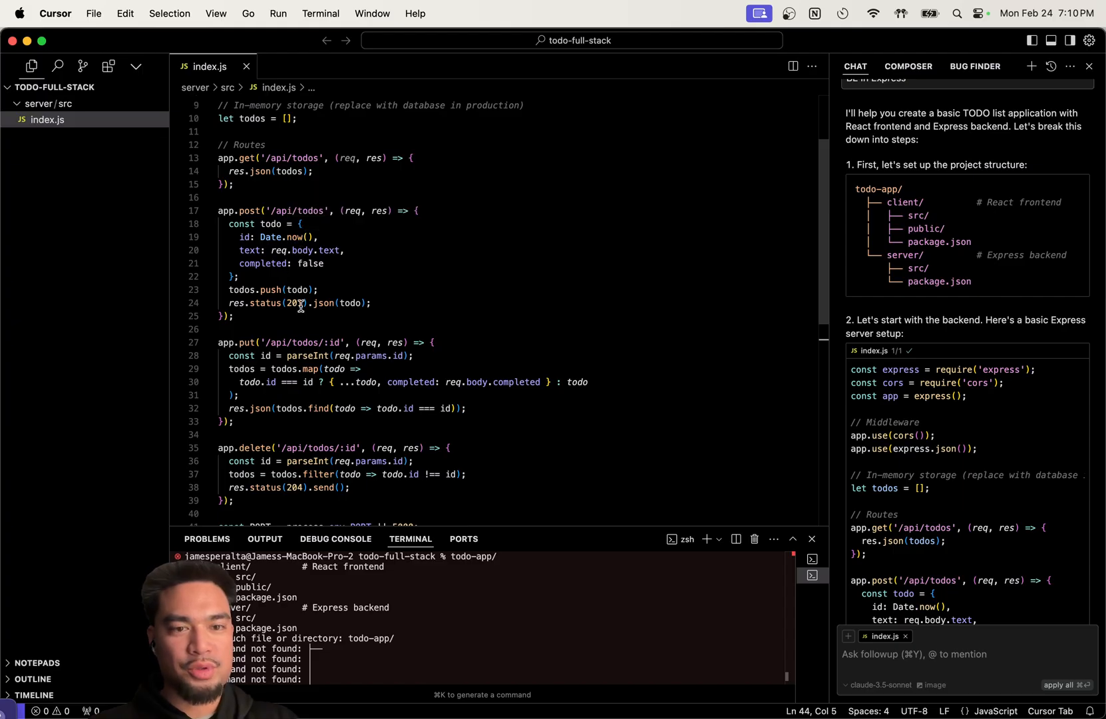
pyautogui.moveTo(307, 355)
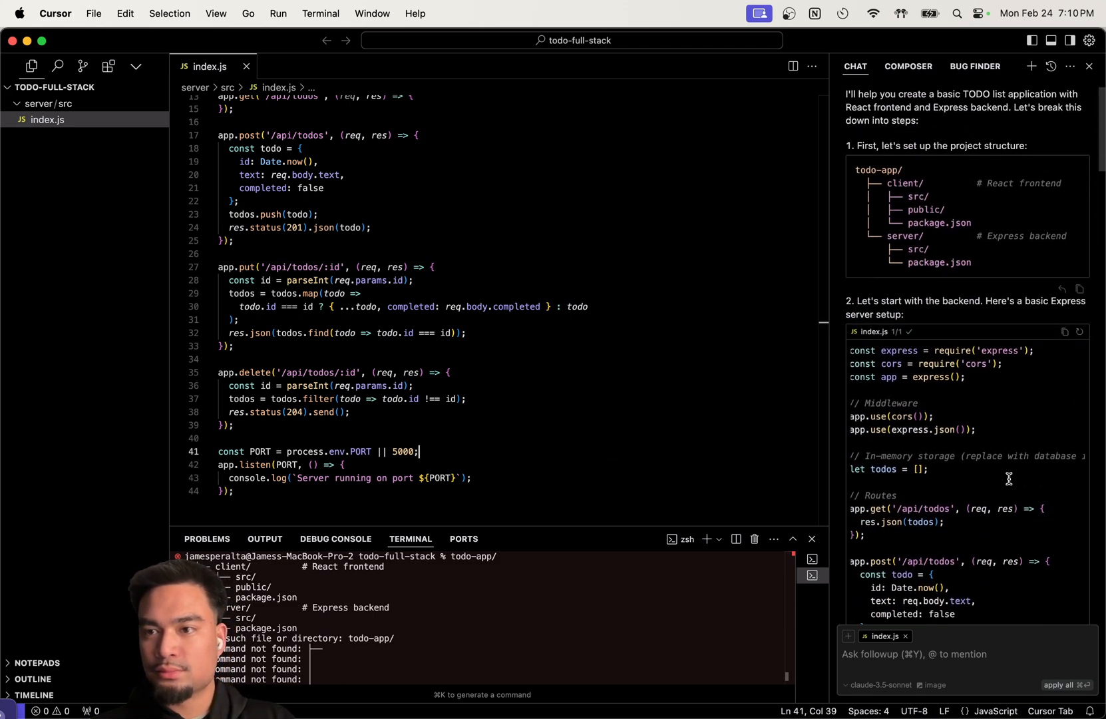
pyautogui.scroll(-3)
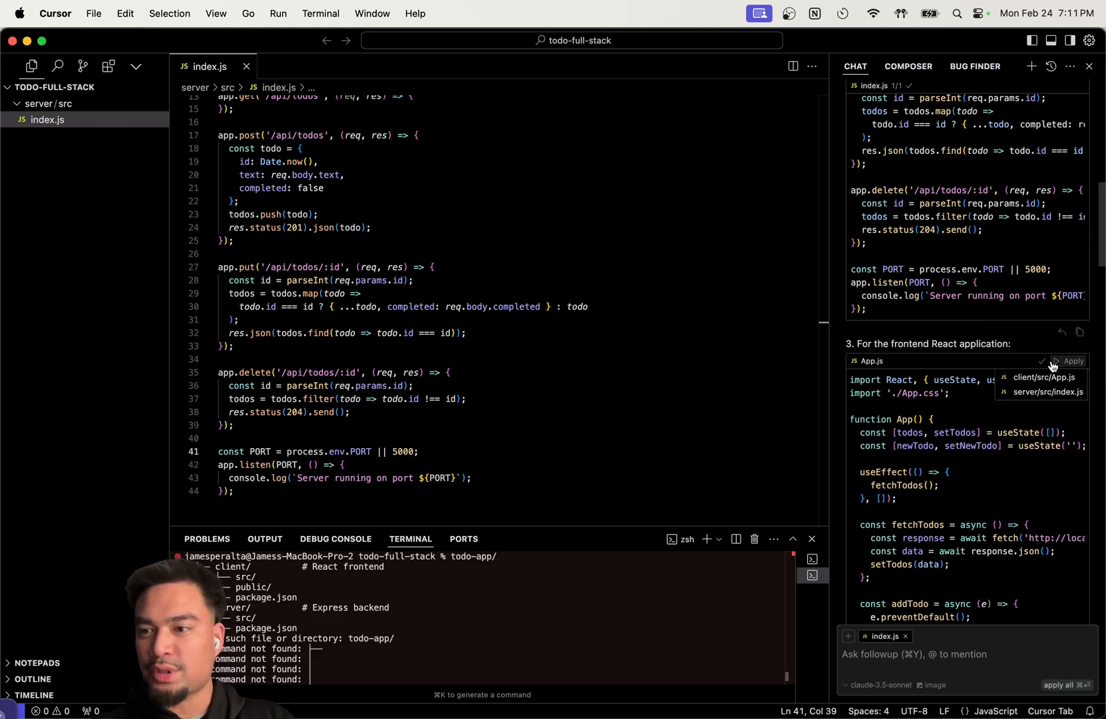
# Add the React component to client/src/App.js and styles to App.css, then review App.js
pyautogui.click(1072, 361)
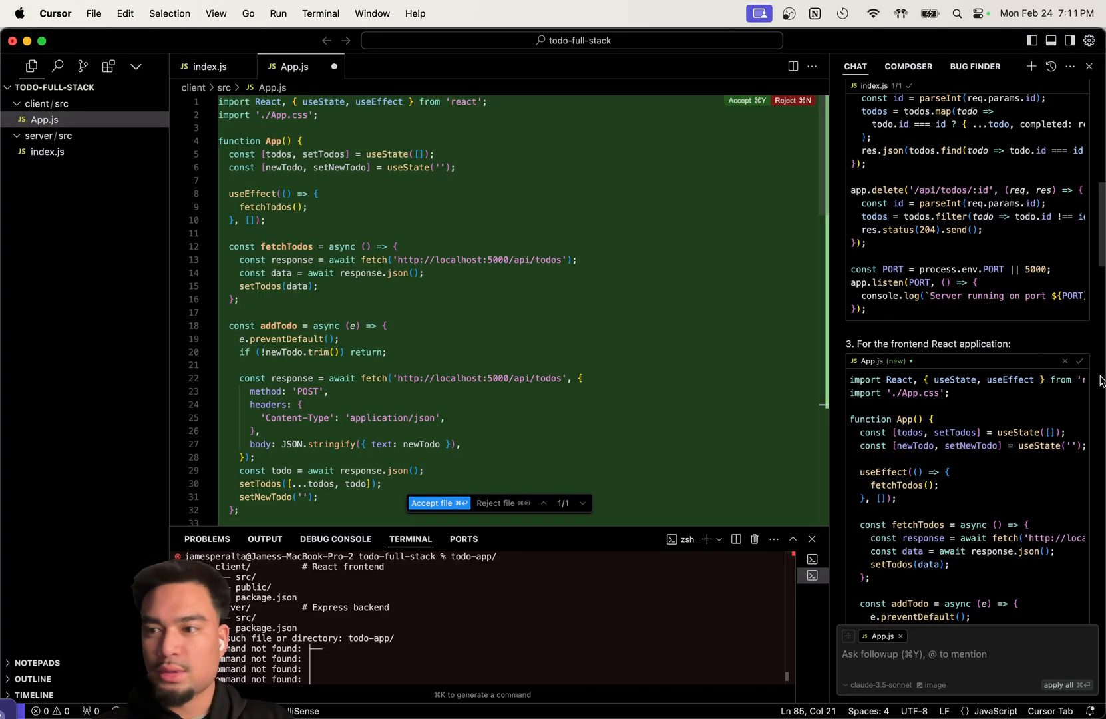
pyautogui.moveTo(1079, 360)
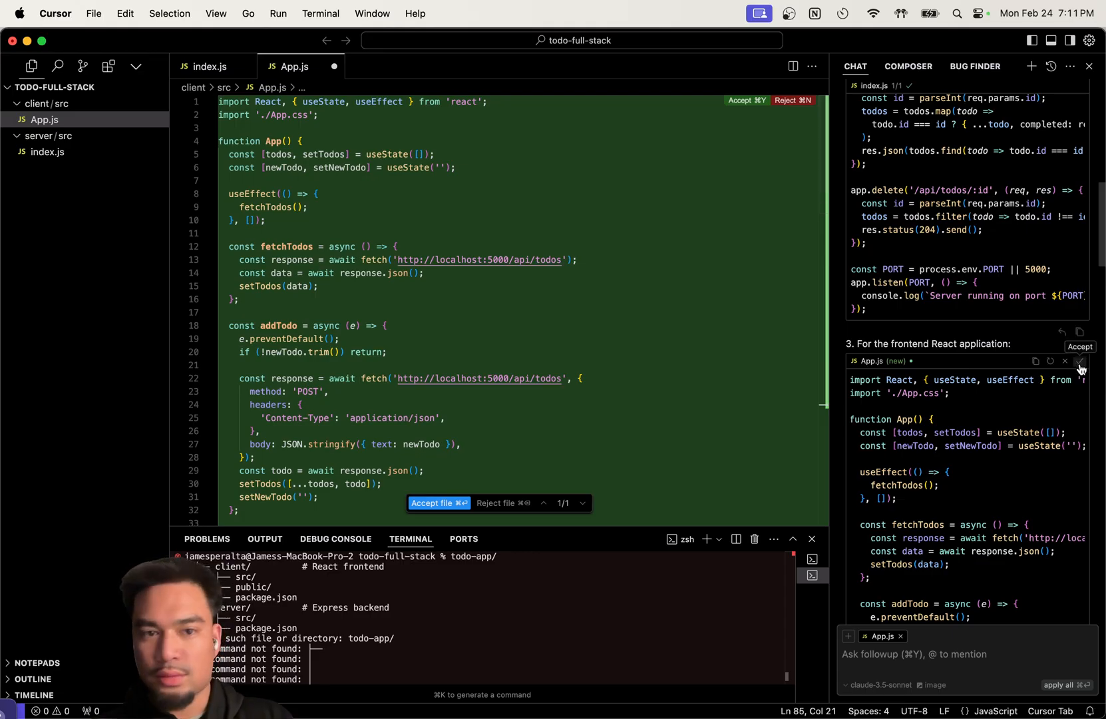
pyautogui.click(1080, 361)
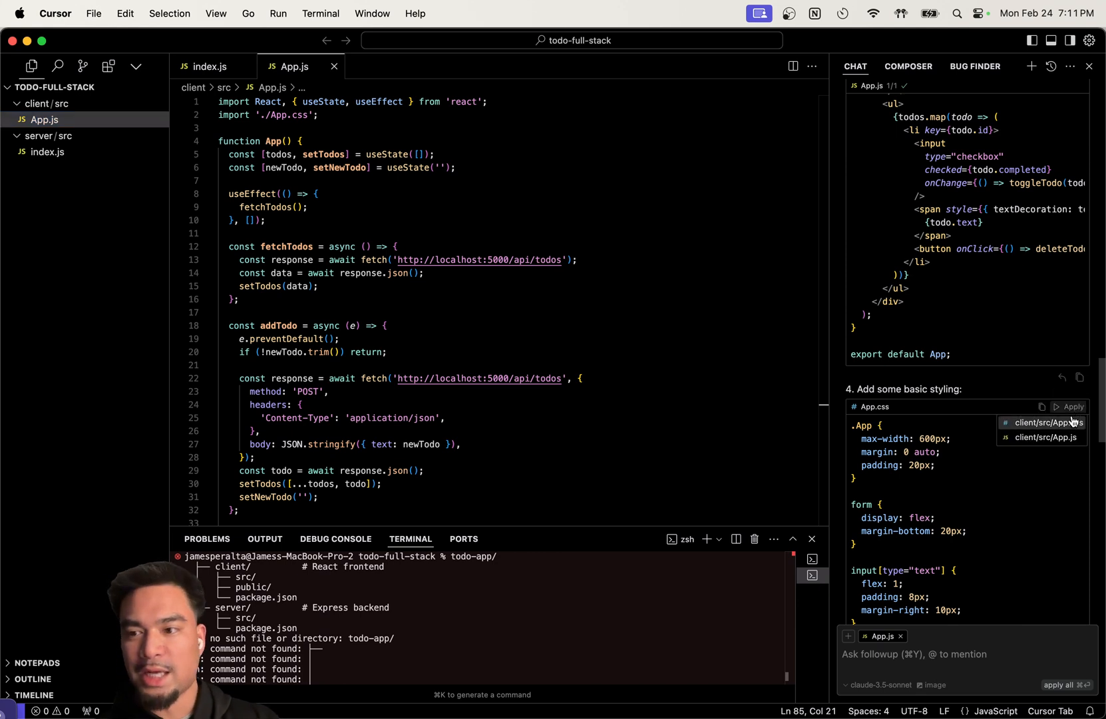
pyautogui.moveTo(1072, 444)
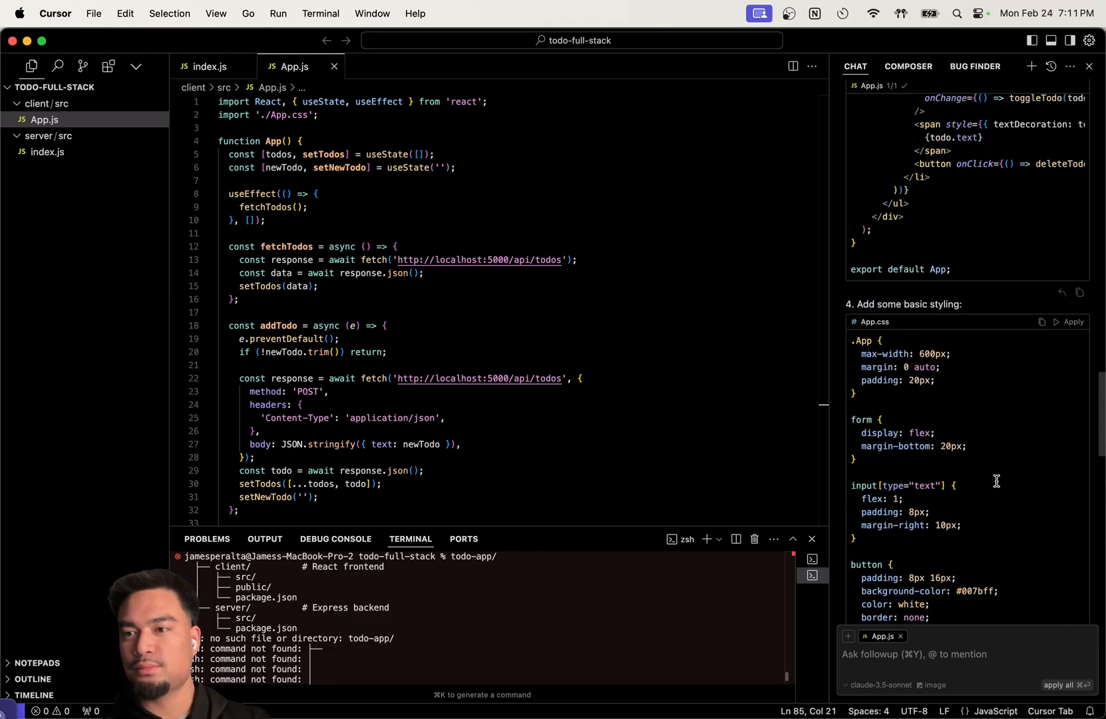
pyautogui.click(1070, 321)
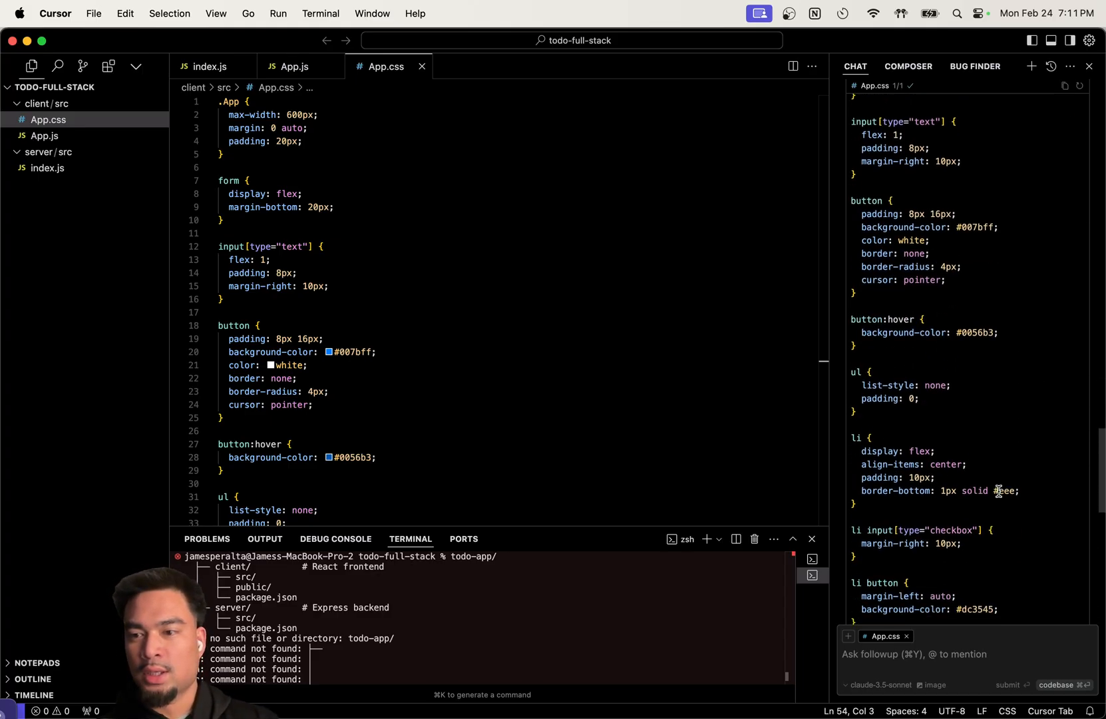
pyautogui.scroll(-3)
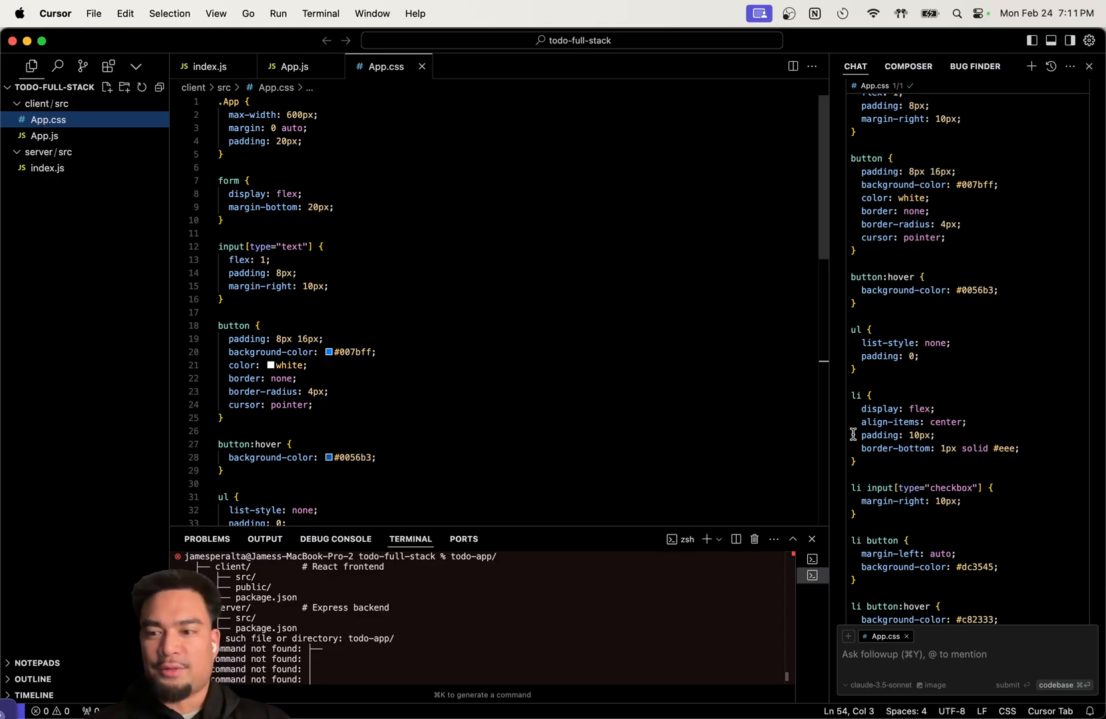
pyautogui.click(292, 66)
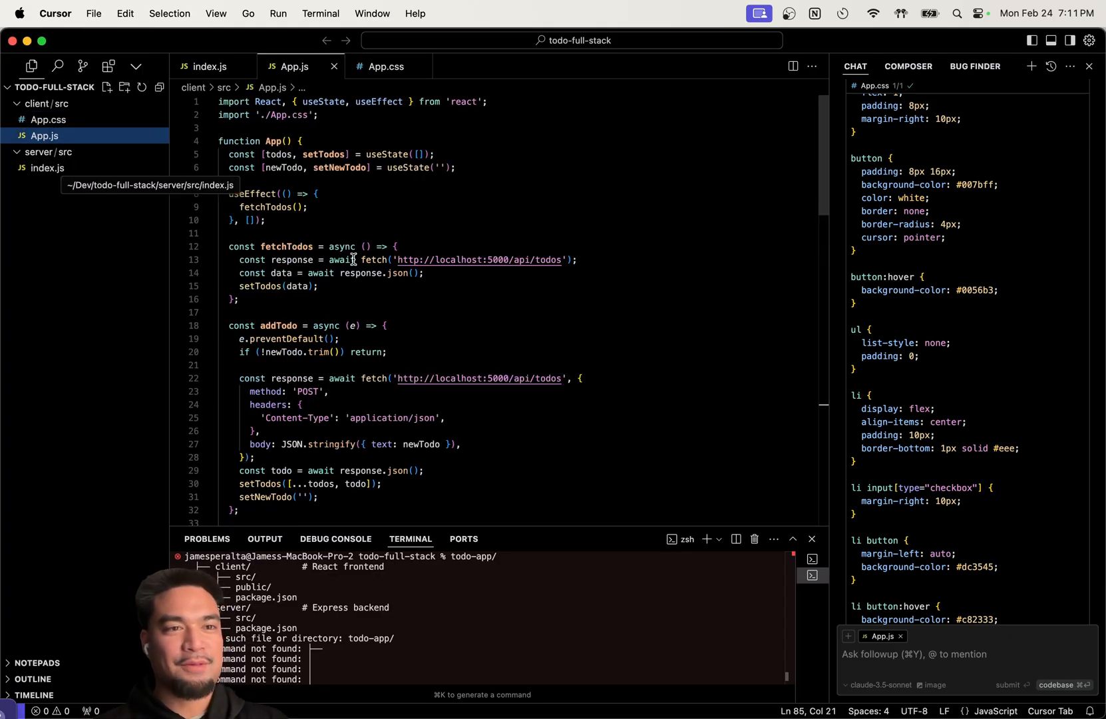
pyautogui.scroll(-3)
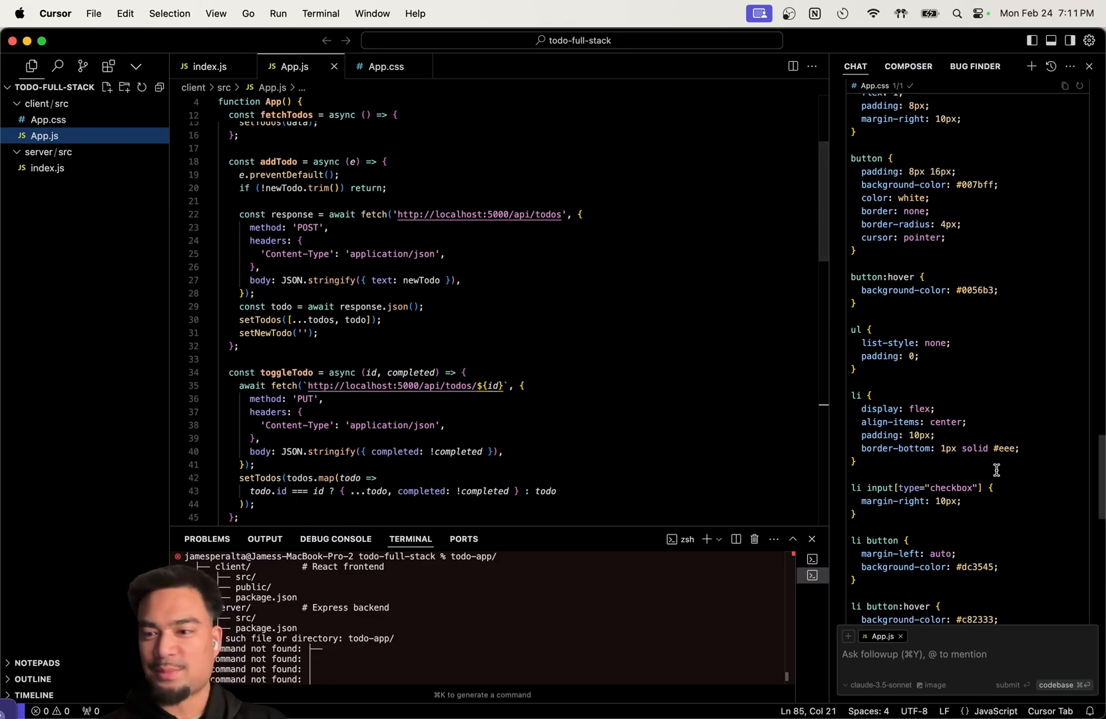
pyautogui.scroll(-3)
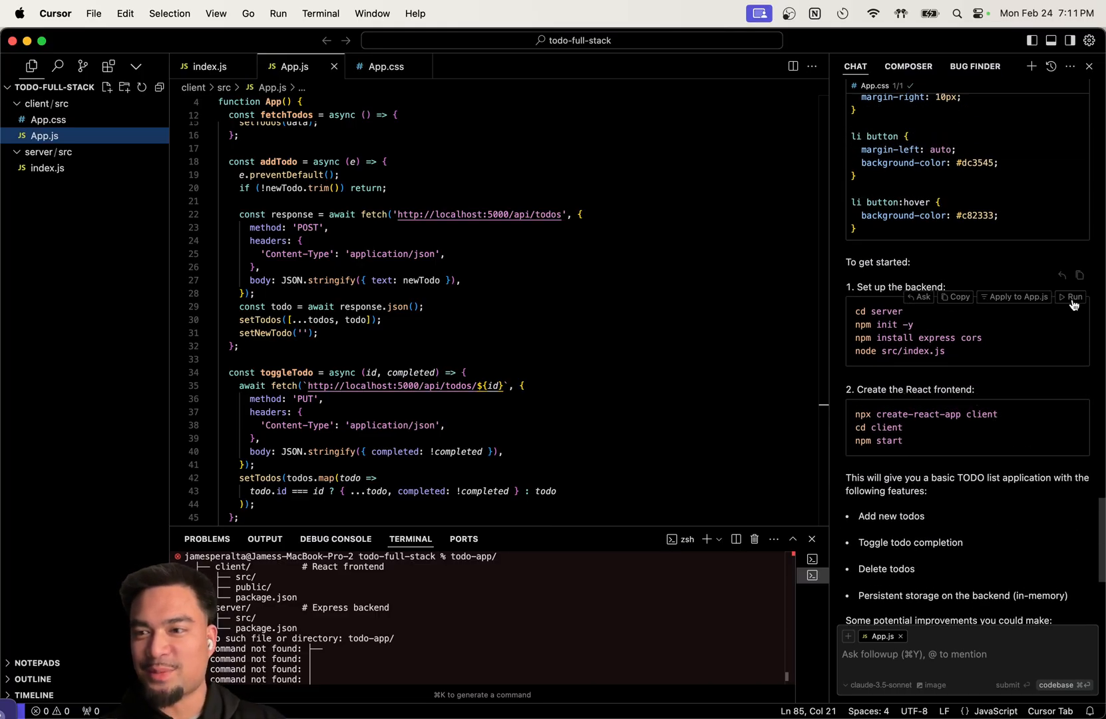
# Run the backend setup commands; dependencies install but port 5000 gives EADDRINUSE
pyautogui.click(1073, 296)
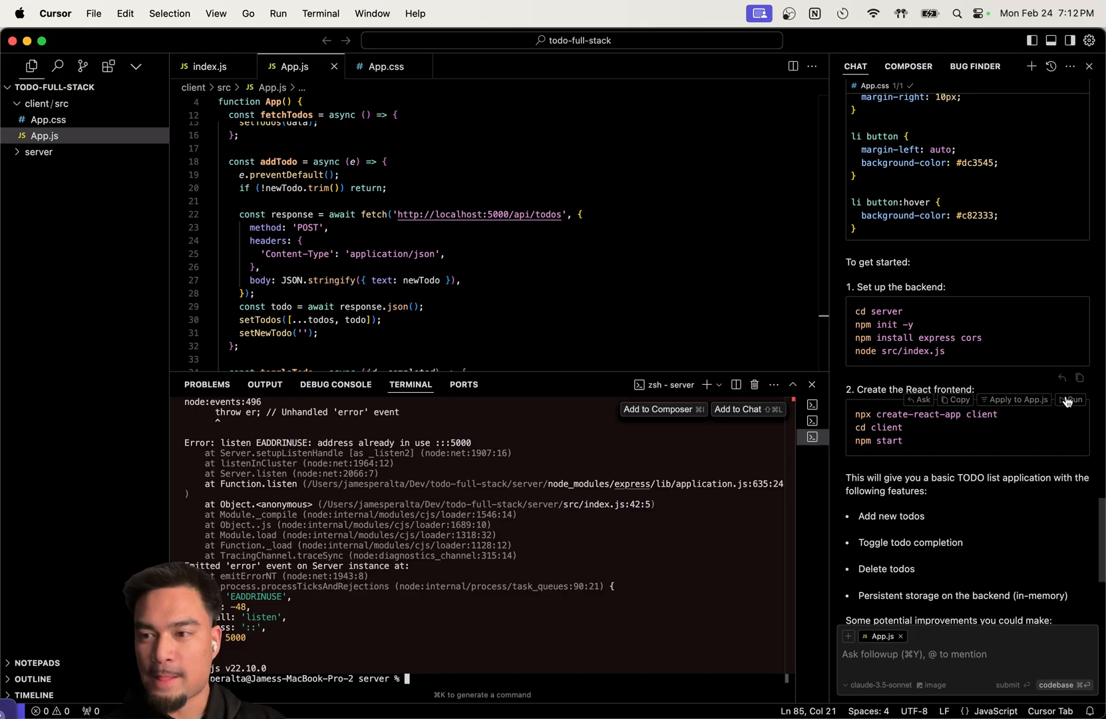
pyautogui.moveTo(932, 420)
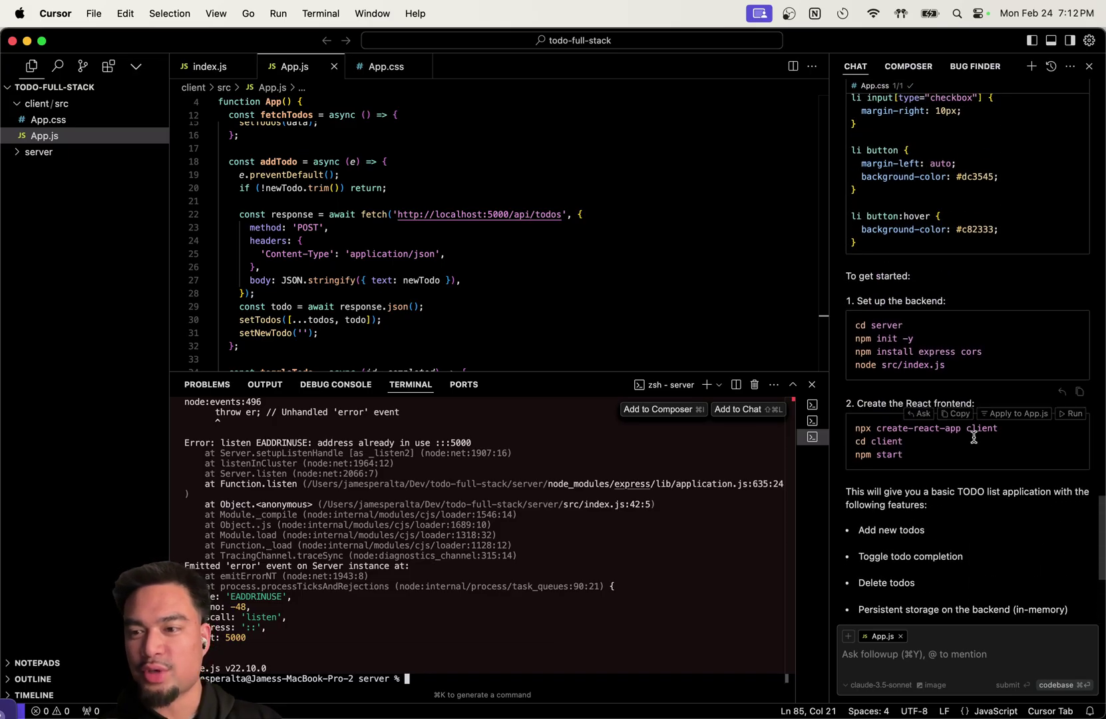
pyautogui.scroll(-3)
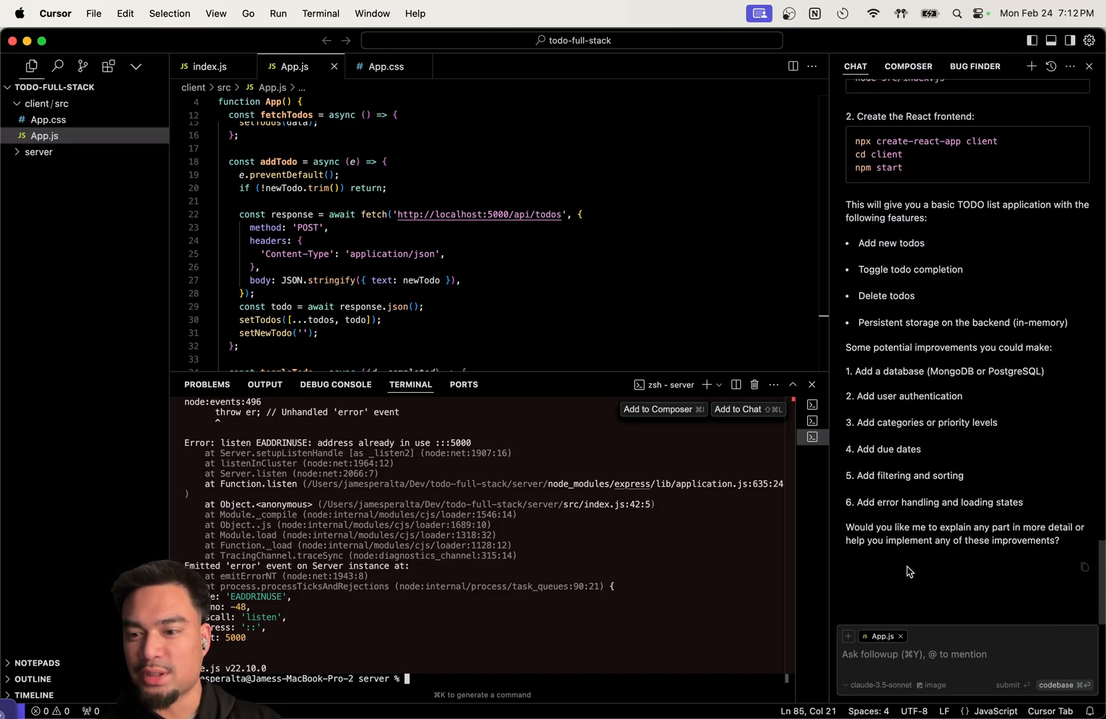
# Ask the chat for a lightweight alternative to create-react-app
pyautogui.write("I don't want to use")
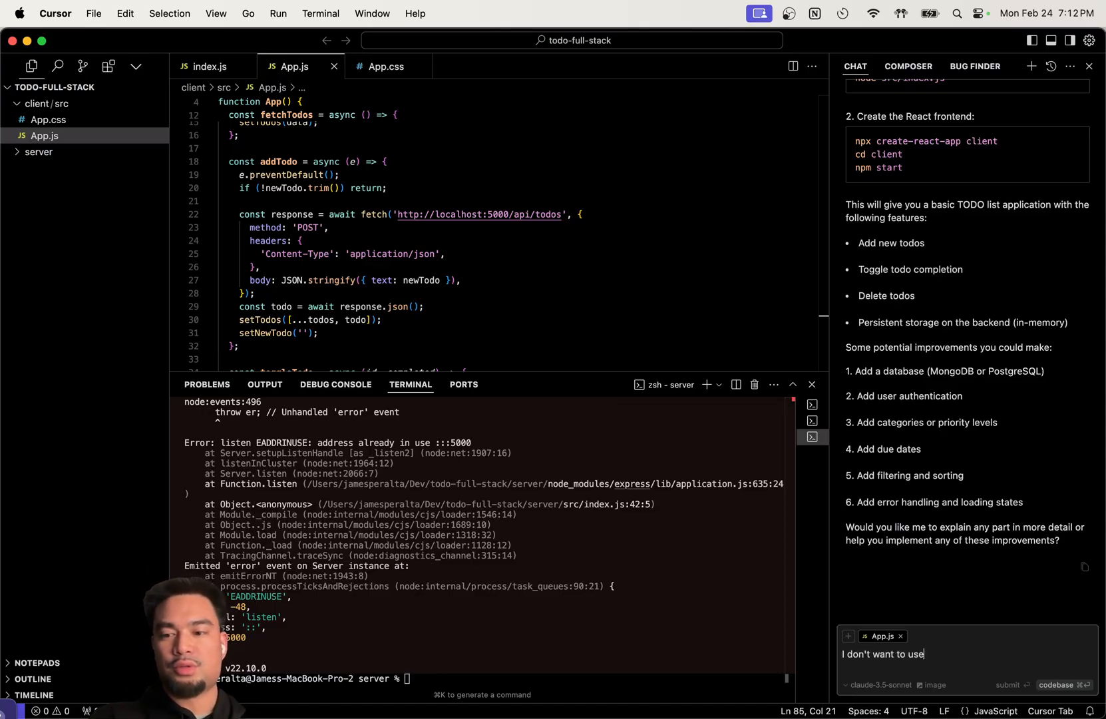
pyautogui.write('create-react app, is there anything else')
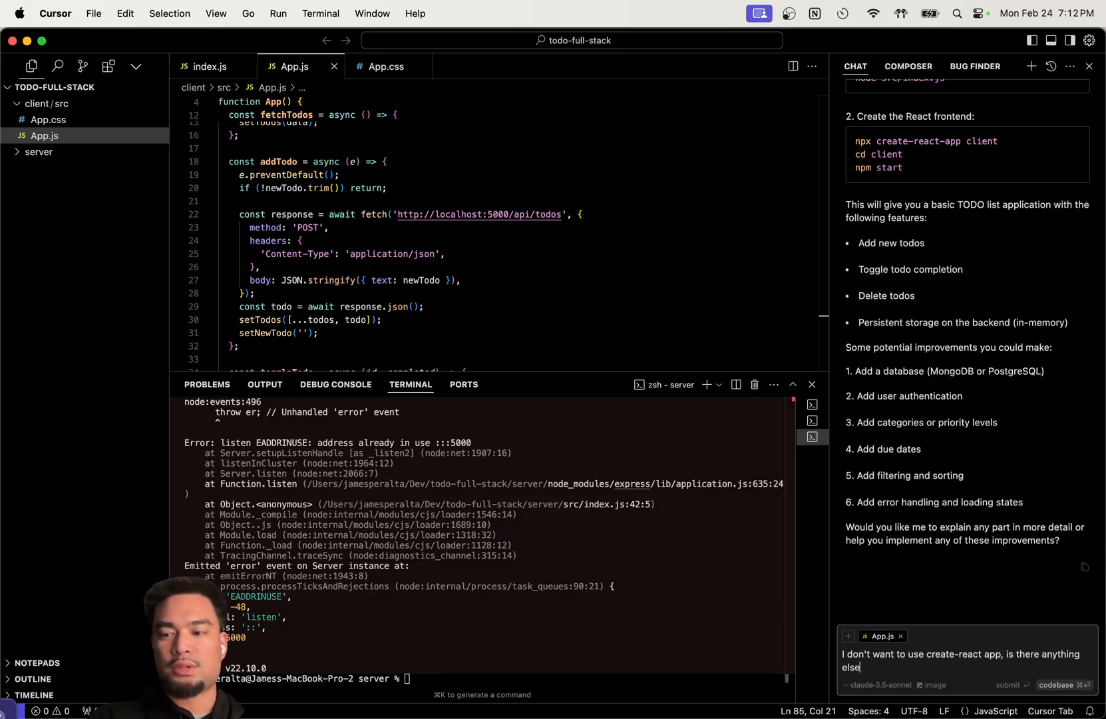
pyautogui.write('lightweight?')
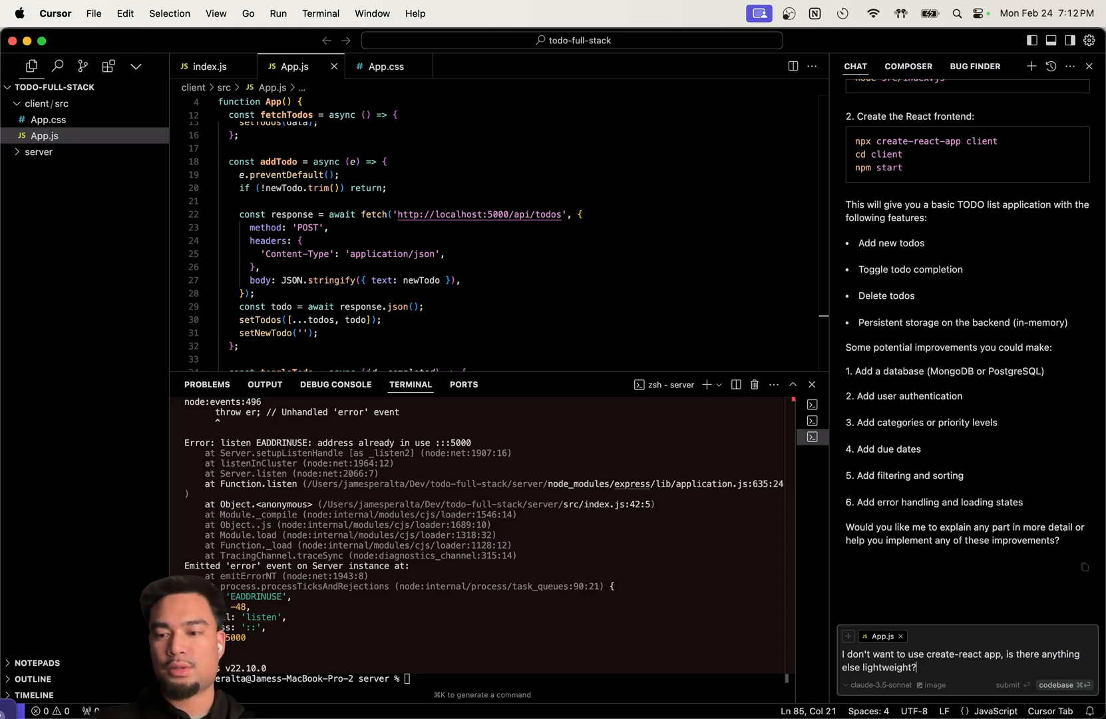
pyautogui.click(1008, 684)
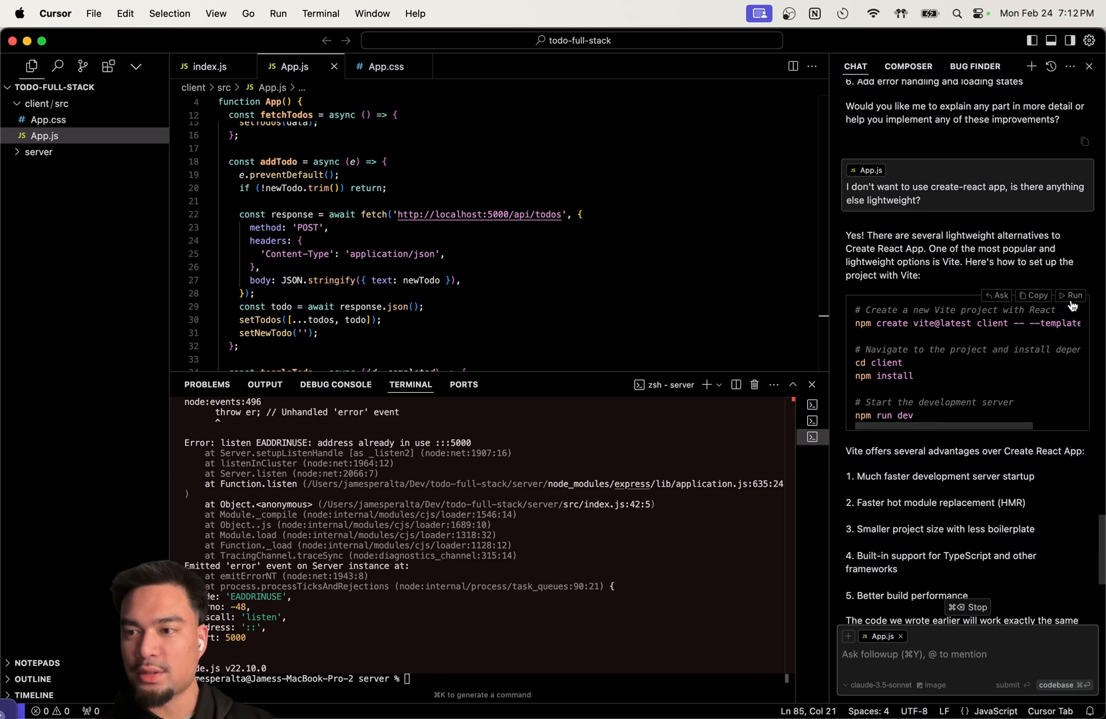
# Run the Vite setup commands, confirm with 'y', and inspect the new client folder
pyautogui.click(1073, 295)
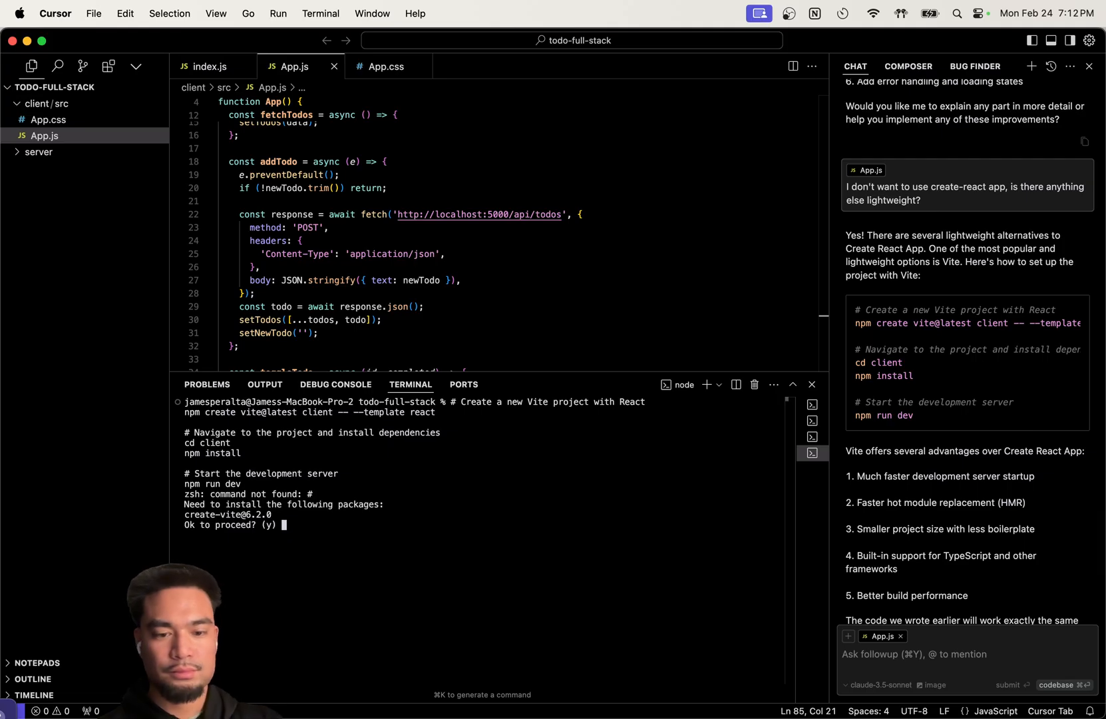
pyautogui.write('y')
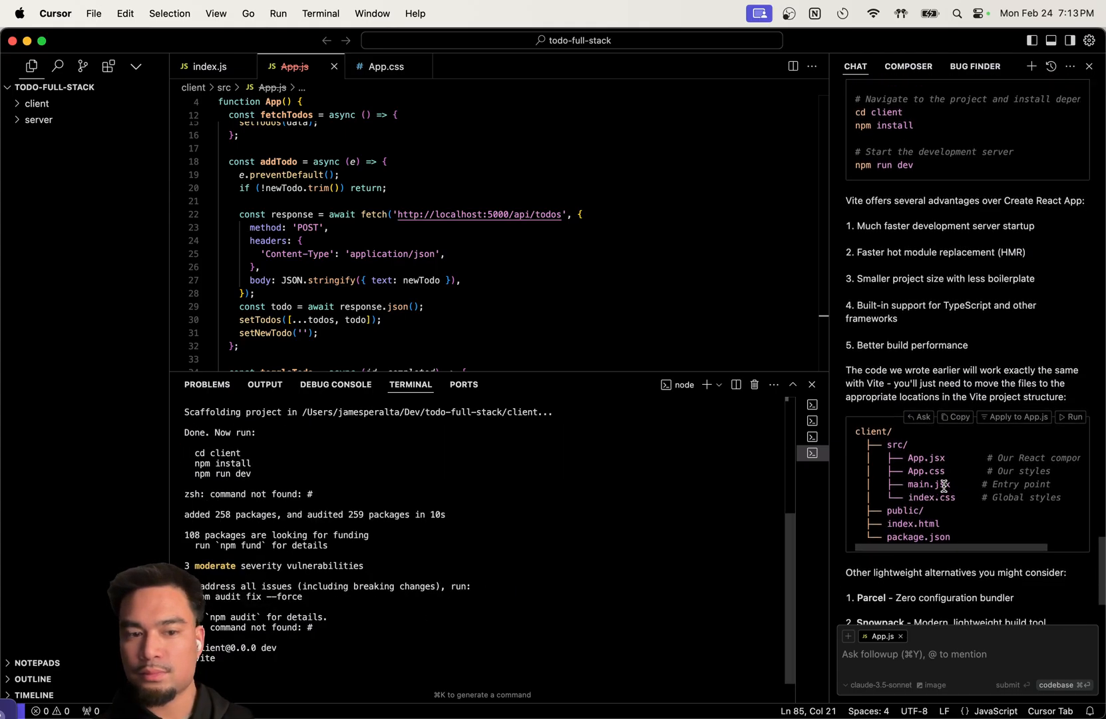
pyautogui.click(37, 103)
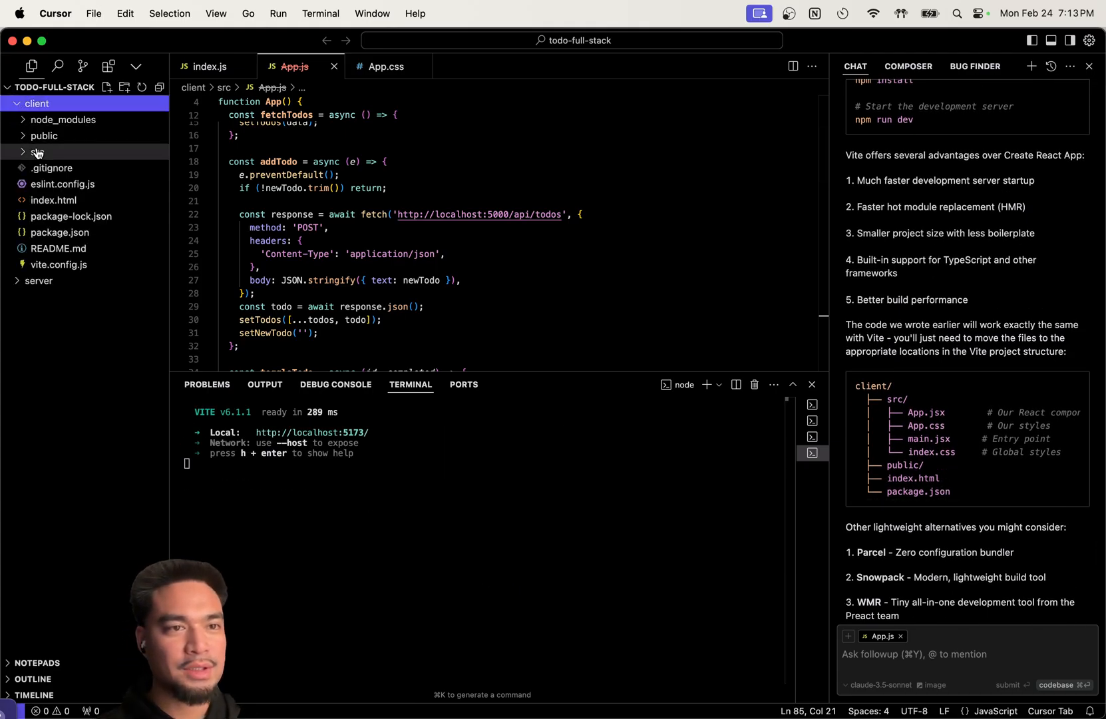
# Open server/src/index.js from the Explorer and scroll through it
pyautogui.click(39, 280)
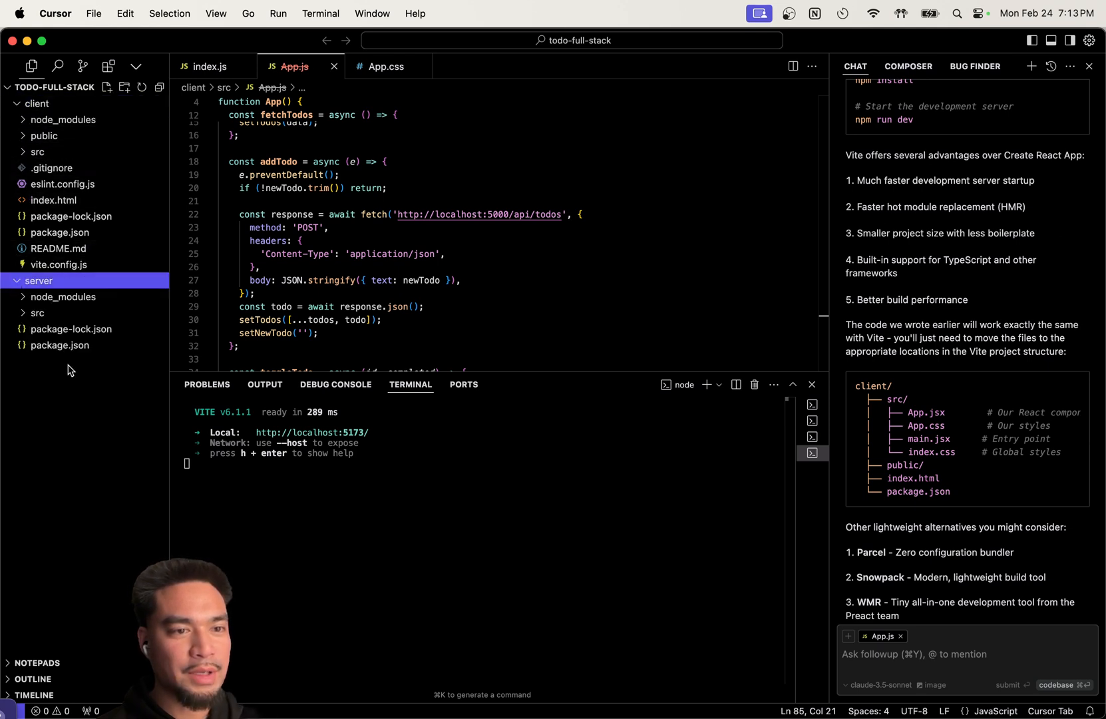
pyautogui.click(36, 313)
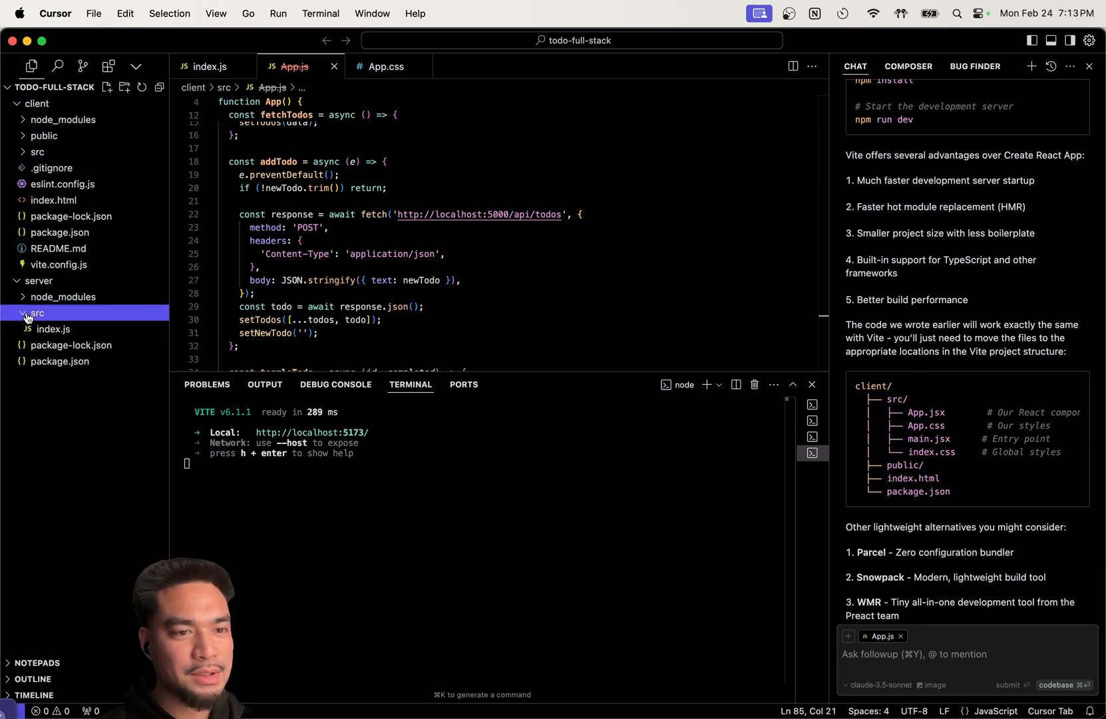
pyautogui.click(53, 329)
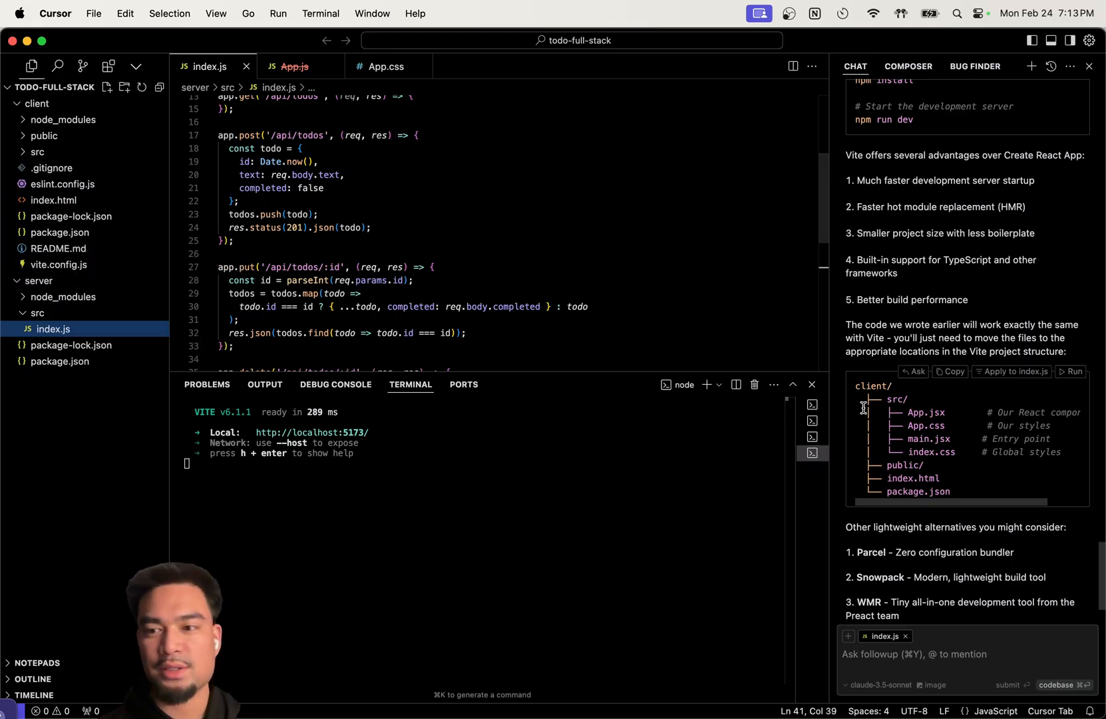
pyautogui.scroll(-3)
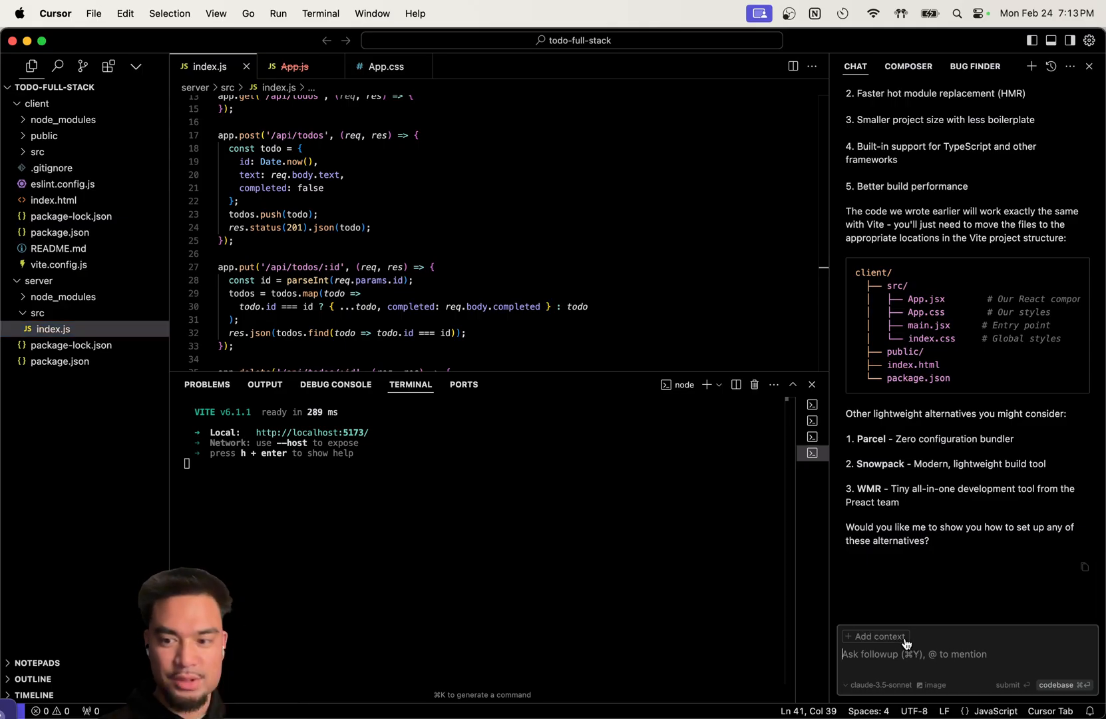
# Ask the chat 'Can you create the TODO app in the client?'
pyautogui.click(875, 636)
pyautogui.write('it')
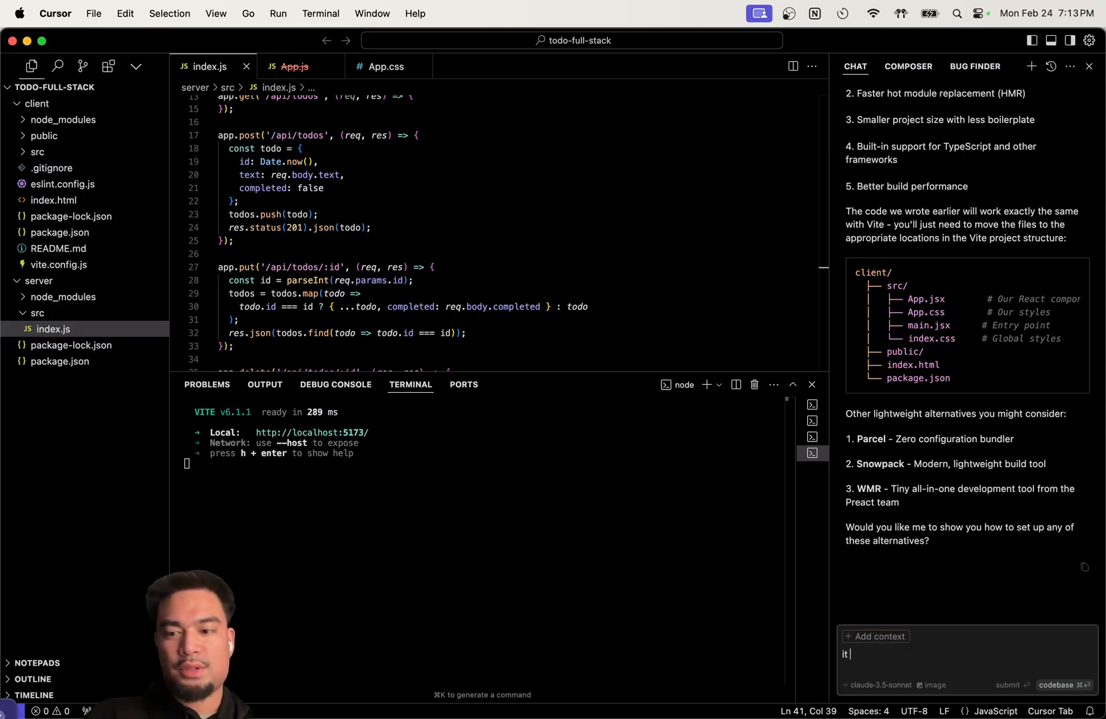
pyautogui.write('Can you c')
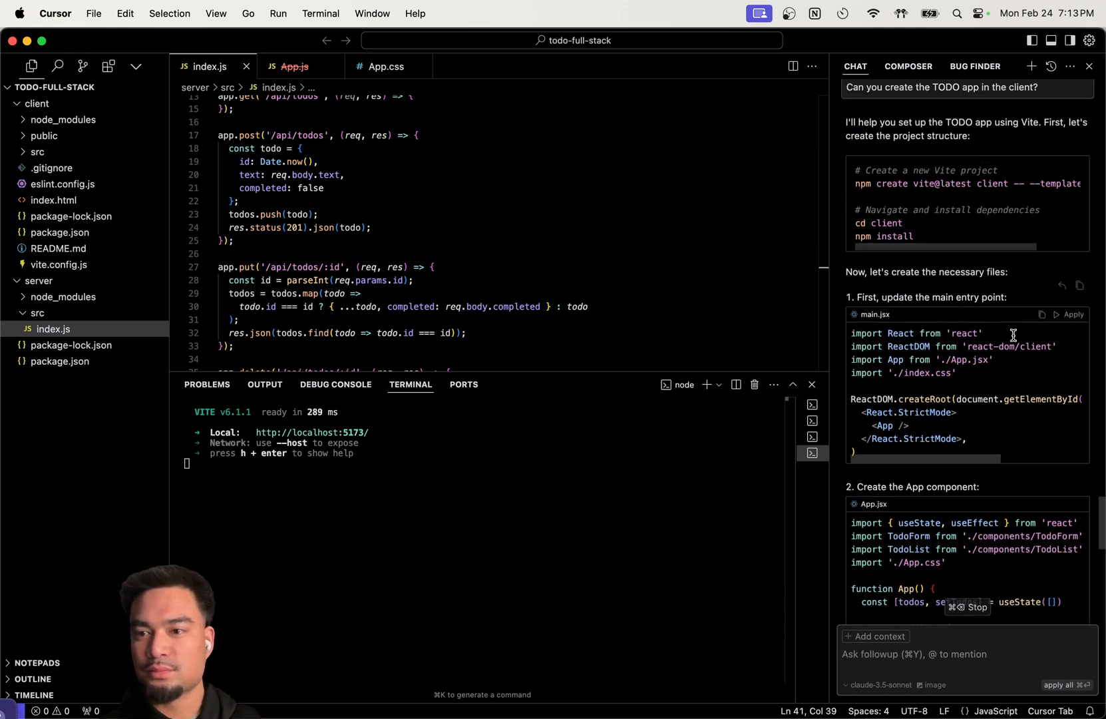
# Apply and accept the AI's main.jsx and App.jsx code
pyautogui.click(1073, 314)
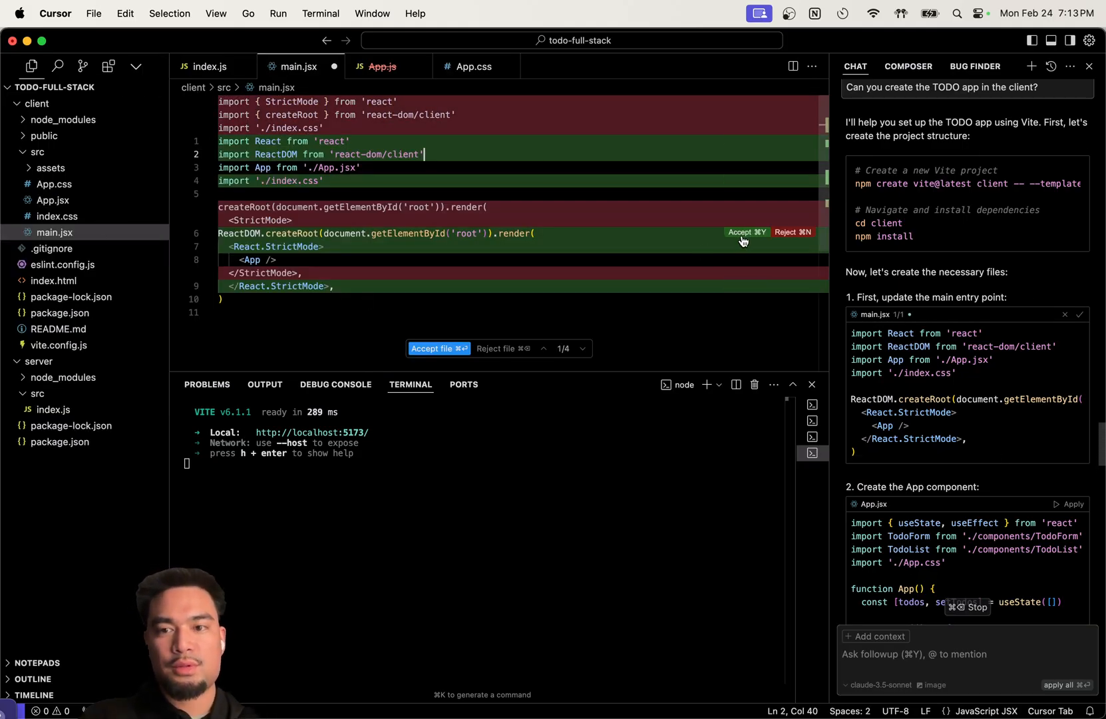
pyautogui.click(746, 232)
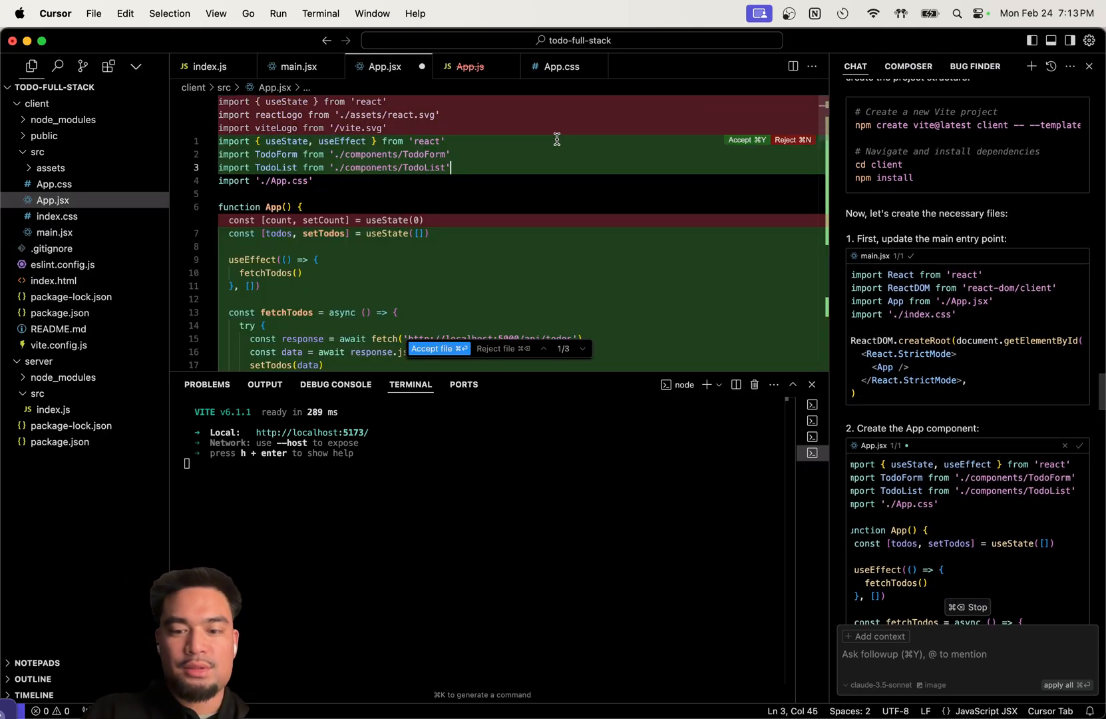
pyautogui.click(746, 140)
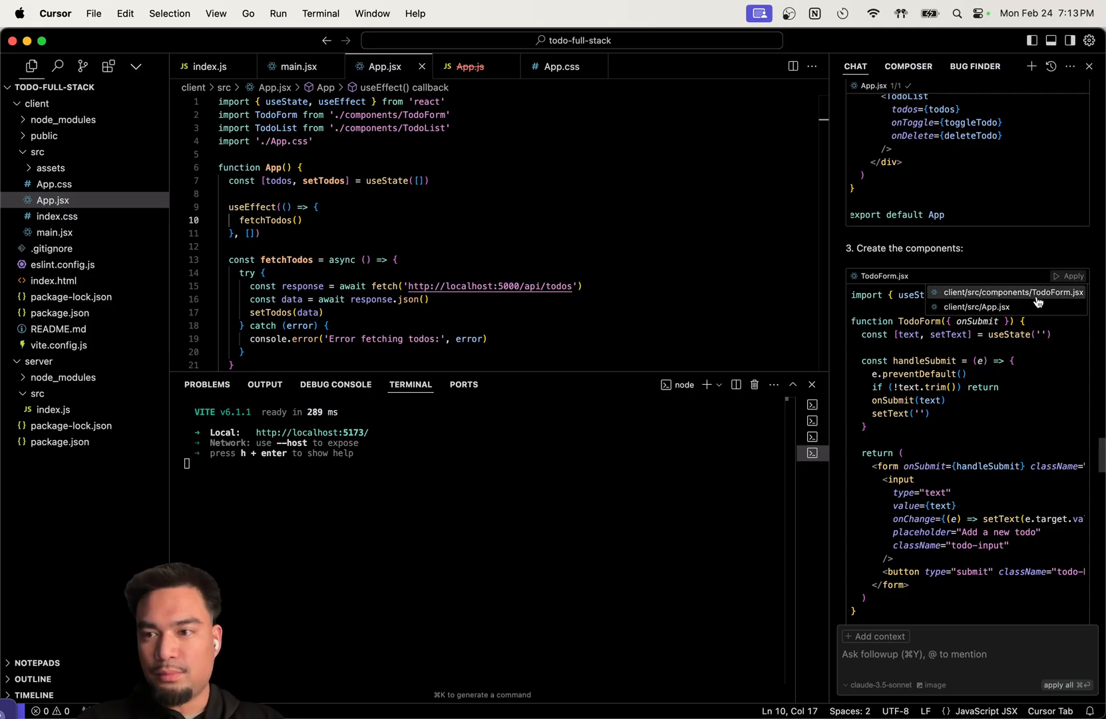
# Create TodoForm.jsx and TodoList.jsx in client/src/components from the suggested code
pyautogui.click(1014, 292)
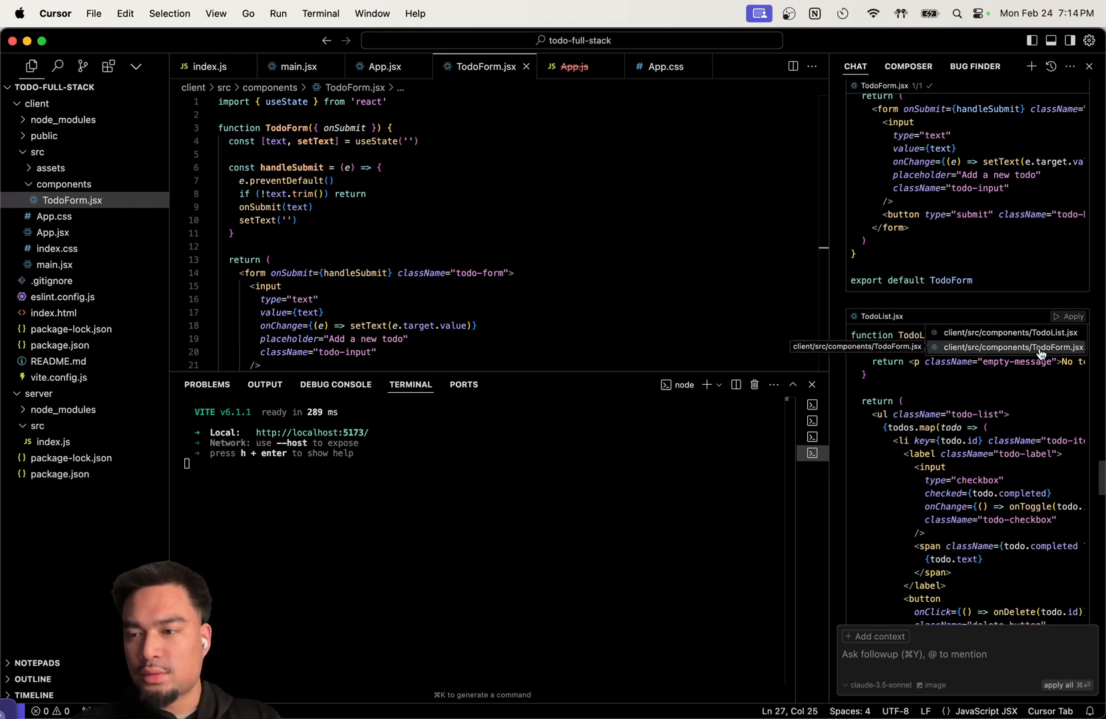
pyautogui.click(1038, 346)
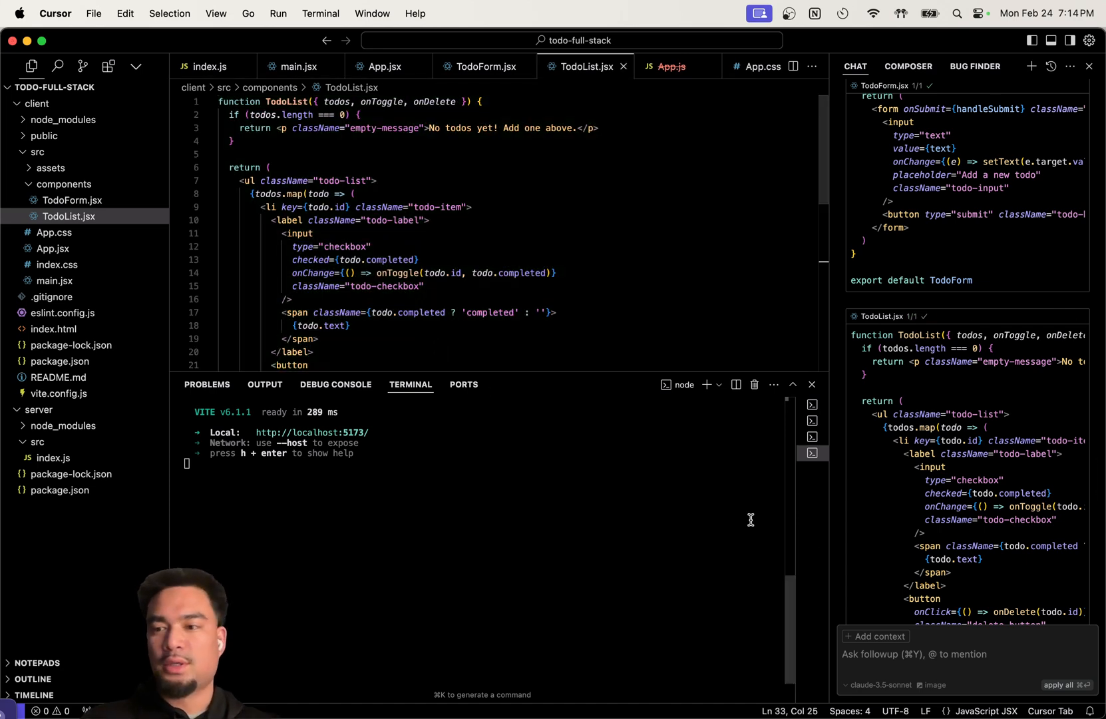
pyautogui.scroll(-3)
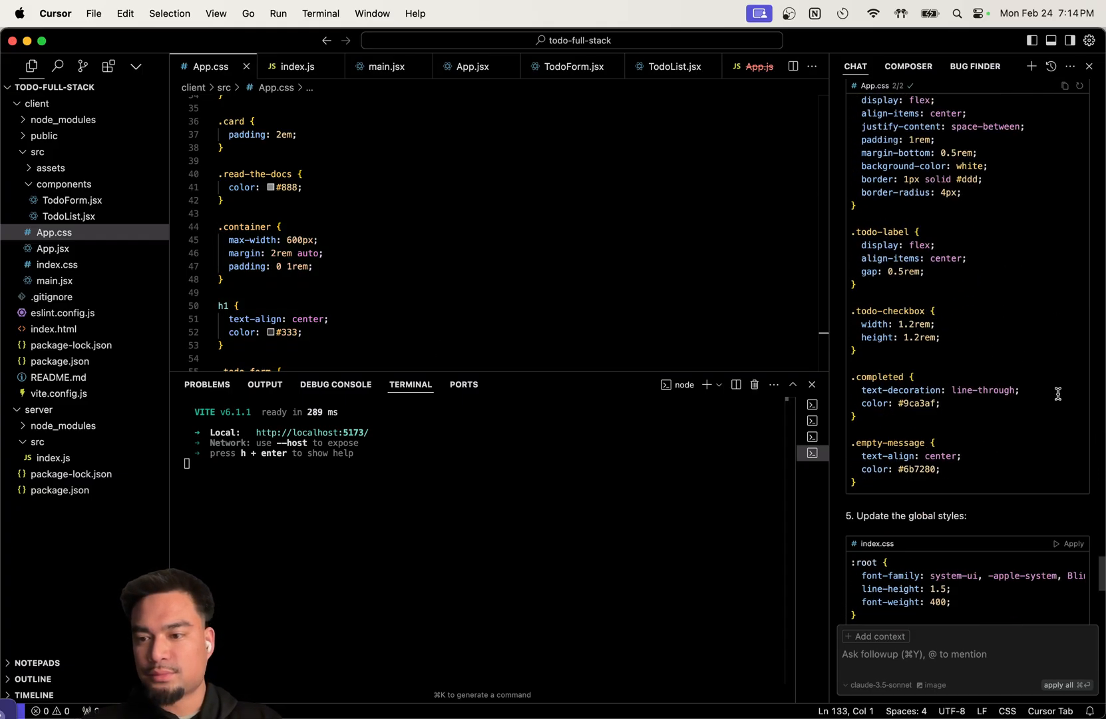
# Run 'npm run dev', then rerun it inside the client folder to serve the app on localhost:5174
pyautogui.scroll(-3)
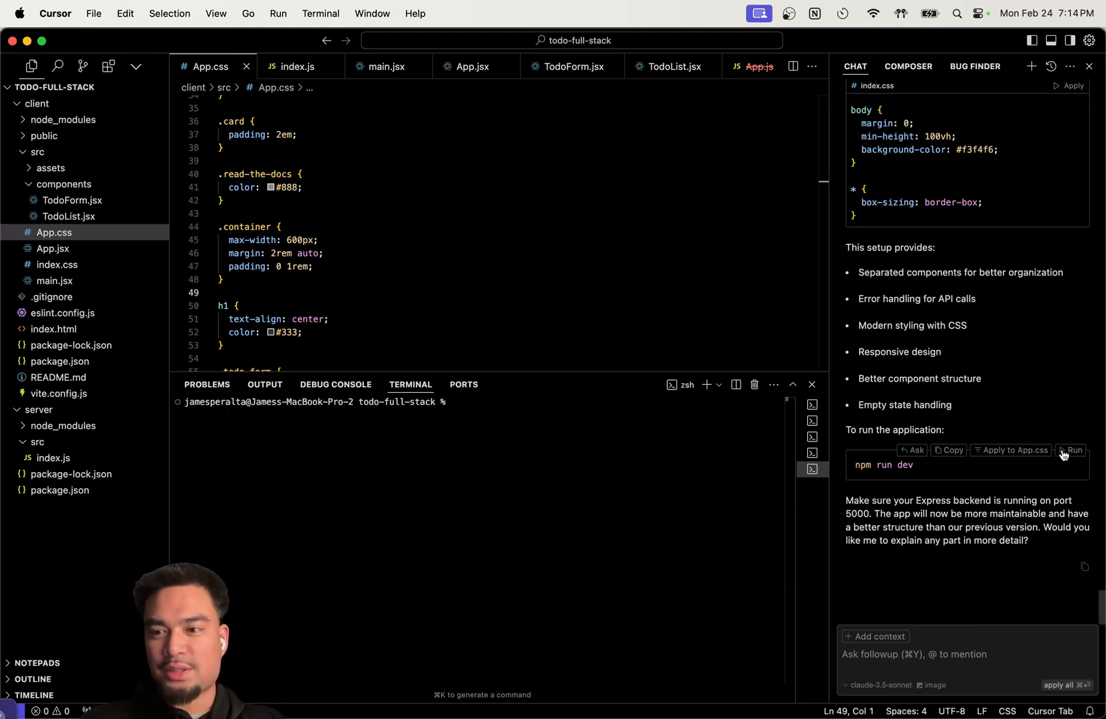
pyautogui.click(1072, 450)
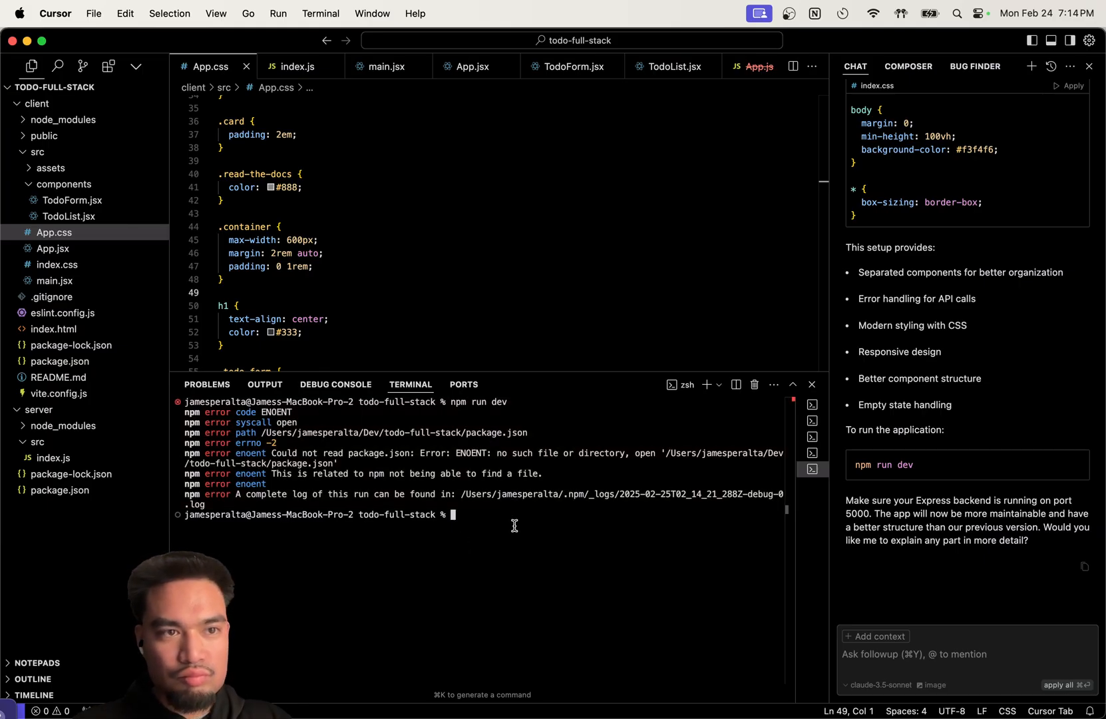
pyautogui.write('cd .')
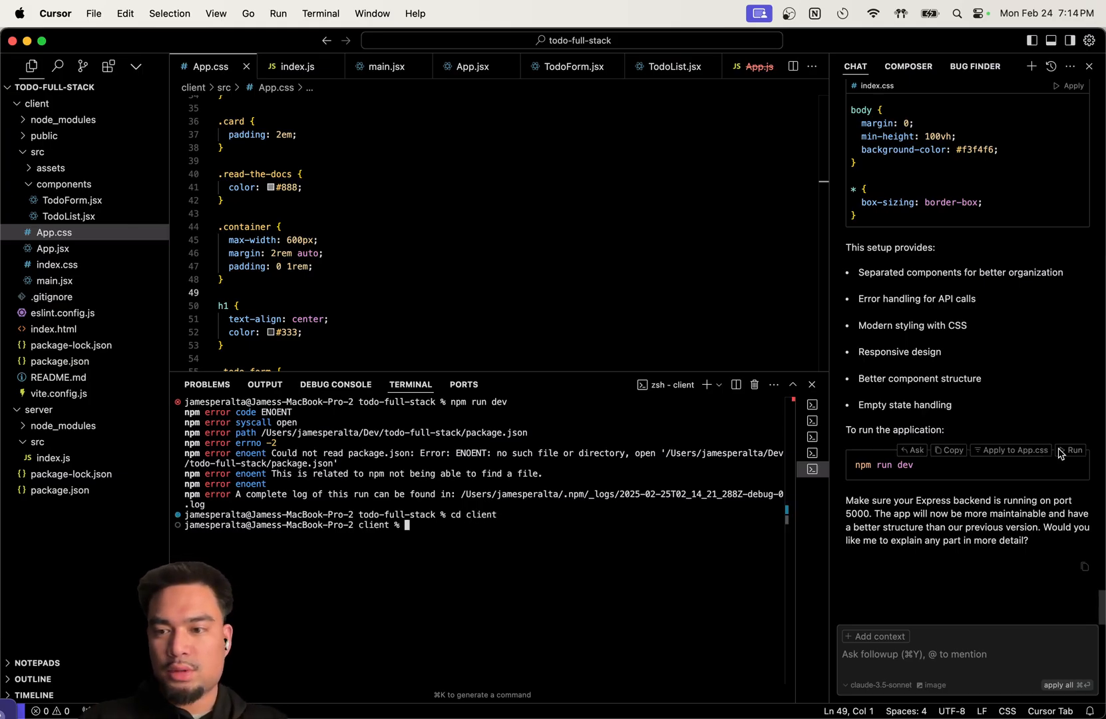
pyautogui.write('npm run dev')
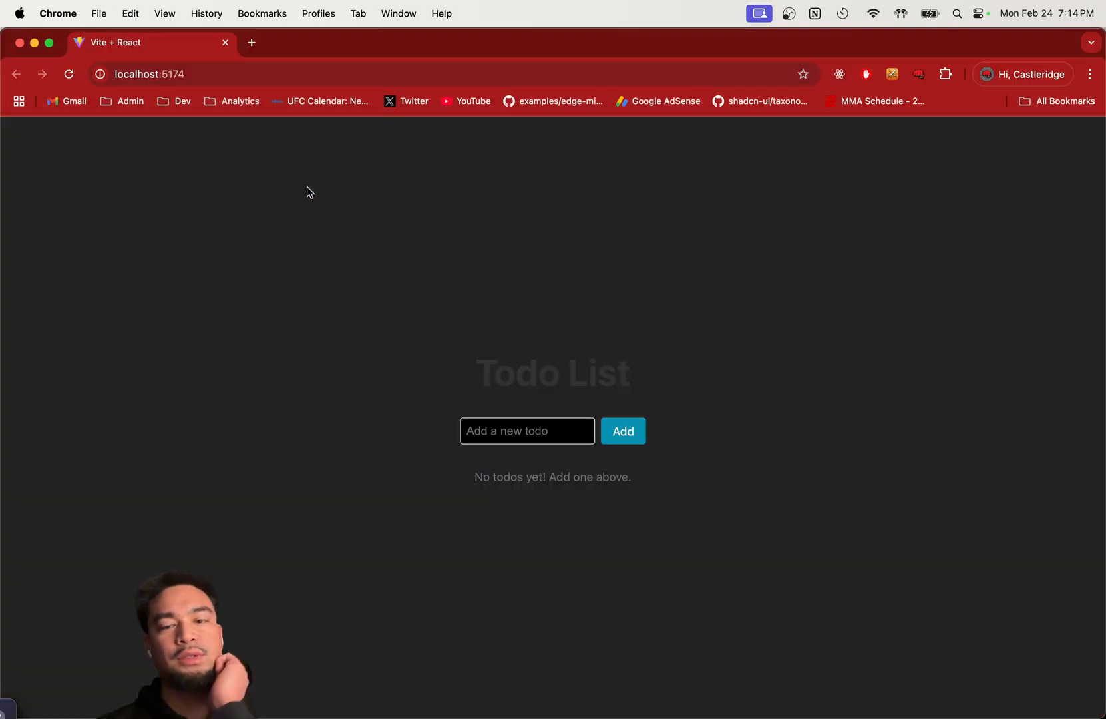
# Inspect the failing todos request (CORS error, 403 Forbidden) in Chrome's Network panel, then return to Cursor
pyautogui.click(527, 431)
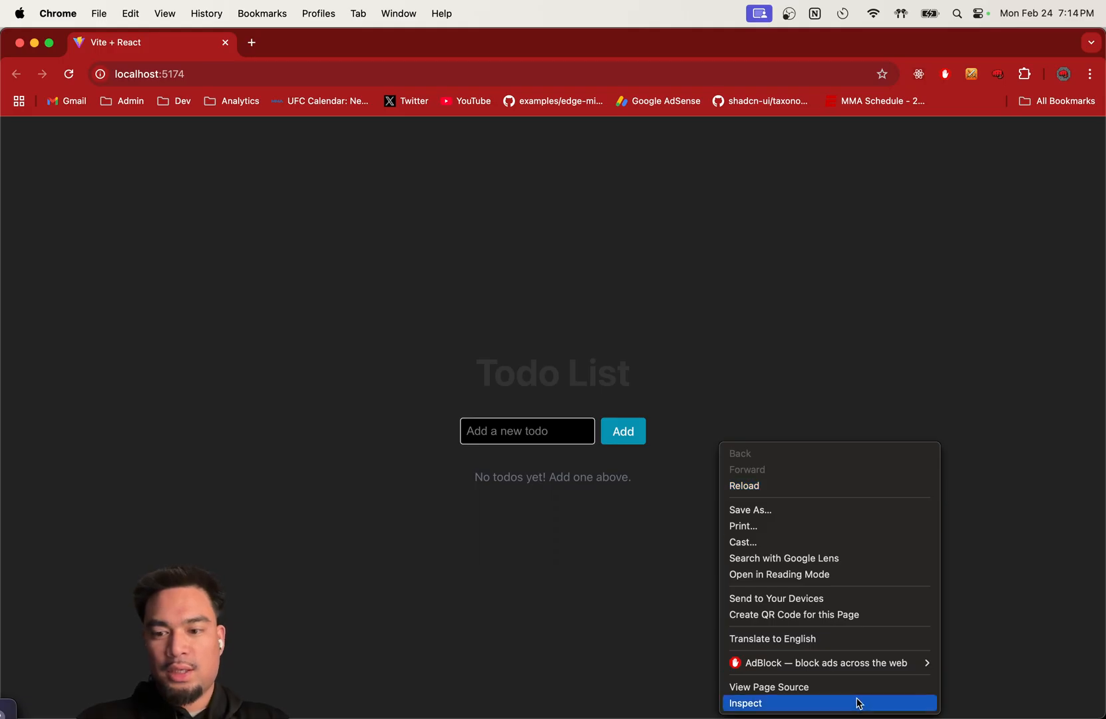
pyautogui.click(744, 703)
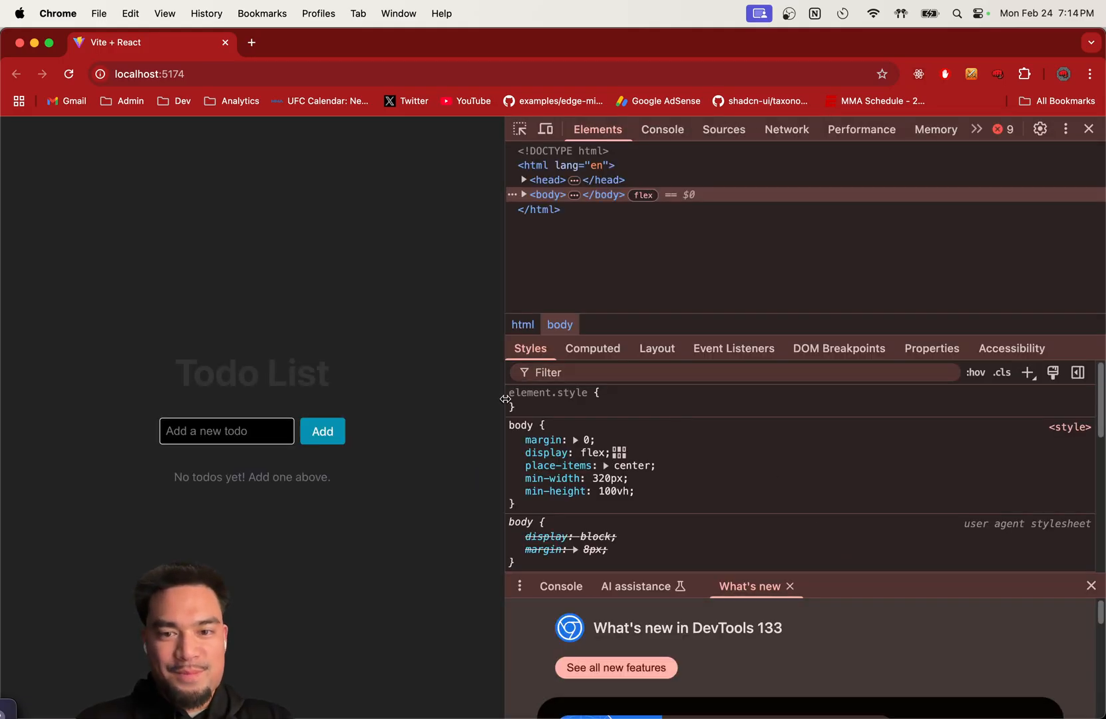
pyautogui.click(976, 129)
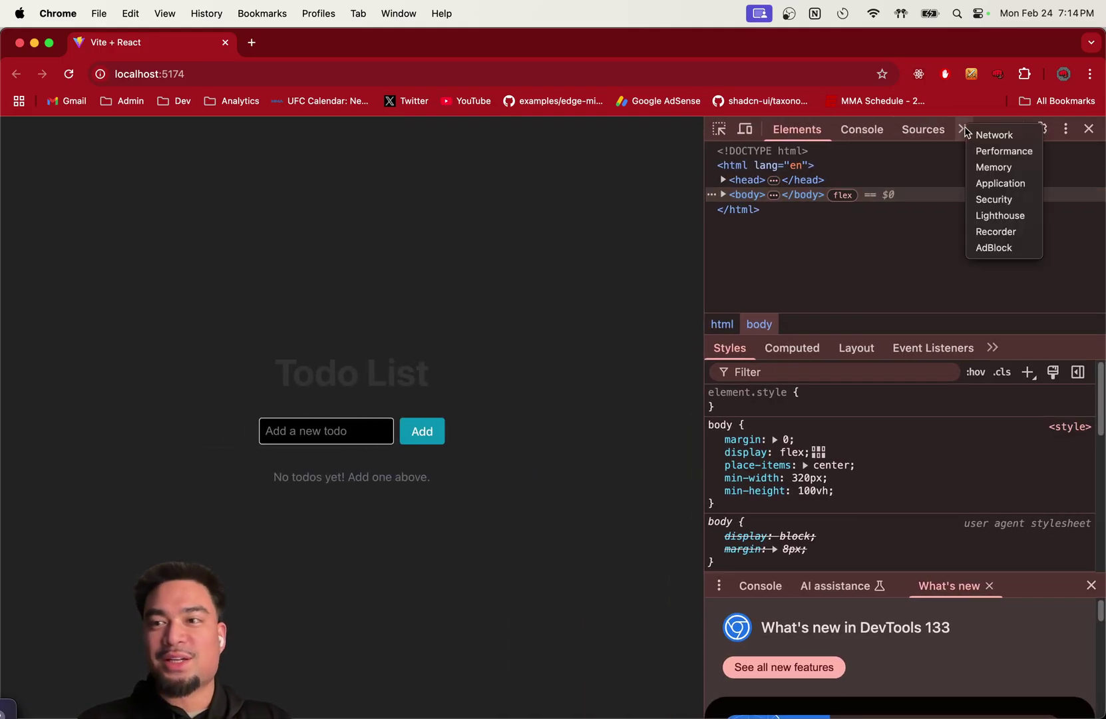
pyautogui.click(993, 134)
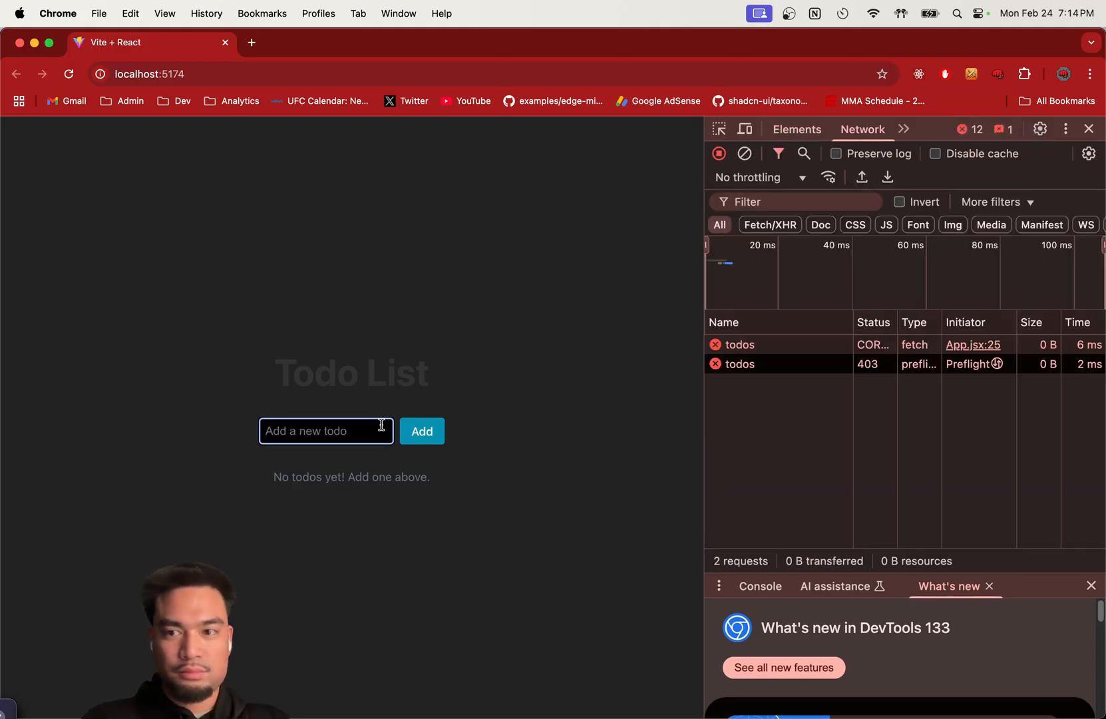
pyautogui.click(740, 363)
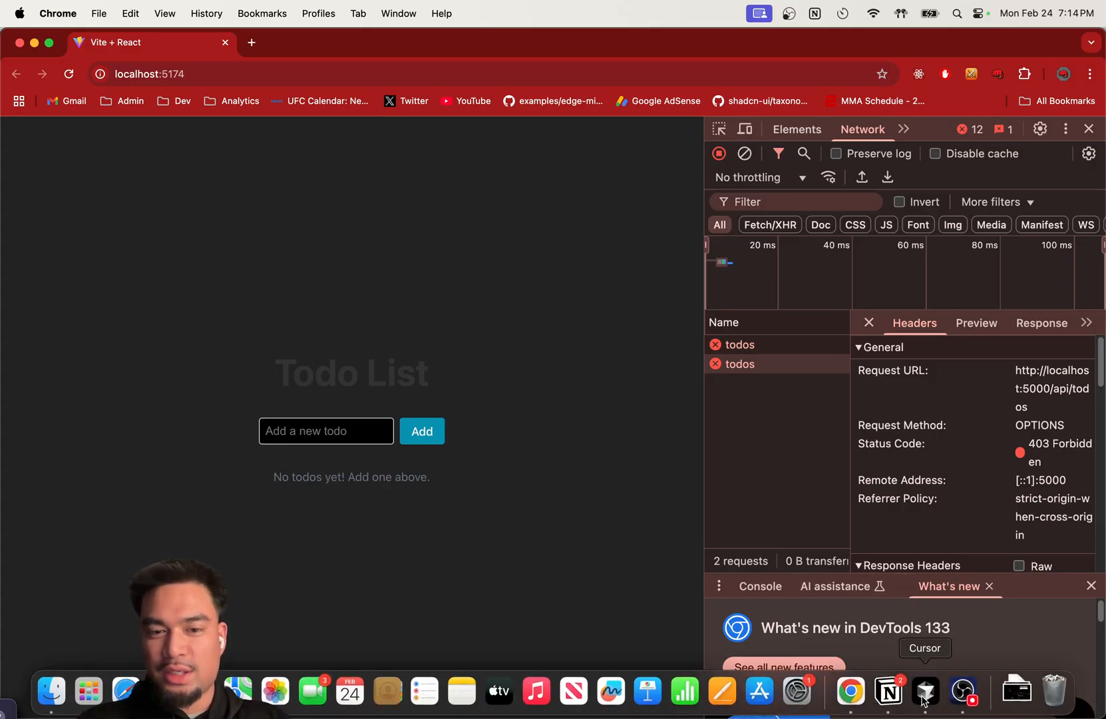
pyautogui.click(922, 694)
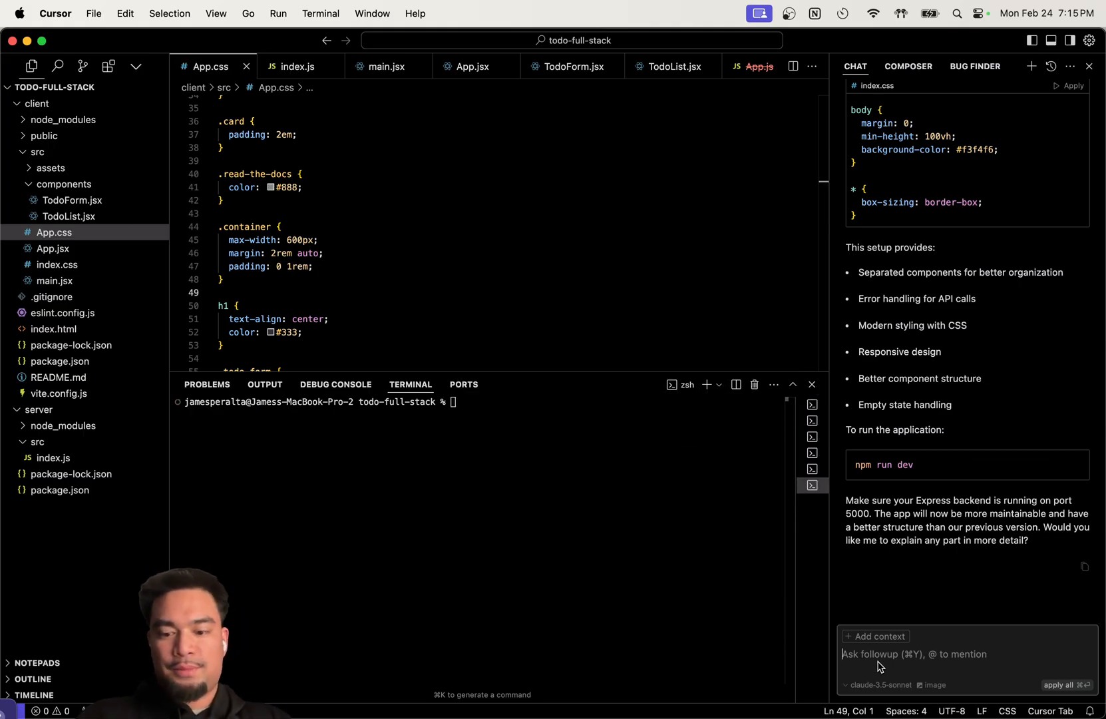
# Ask the AI how to start the backend and run its suggested commands
pyautogui.write('how do I')
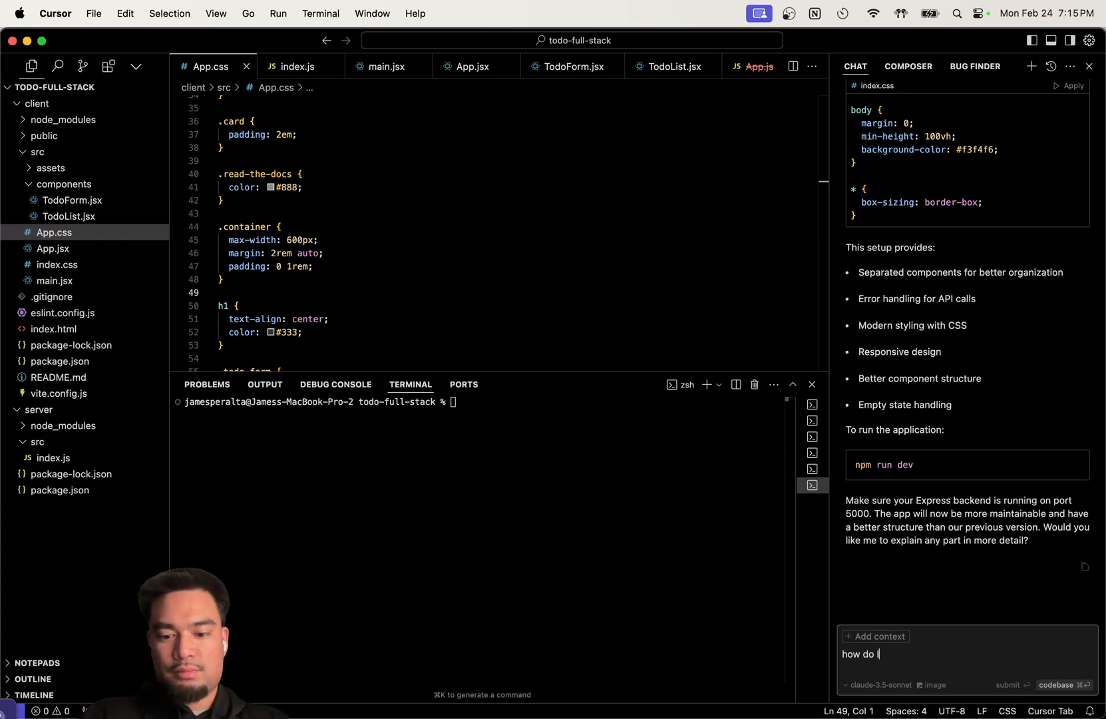
pyautogui.write('start the backemd')
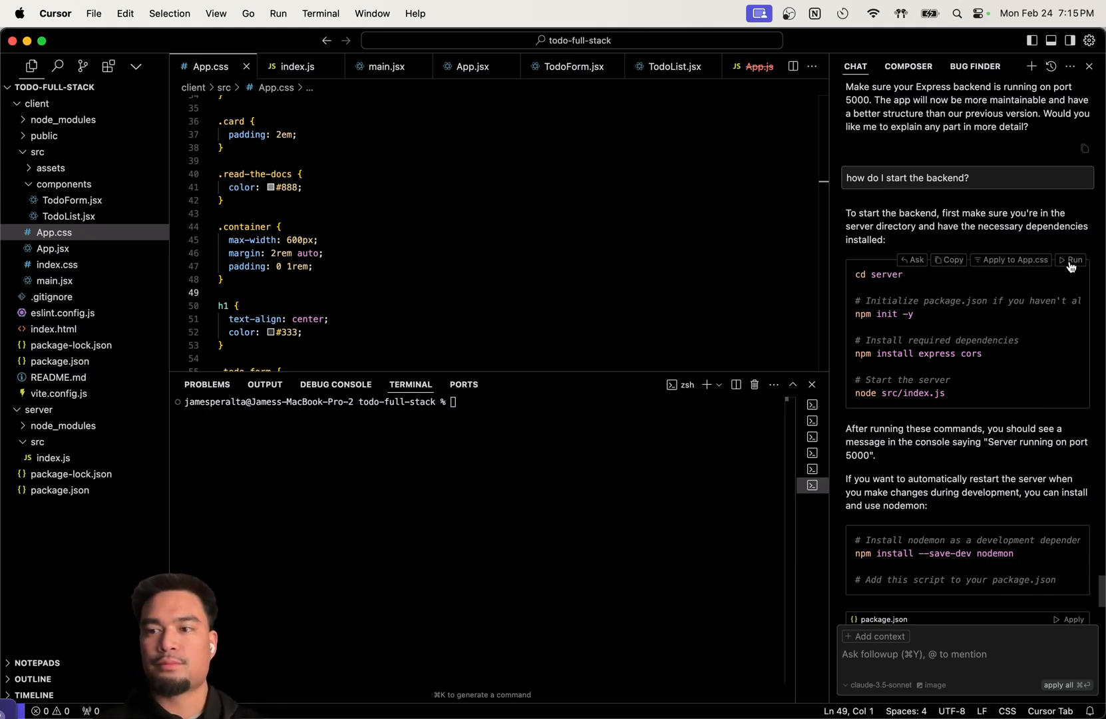
pyautogui.click(1070, 259)
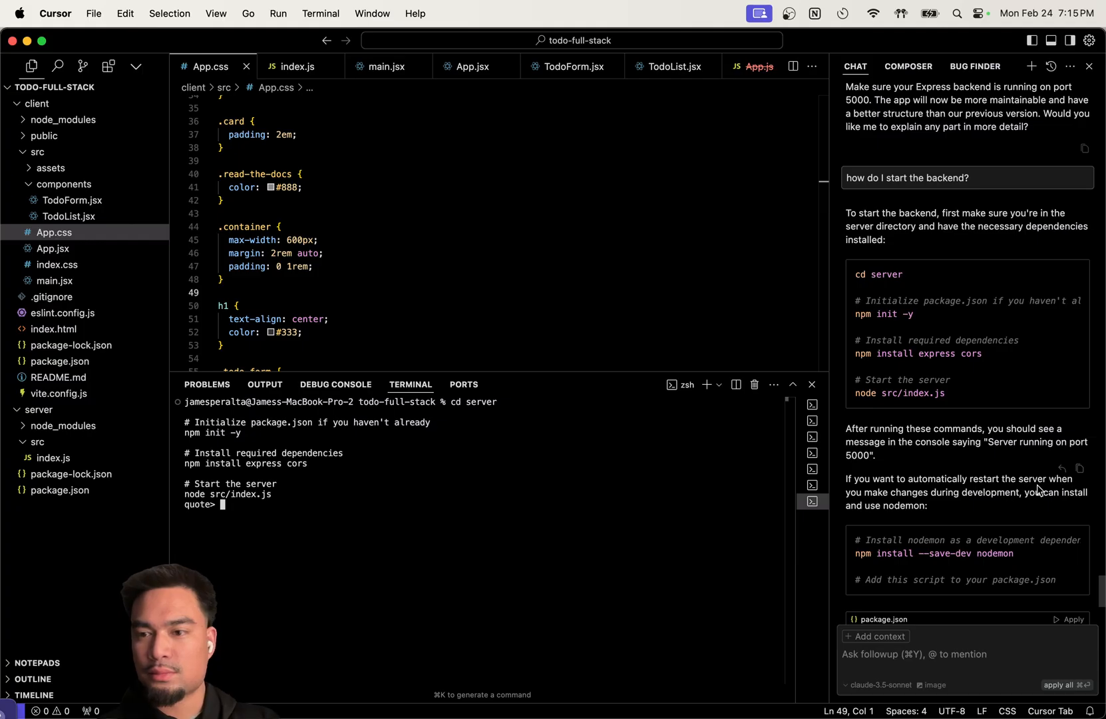
pyautogui.moveTo(544, 481)
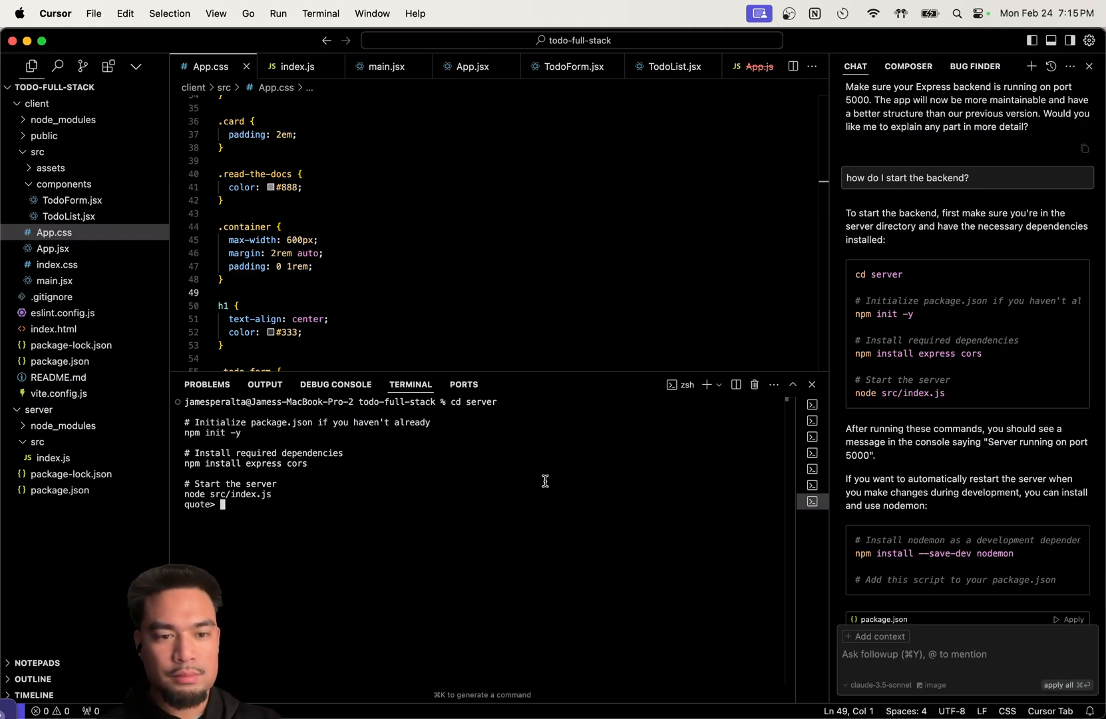
pyautogui.moveTo(849, 691)
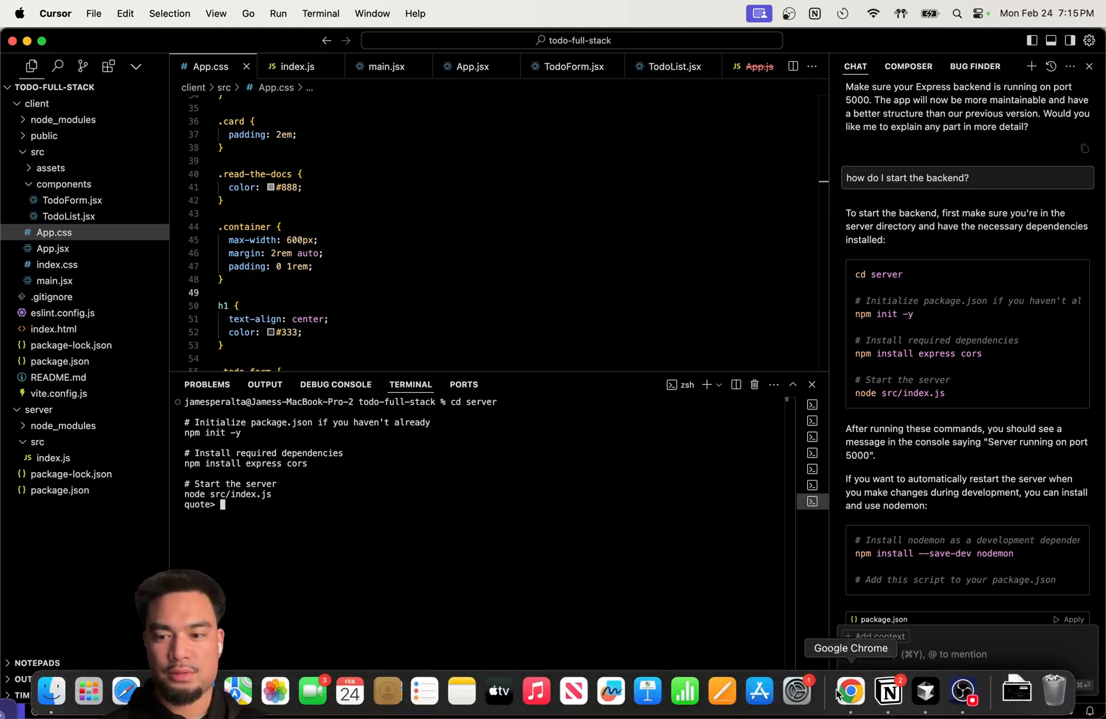
# Check the failed todos request details in Chrome, then return to Cursor
pyautogui.click(850, 690)
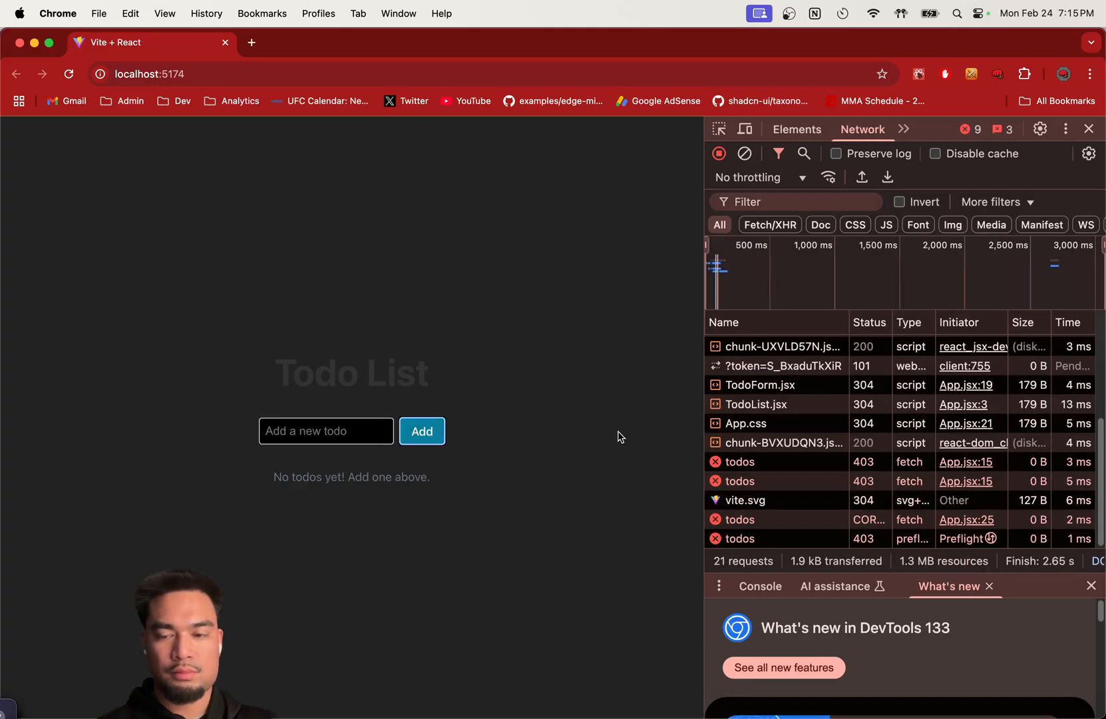
pyautogui.click(741, 538)
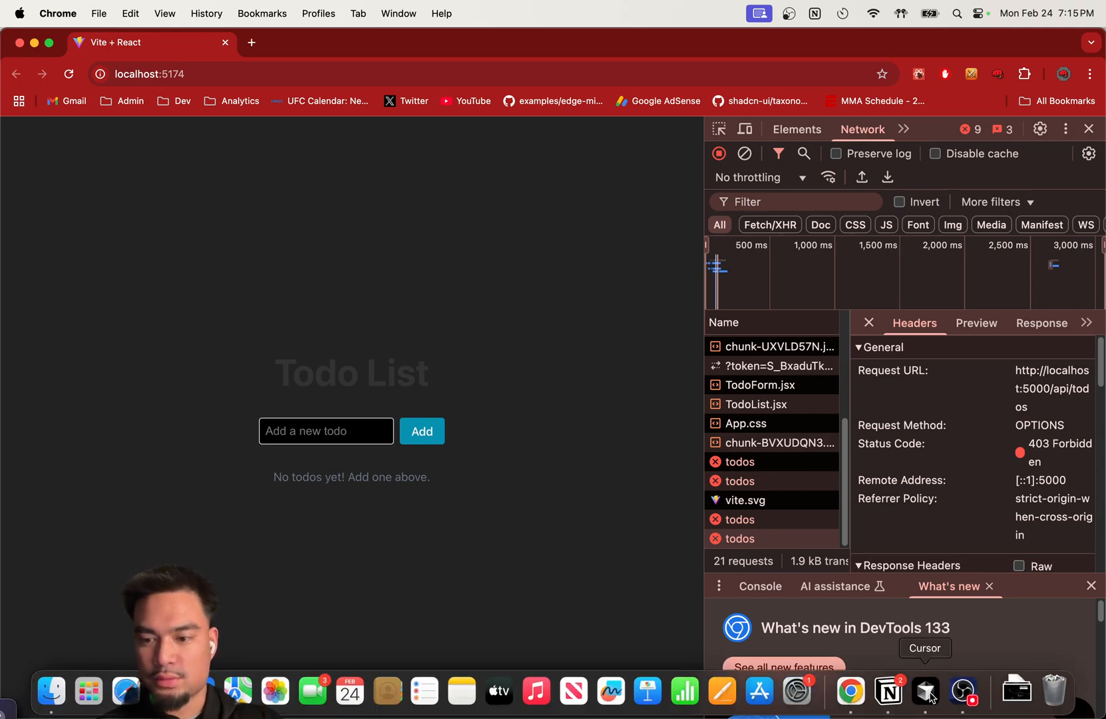
pyautogui.click(925, 690)
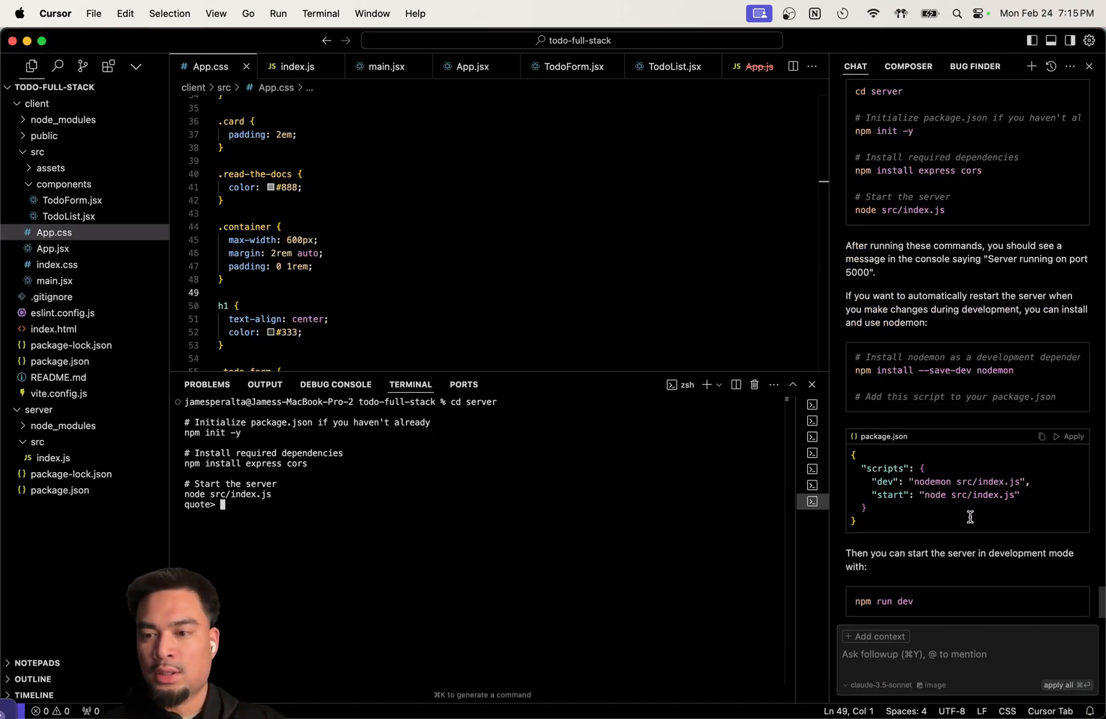
pyautogui.scroll(-3)
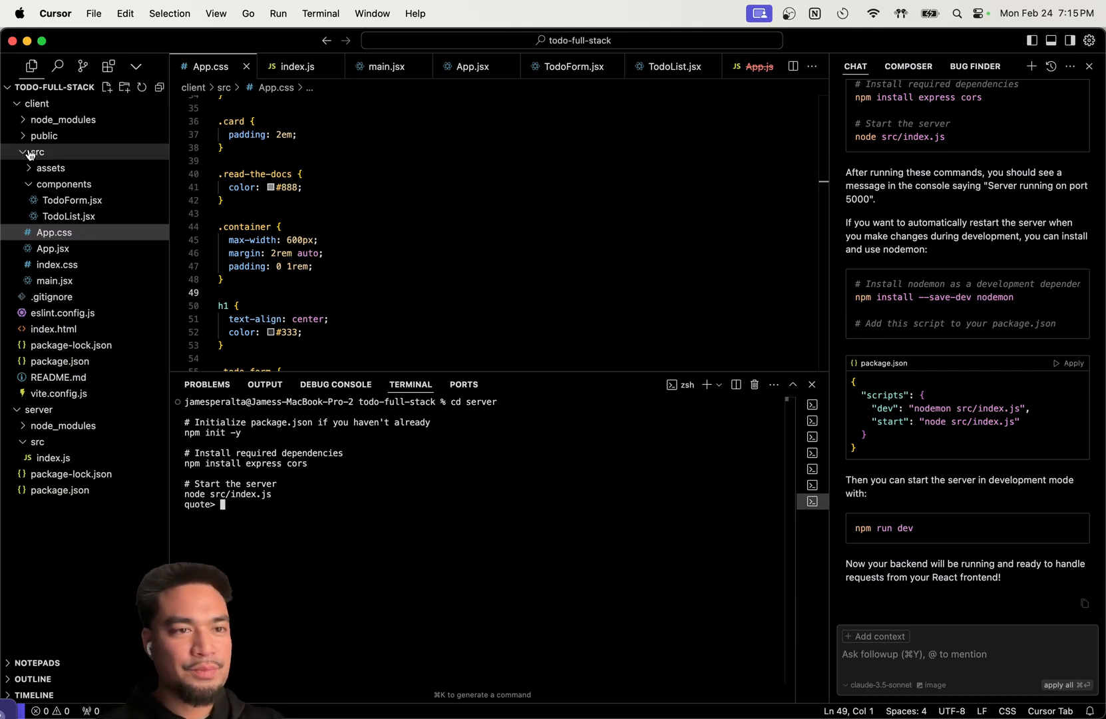
# Open server/src/index.js and cancel the stuck terminal command
pyautogui.click(37, 152)
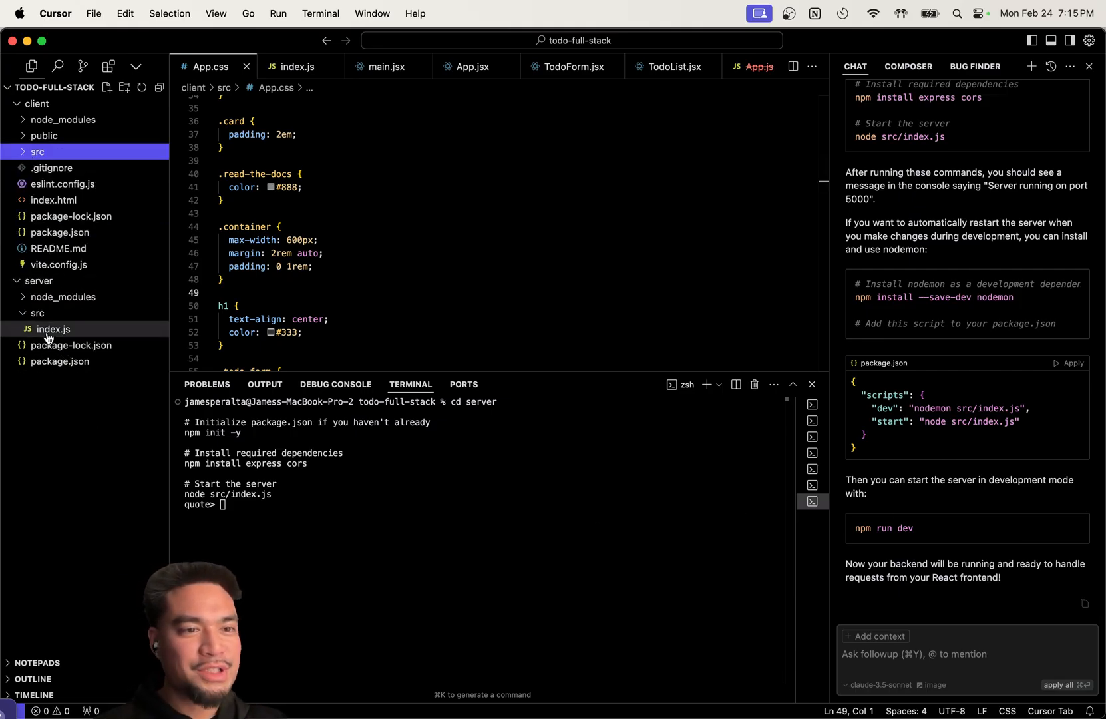
pyautogui.click(53, 328)
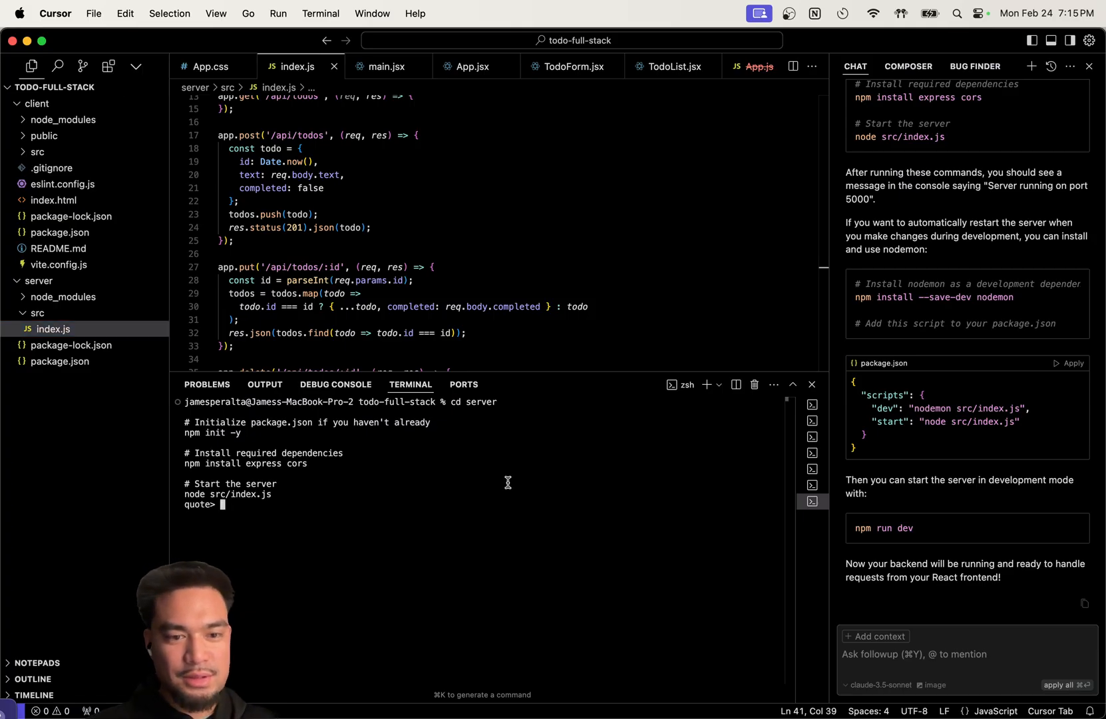
pyautogui.write('ççç')
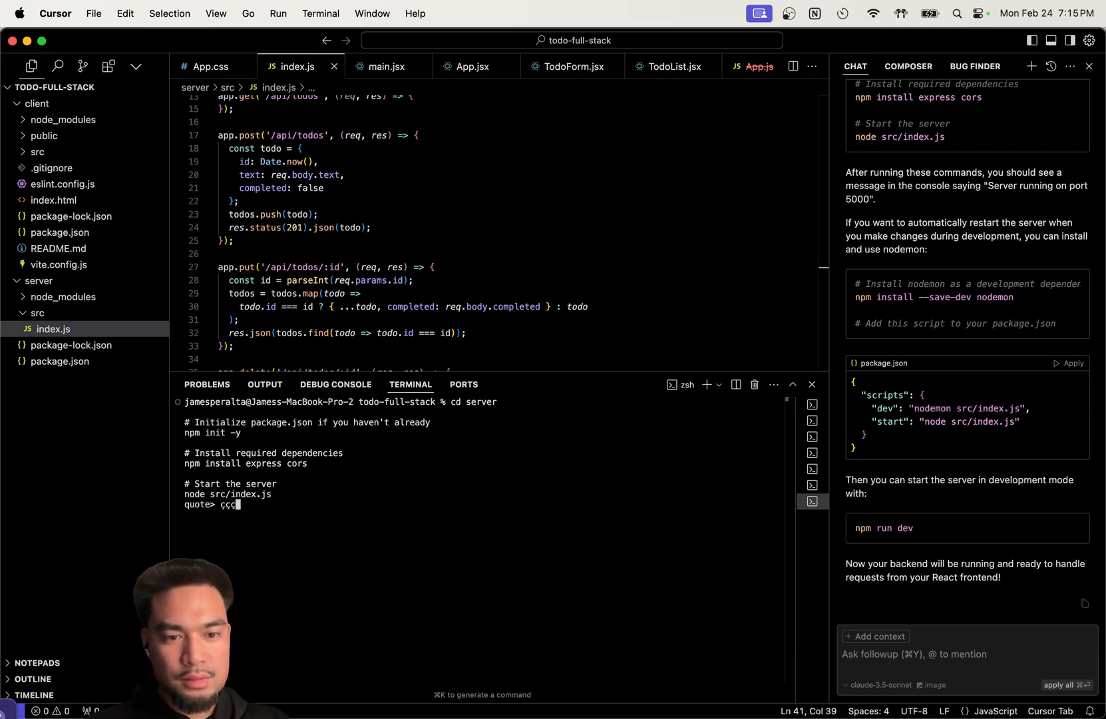
pyautogui.press('Enter')
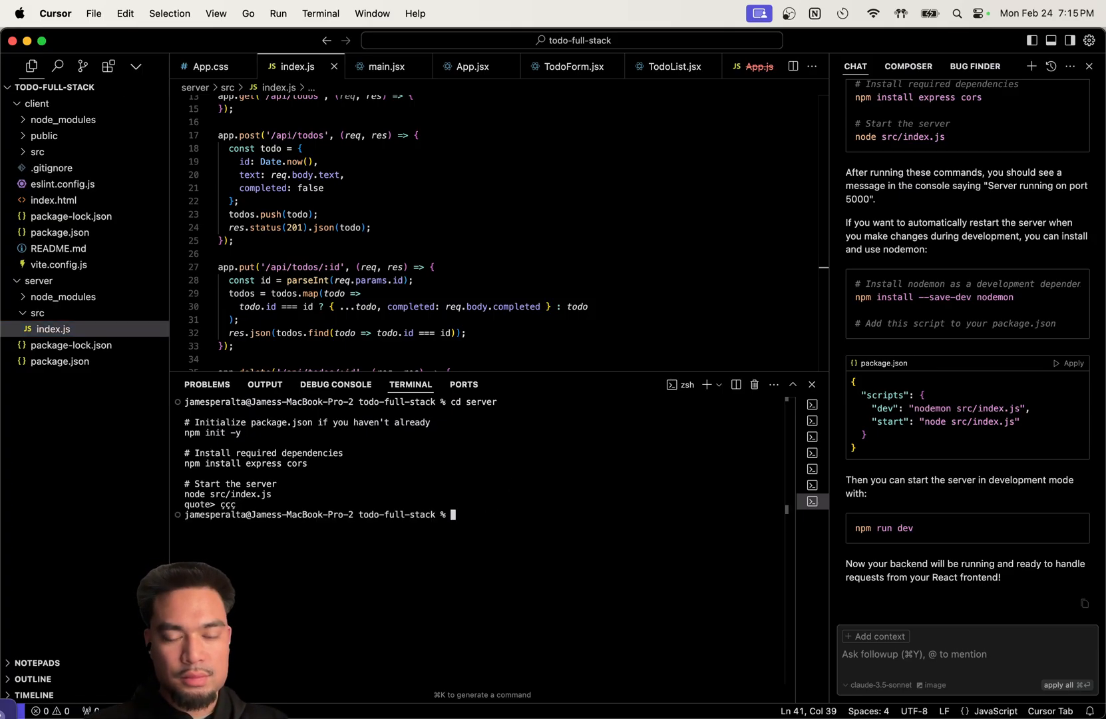
# Move the terminal into the server folder, install nodemon and run npm run dev
pyautogui.write('cd sr')
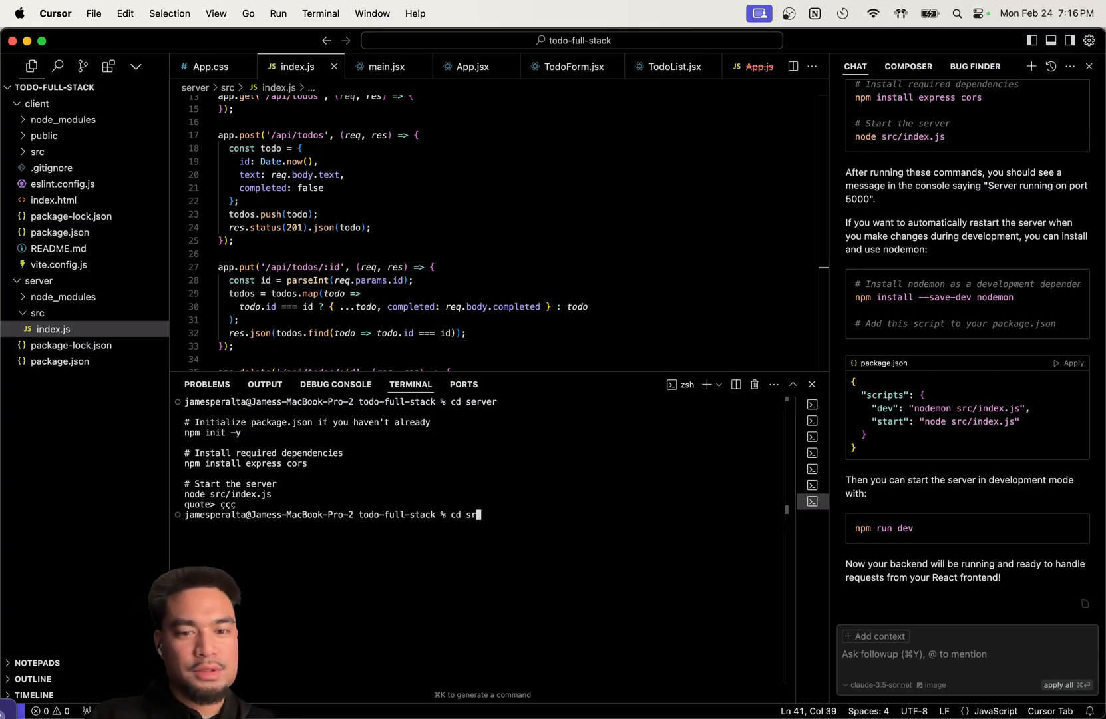
pyautogui.press('Enter')
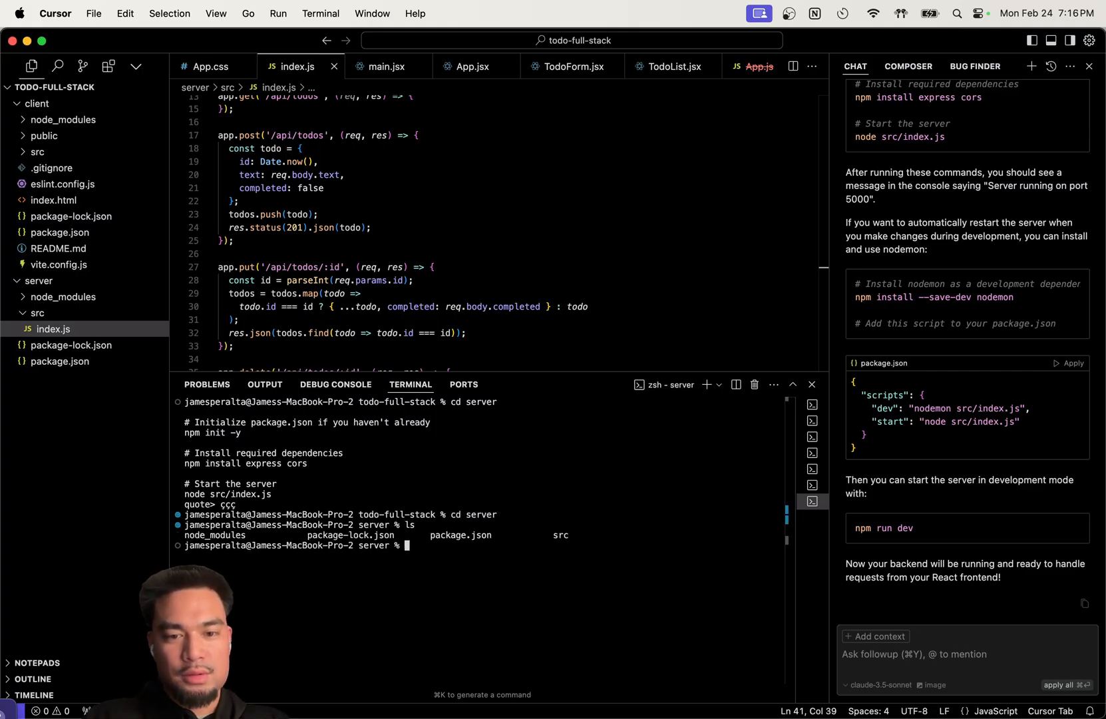
pyautogui.moveTo(662, 520)
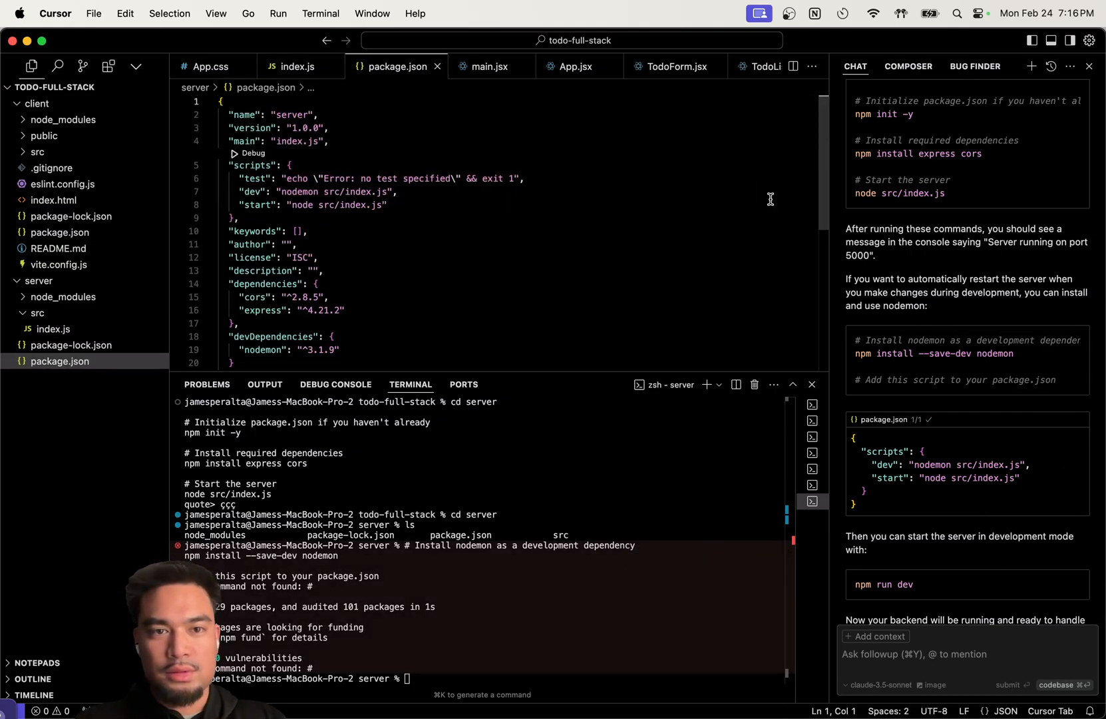
pyautogui.scroll(-3)
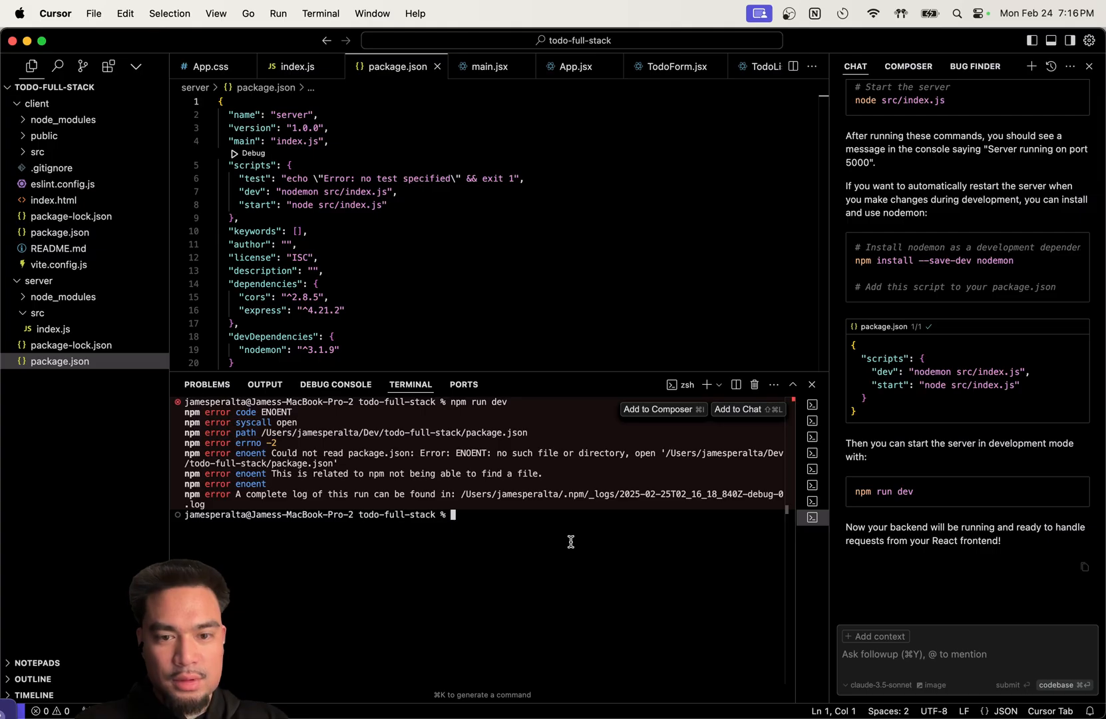
pyautogui.write('cd')
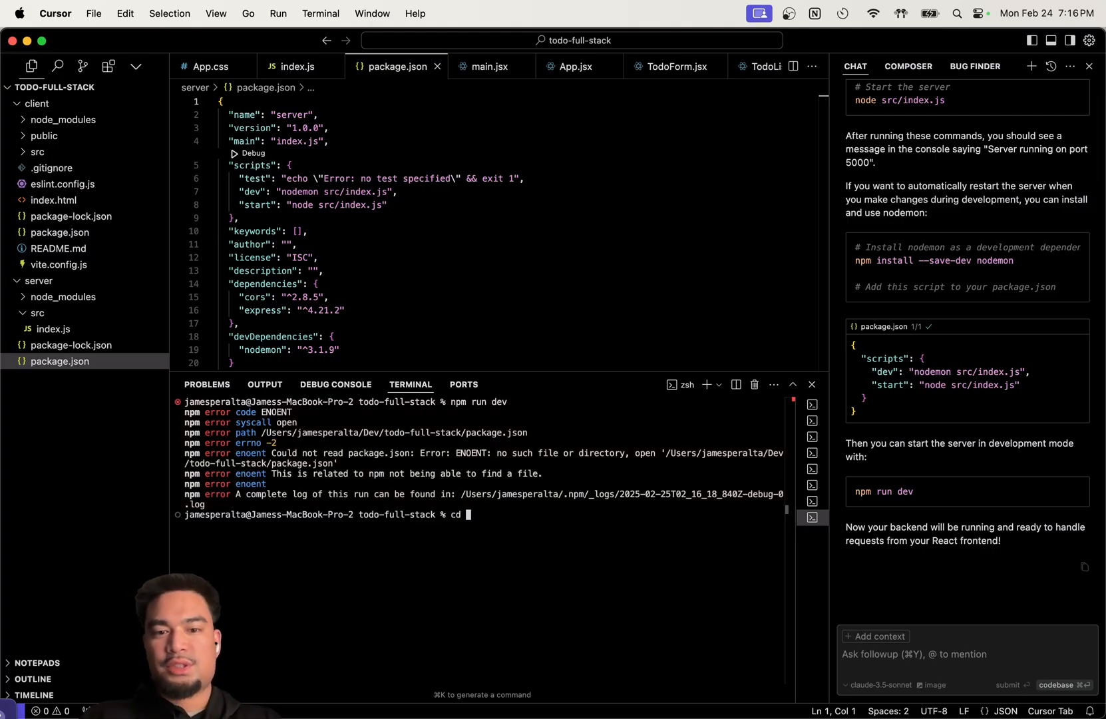
pyautogui.write('server')
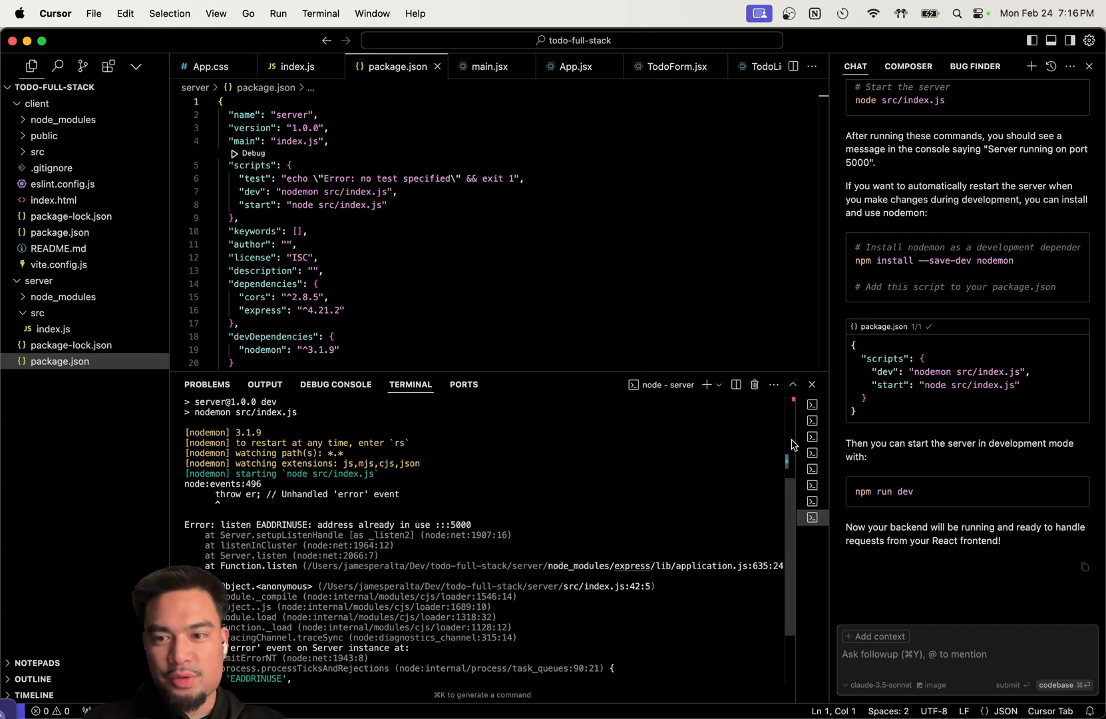
pyautogui.click(754, 385)
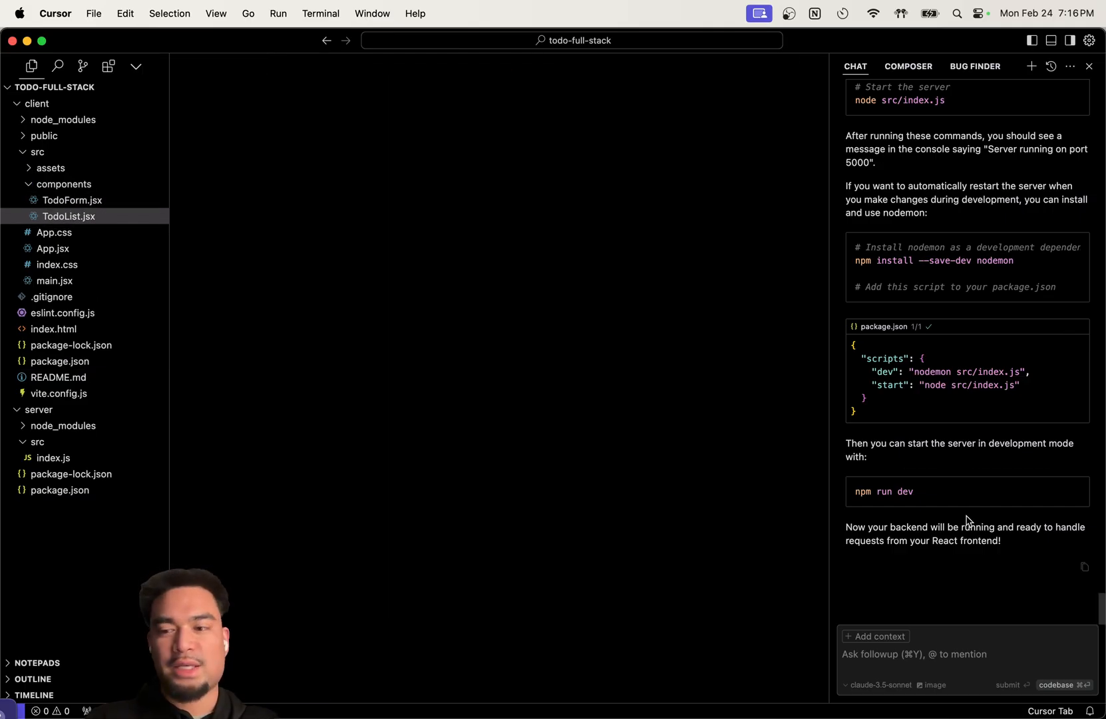
# Run the AI's backend and frontend start commands and close the duplicate todo app tab
pyautogui.write('can y')
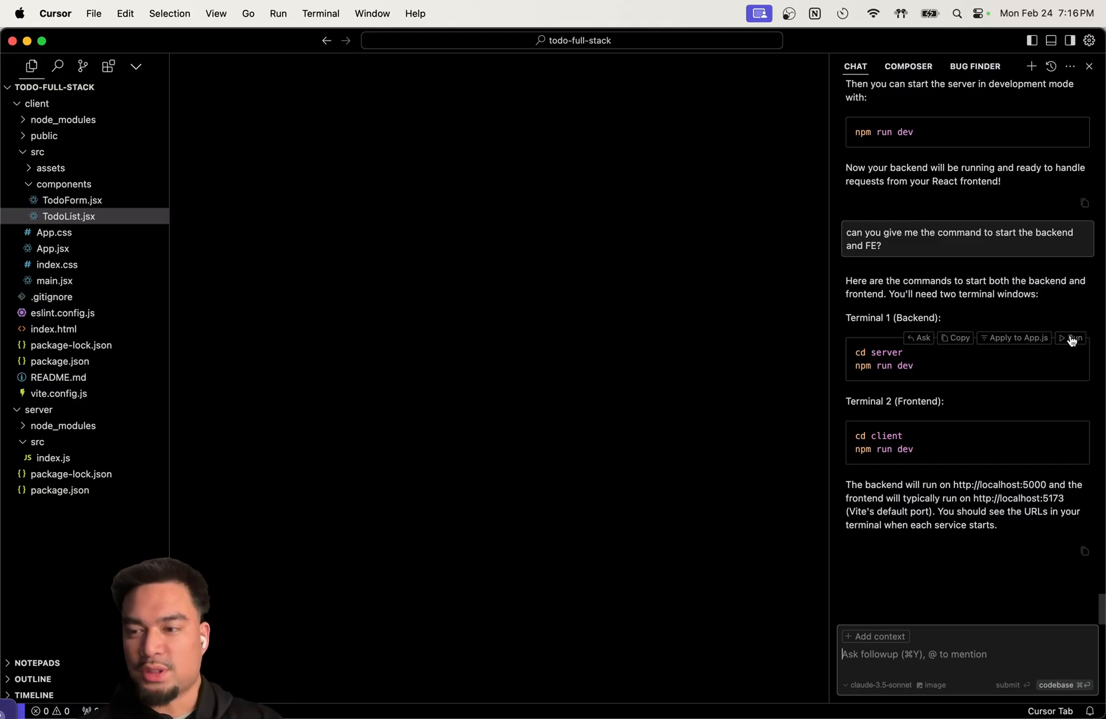
pyautogui.click(1073, 337)
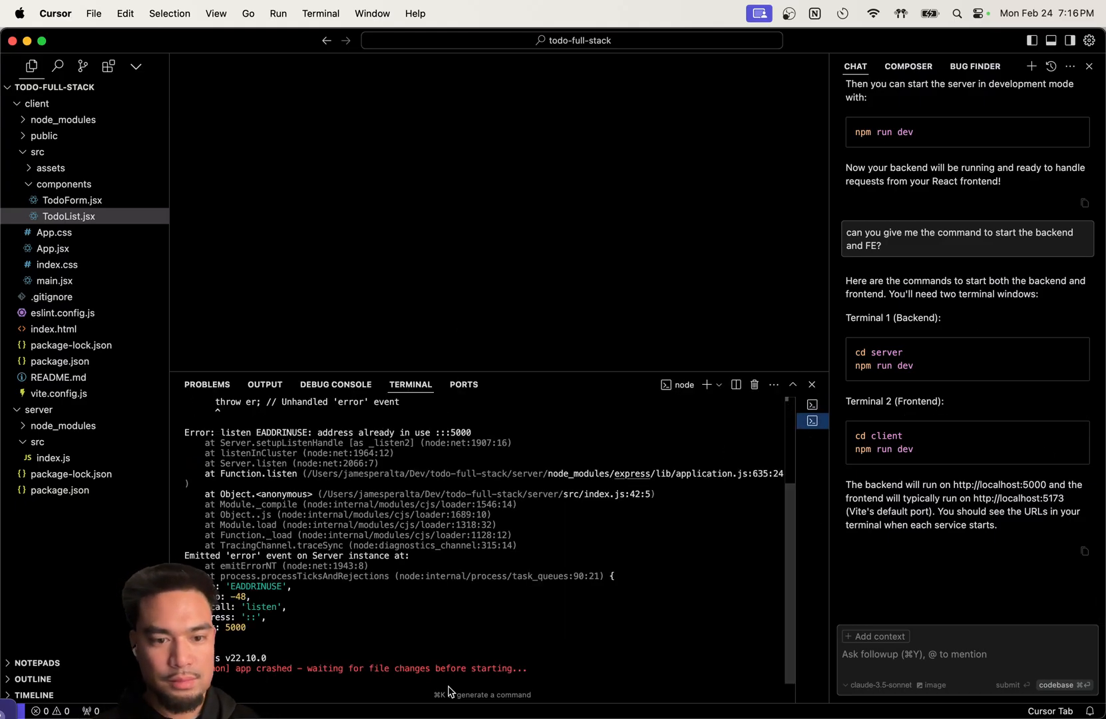
pyautogui.moveTo(809, 639)
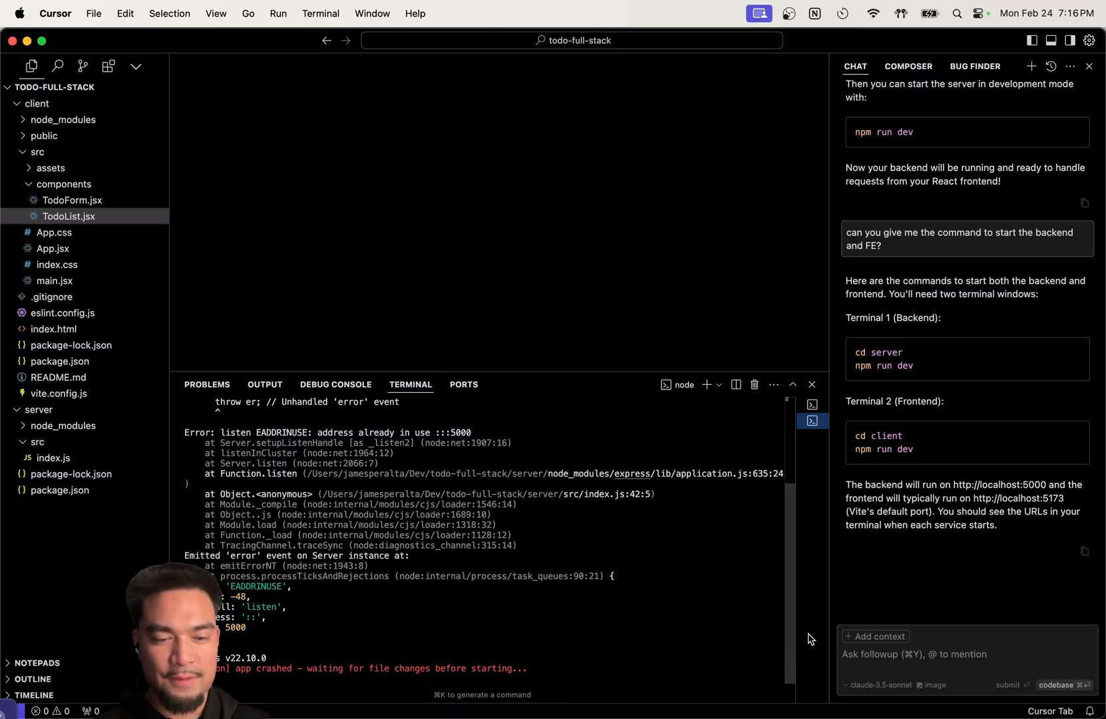
pyautogui.moveTo(1070, 428)
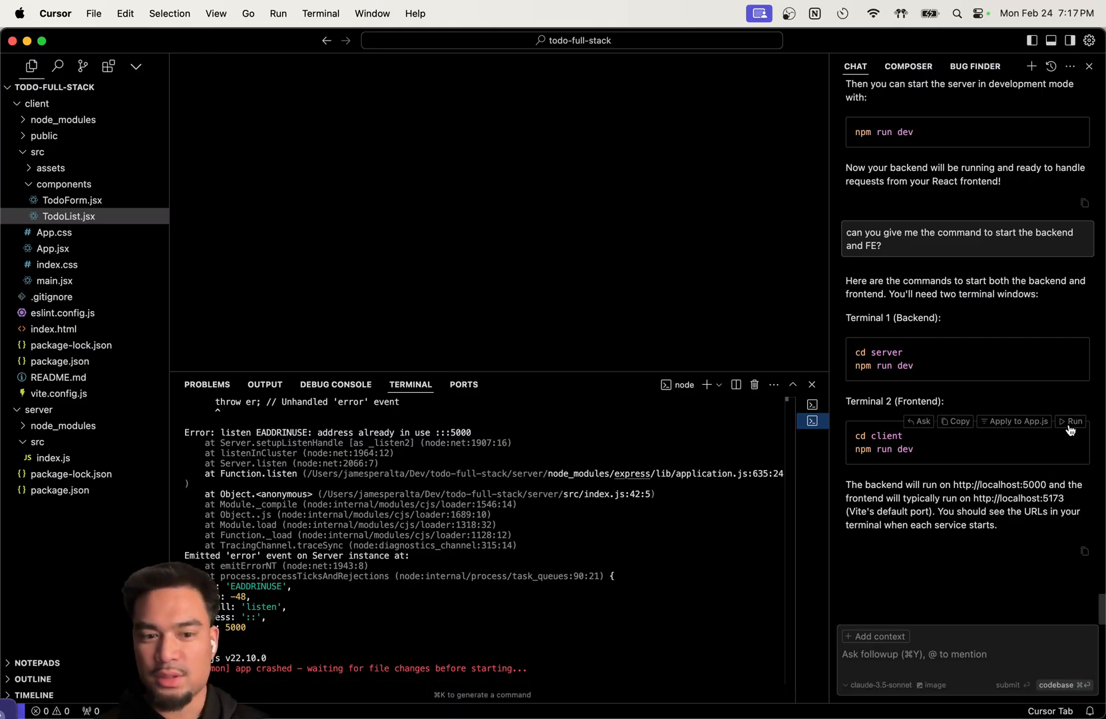
pyautogui.moveTo(908, 554)
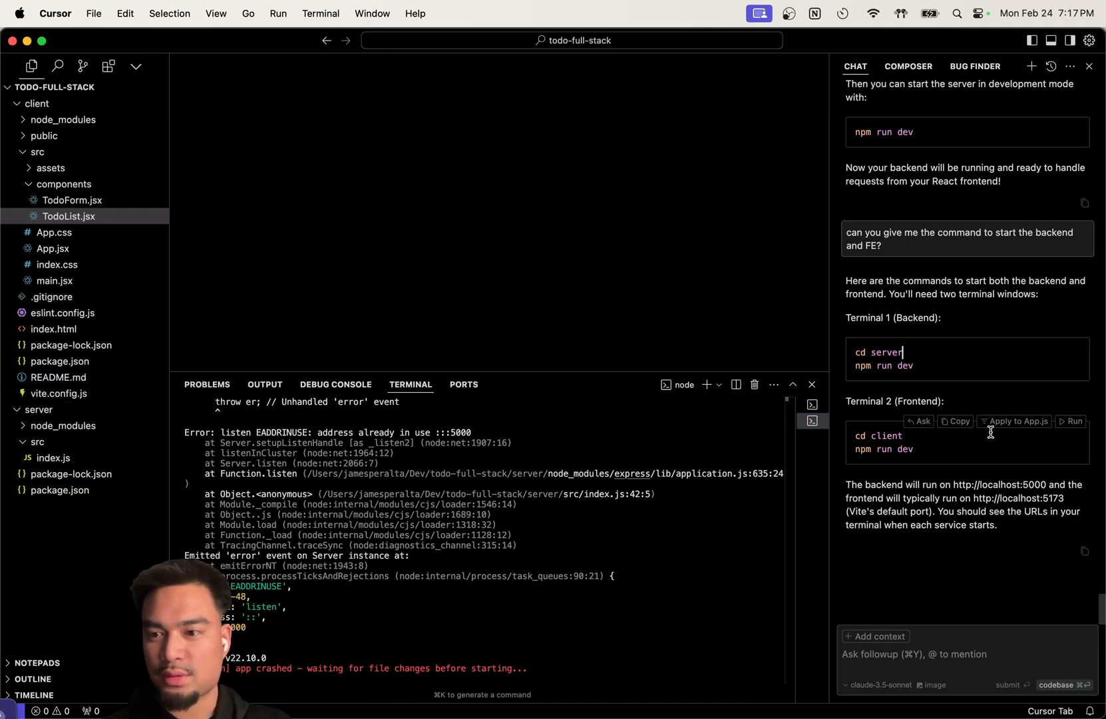
pyautogui.click(811, 405)
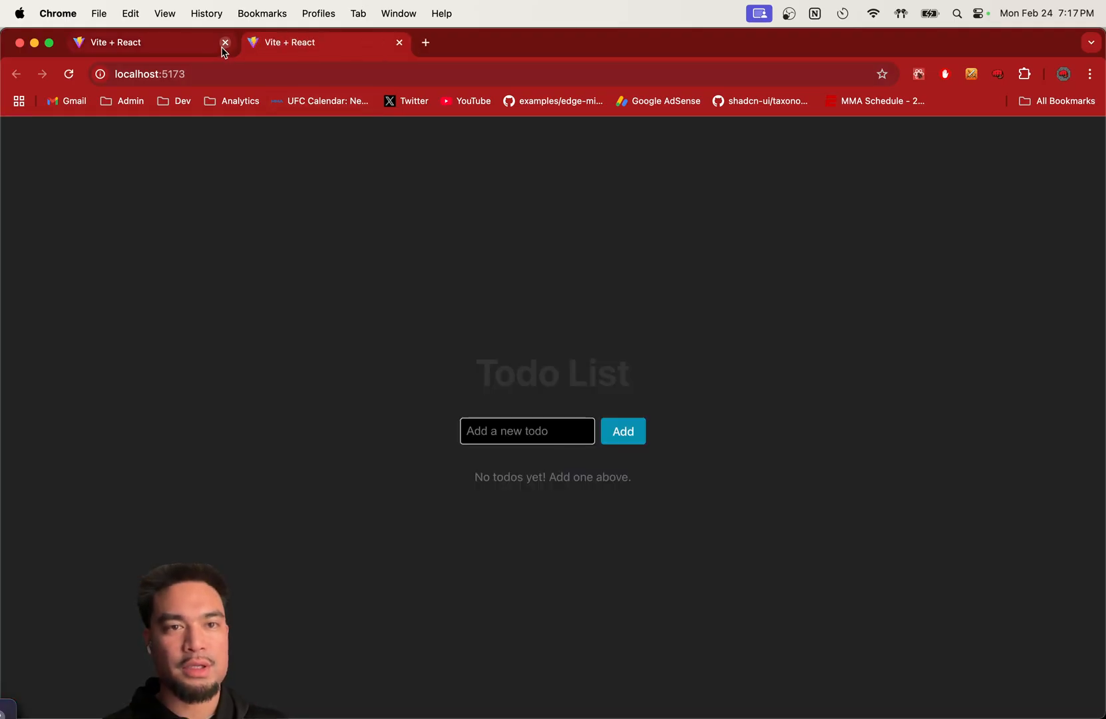
pyautogui.click(224, 43)
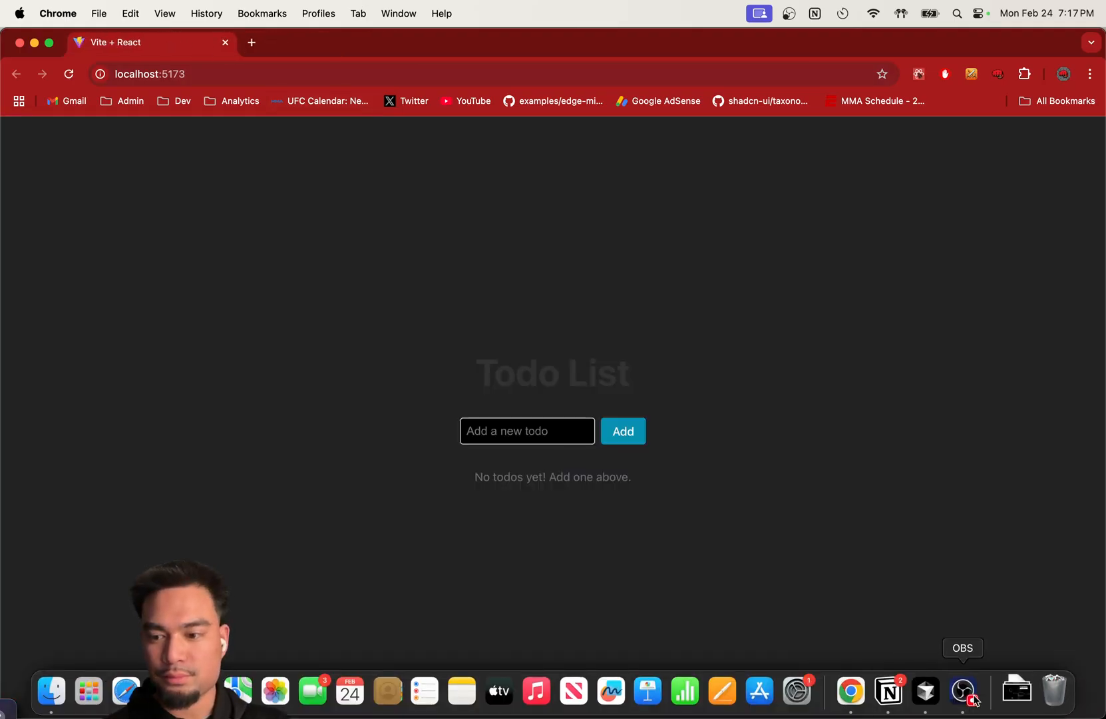
pyautogui.click(962, 690)
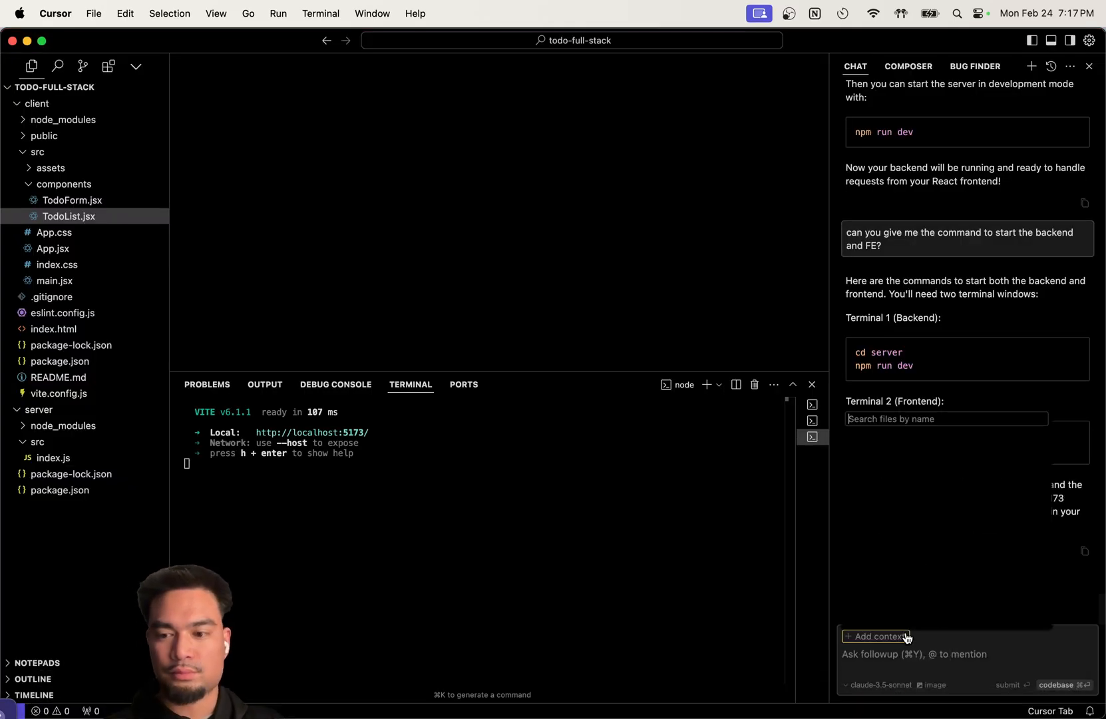
# Ask the AI about the port 5000 crash and accept switching index.js to port 3000
pyautogui.write('somethings')
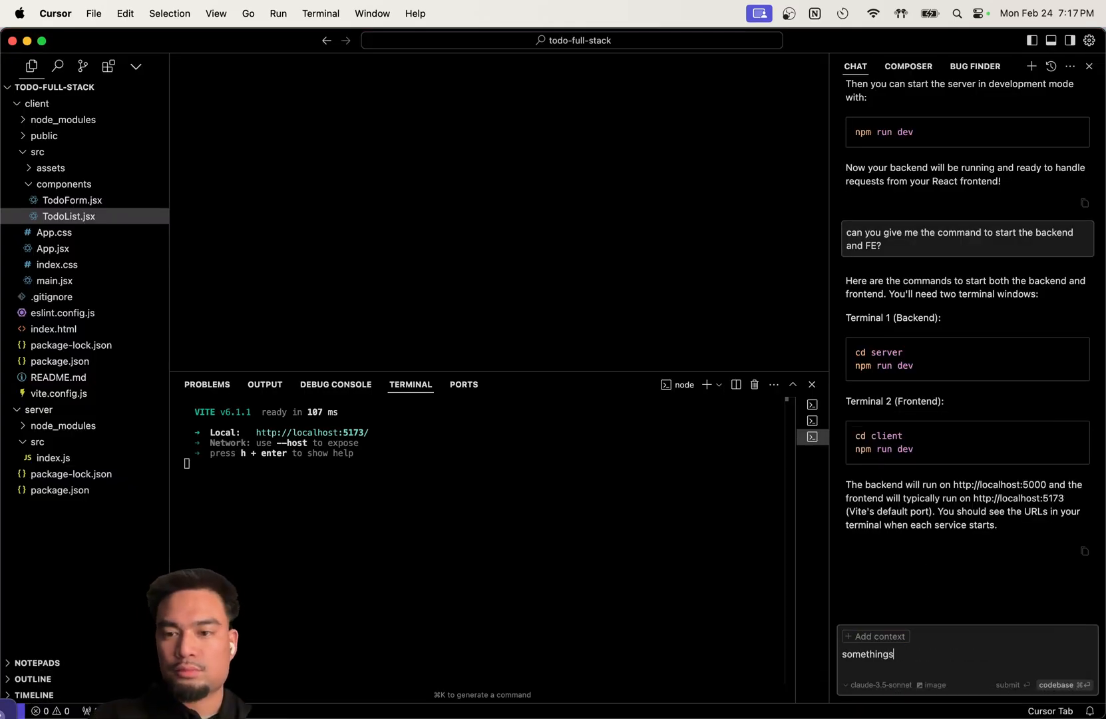
pyautogui.click(811, 420)
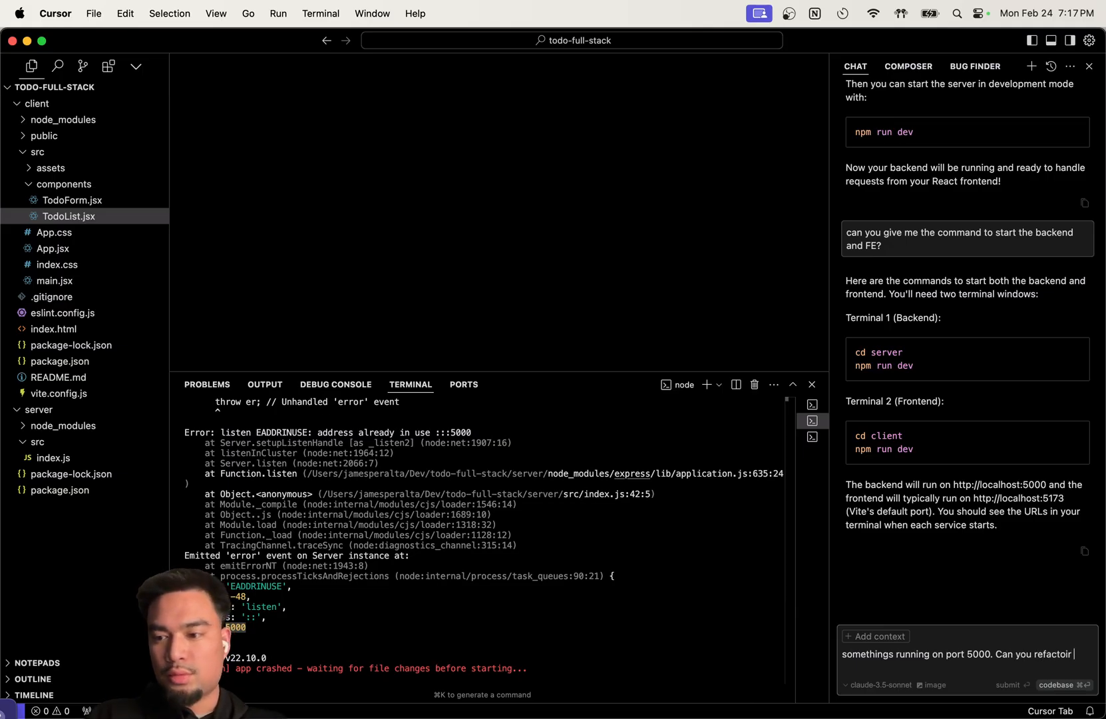
pyautogui.write(' the code?')
pyautogui.press('Return')
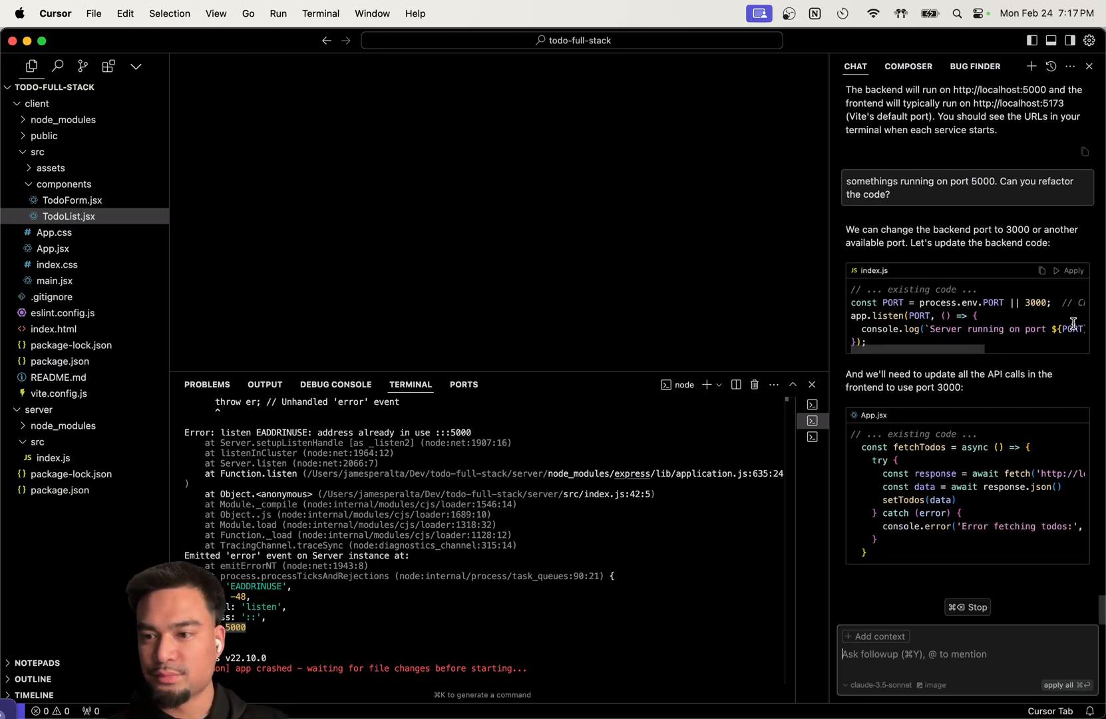
pyautogui.scroll(-3)
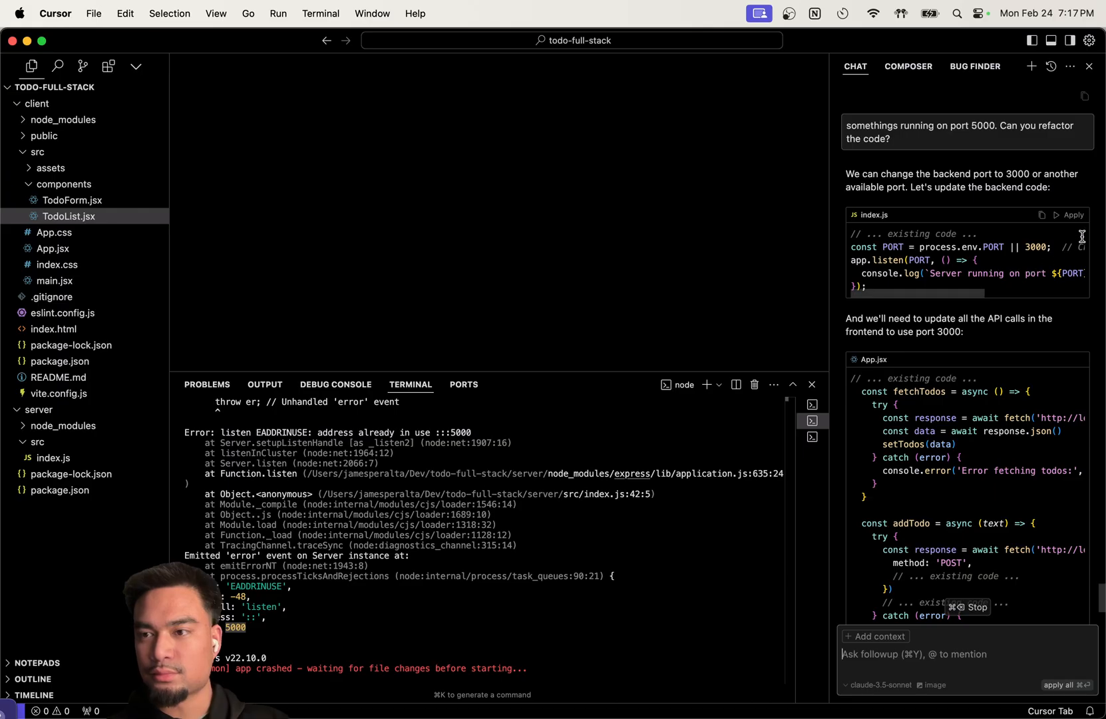
pyautogui.click(1071, 214)
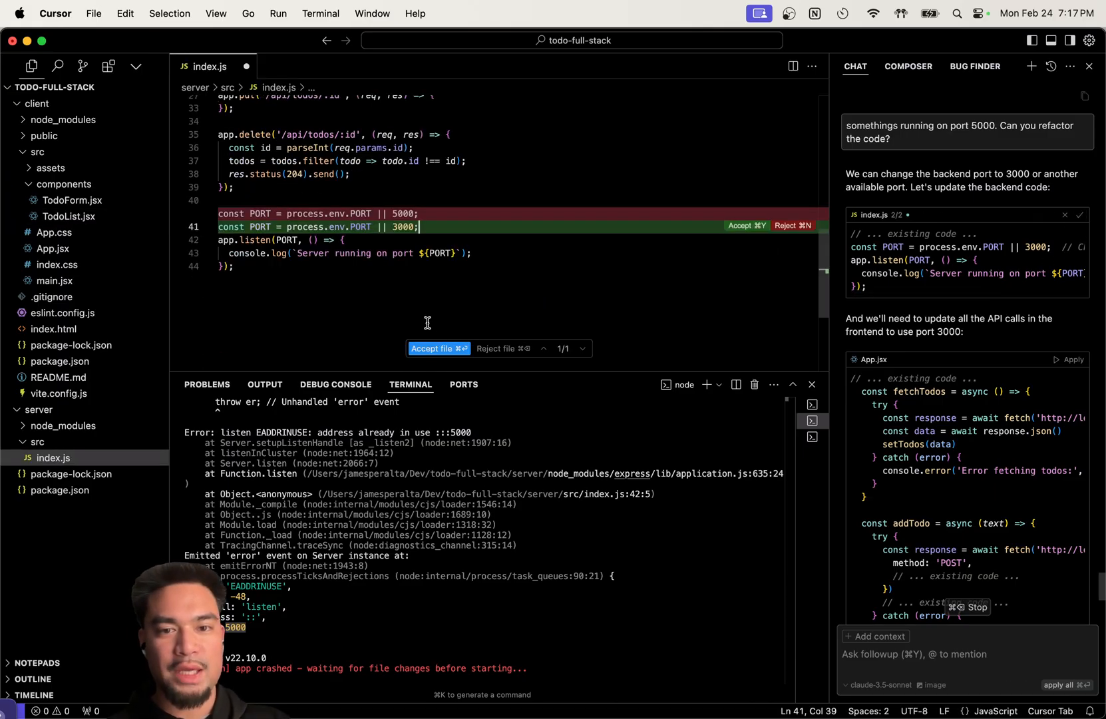
pyautogui.click(439, 348)
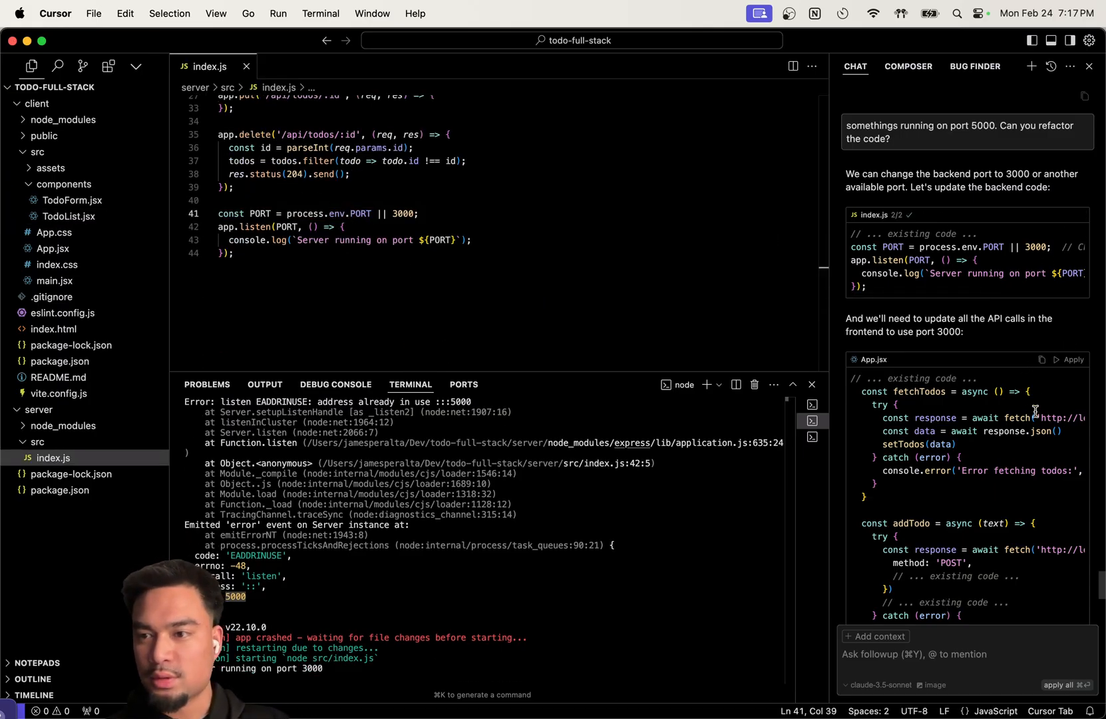
# Accept the App.jsx changes pointing API calls to localhost:3000
pyautogui.scroll(-3)
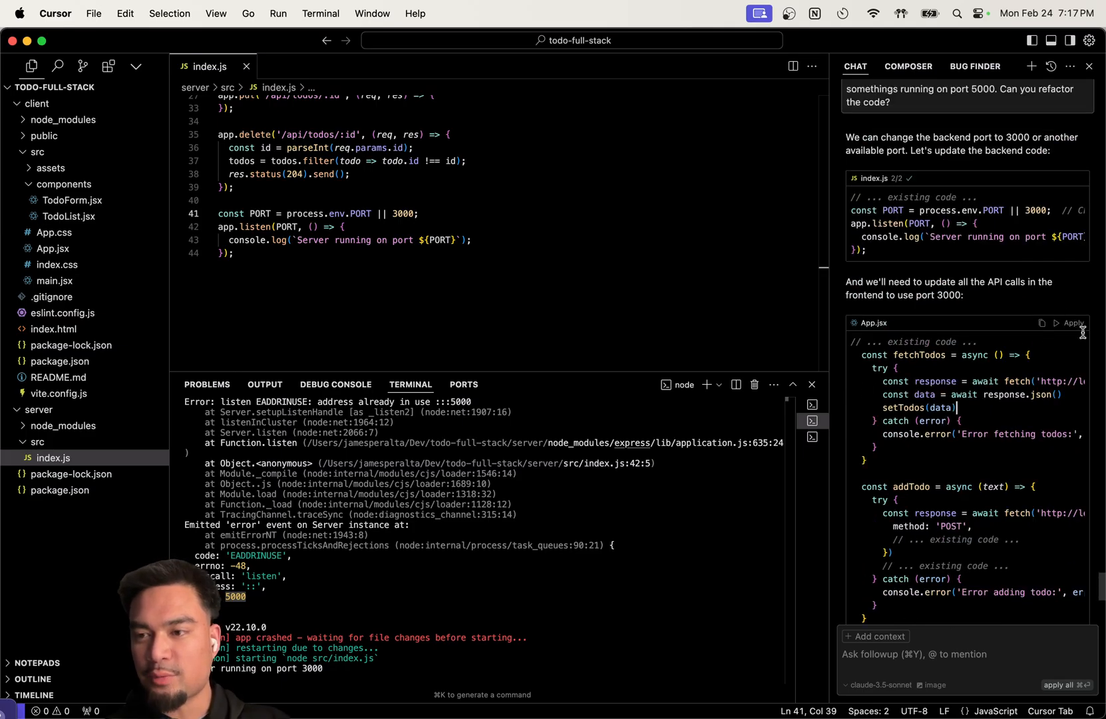
pyautogui.click(1073, 323)
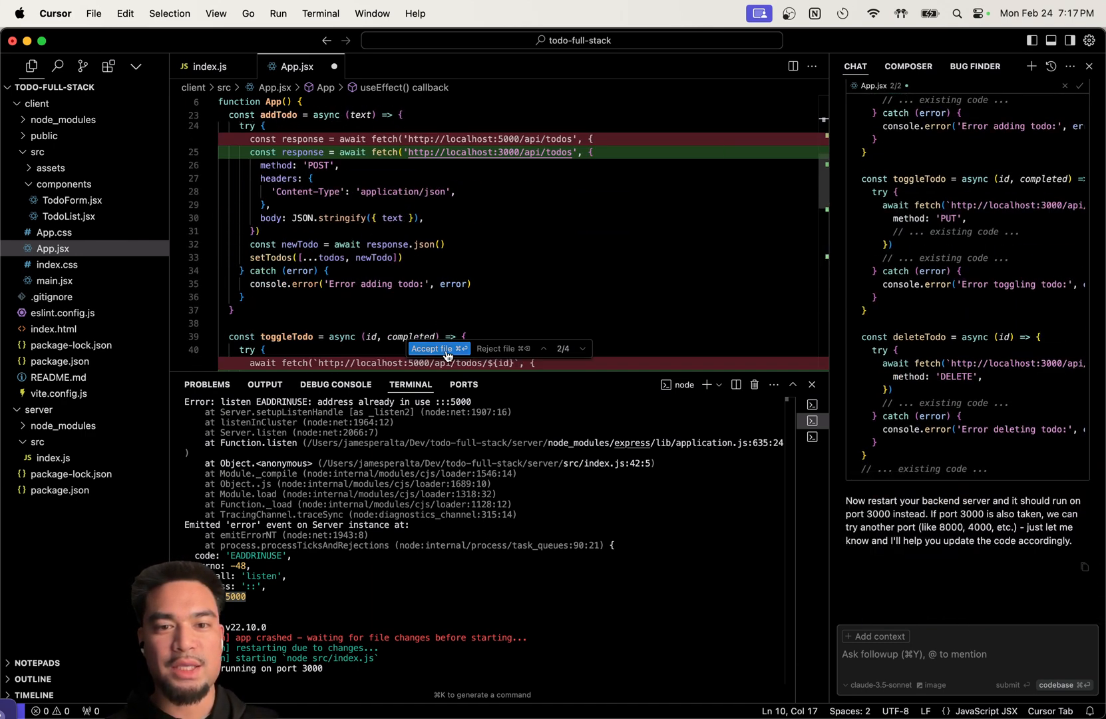
pyautogui.click(434, 348)
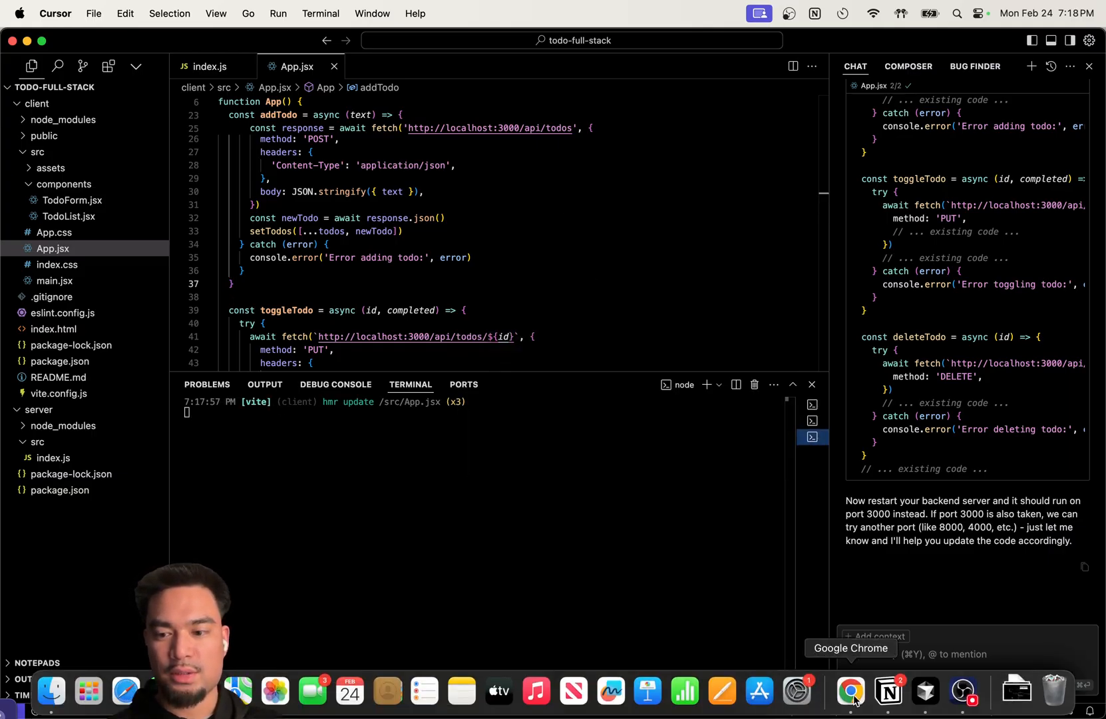
# Open Chrome's developer tools on the Network panel for the todo app
pyautogui.click(850, 690)
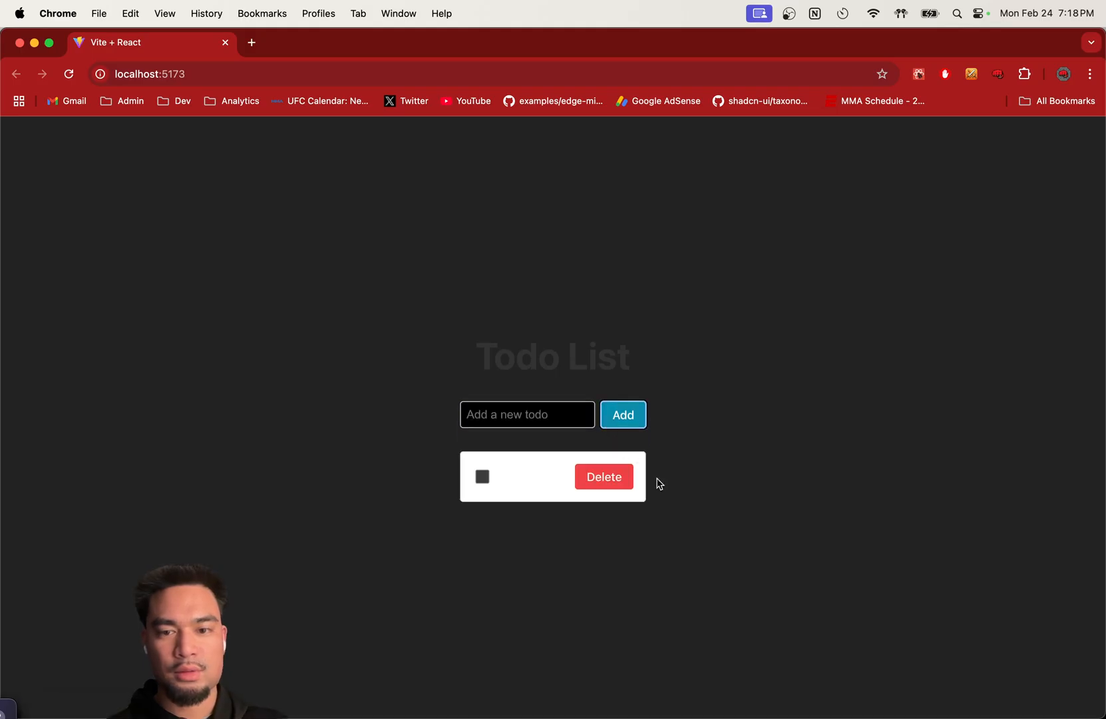
pyautogui.rightClick(659, 482)
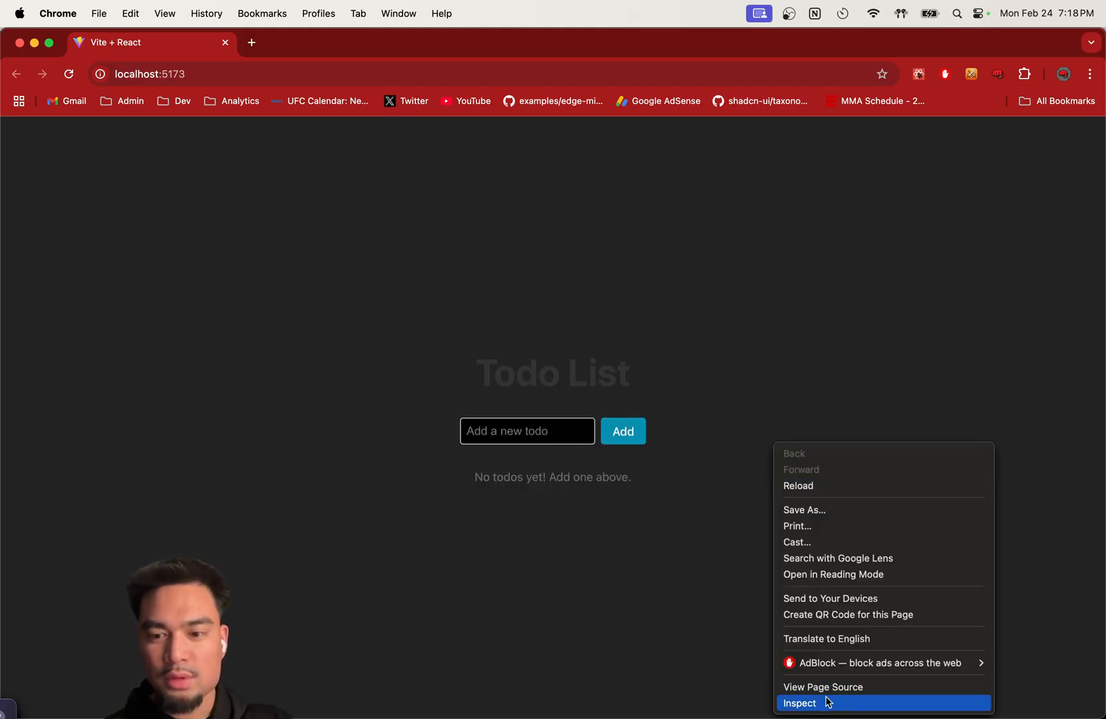
pyautogui.click(798, 703)
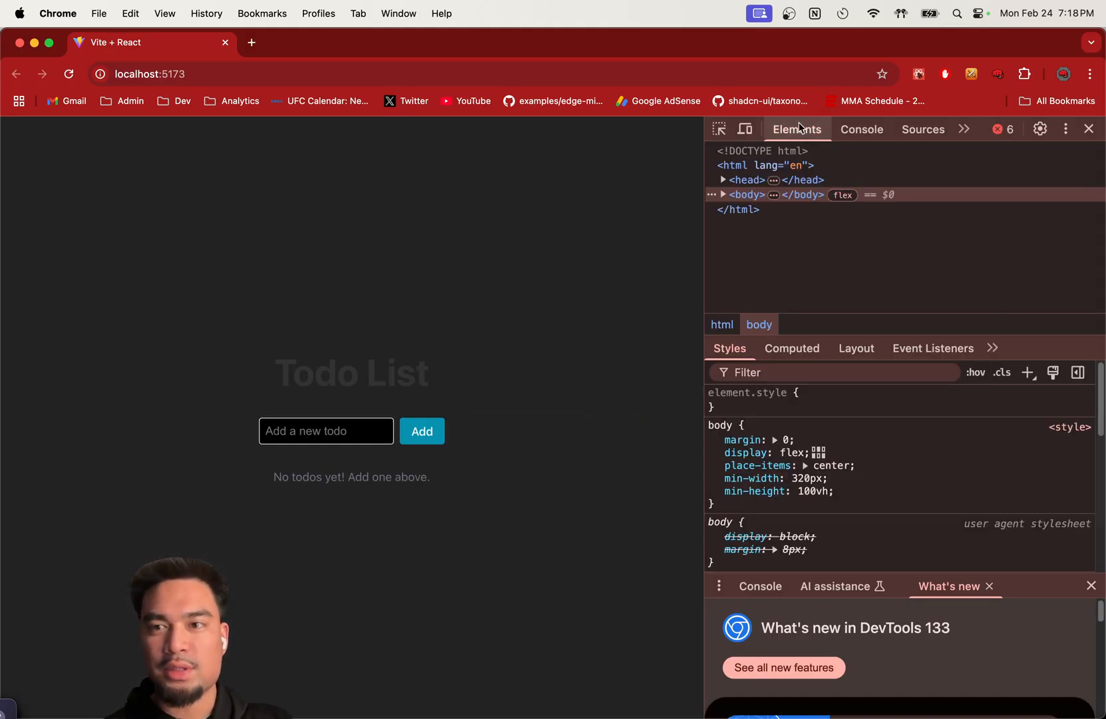
pyautogui.click(964, 129)
pyautogui.write('hell')
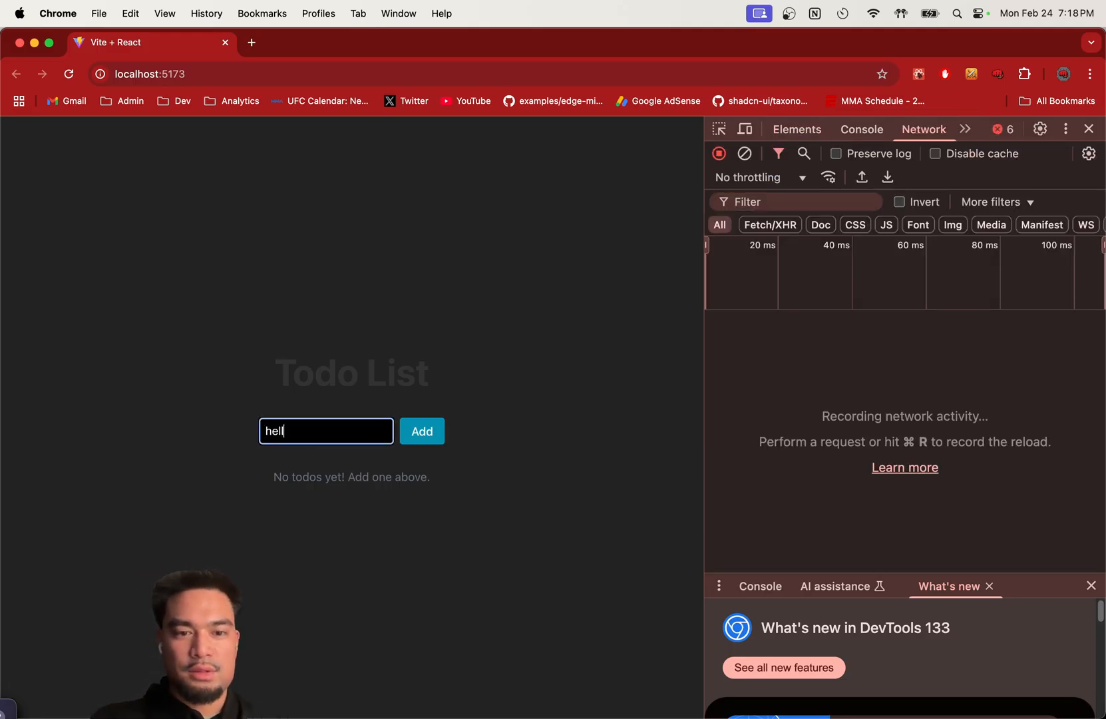
# Add, delete and check off test todos while watching requests succeed
pyautogui.click(421, 431)
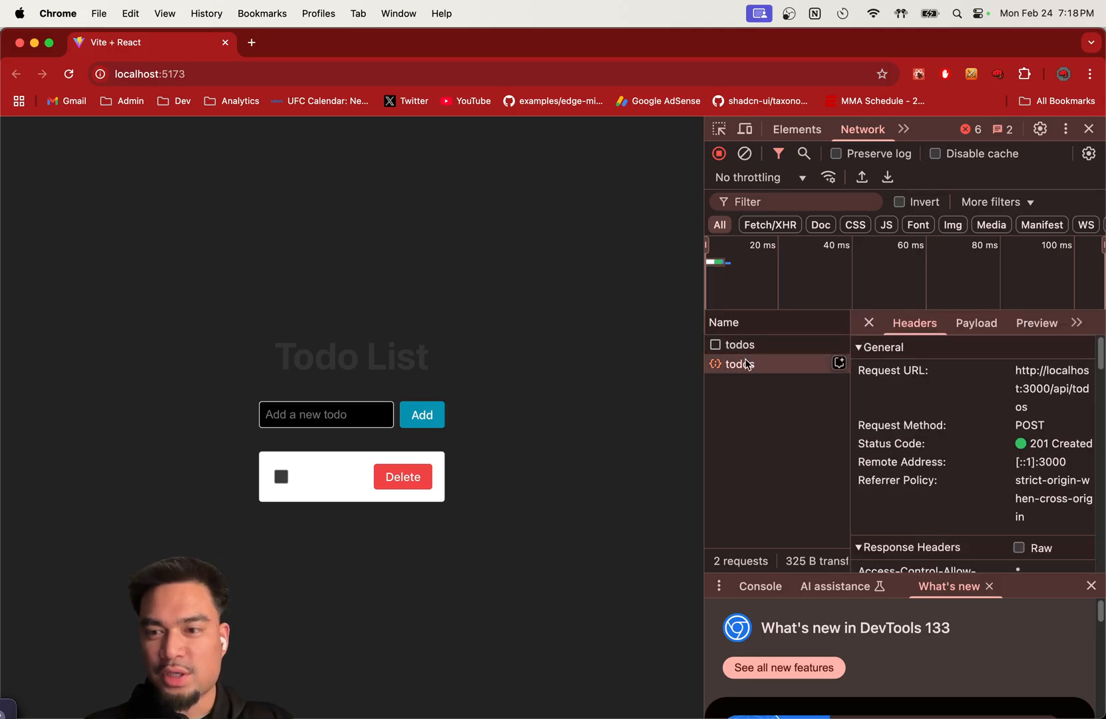
pyautogui.moveTo(839, 460)
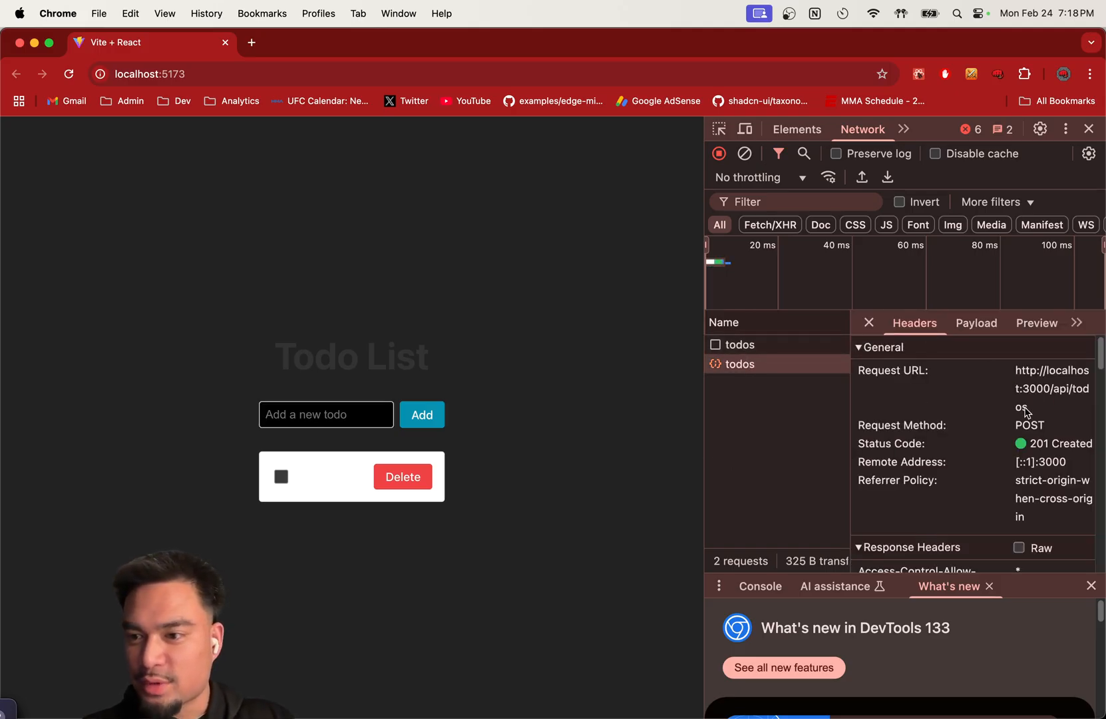
pyautogui.moveTo(339, 490)
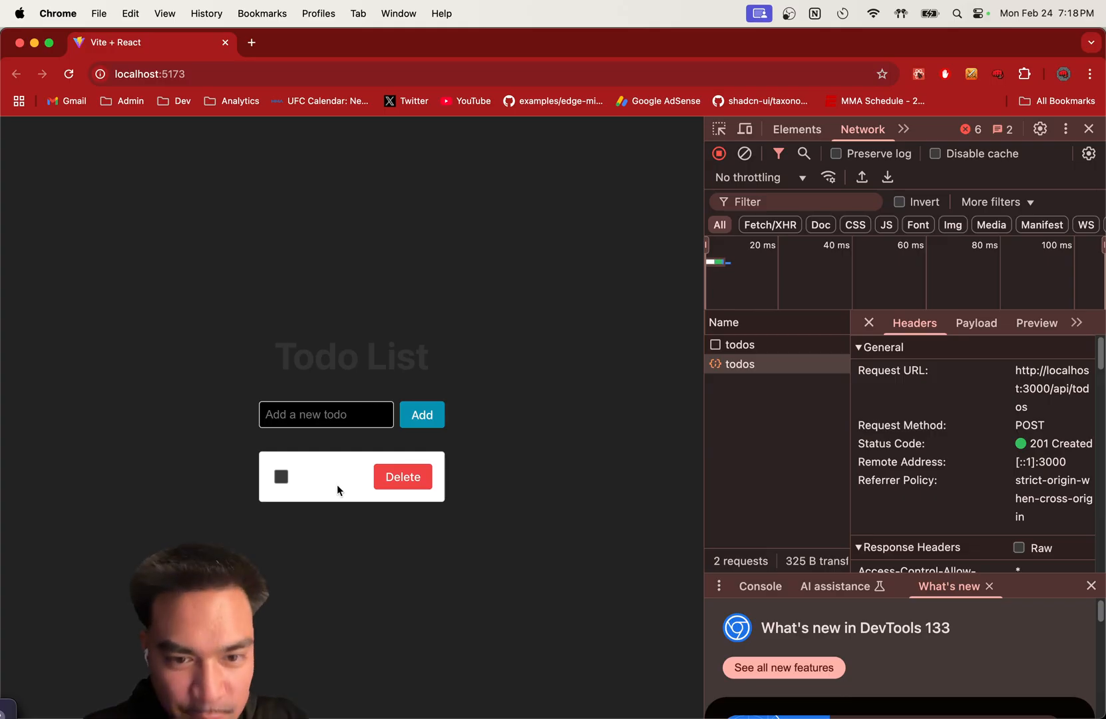
pyautogui.click(403, 477)
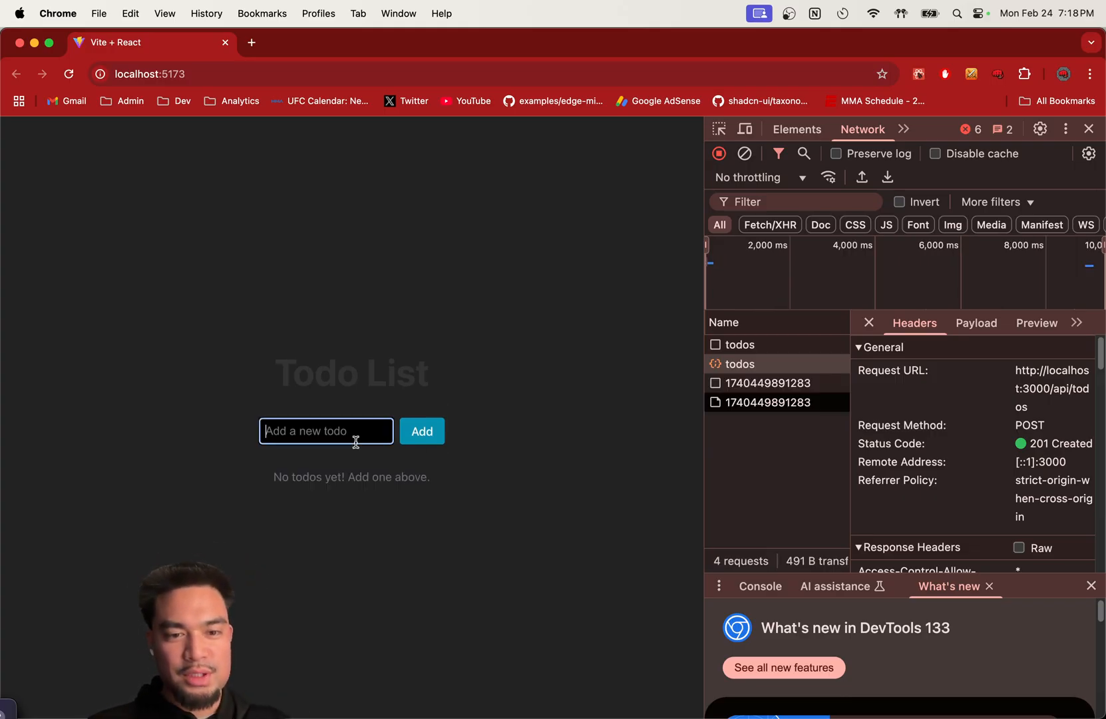
pyautogui.click(421, 431)
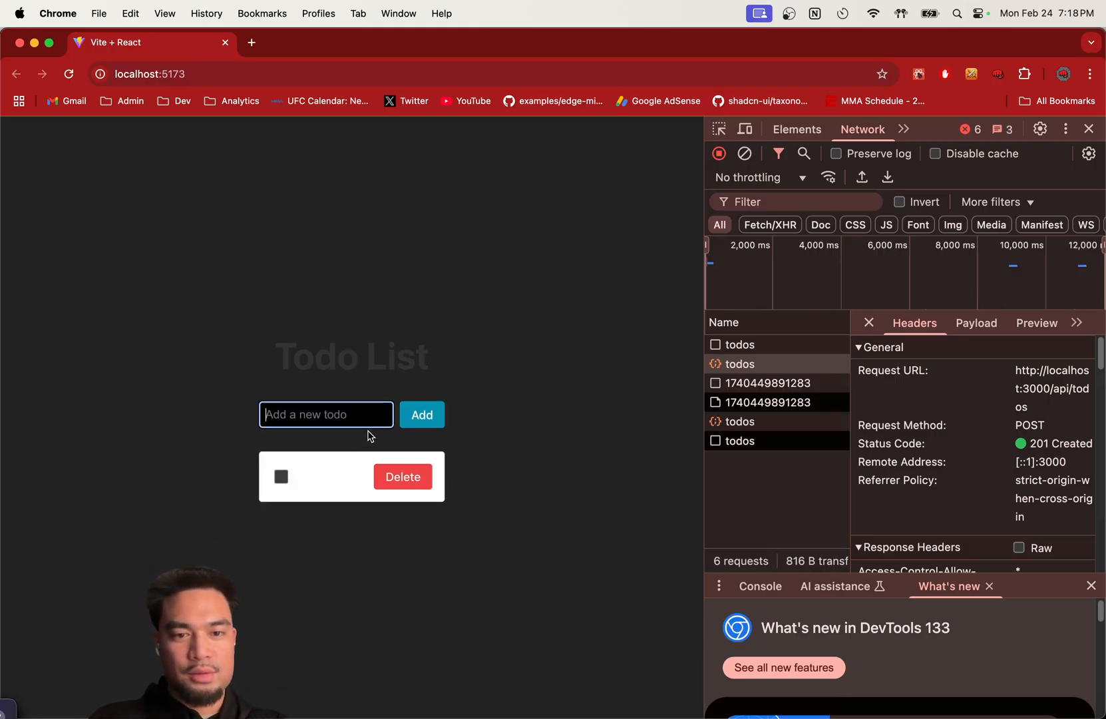
pyautogui.click(422, 415)
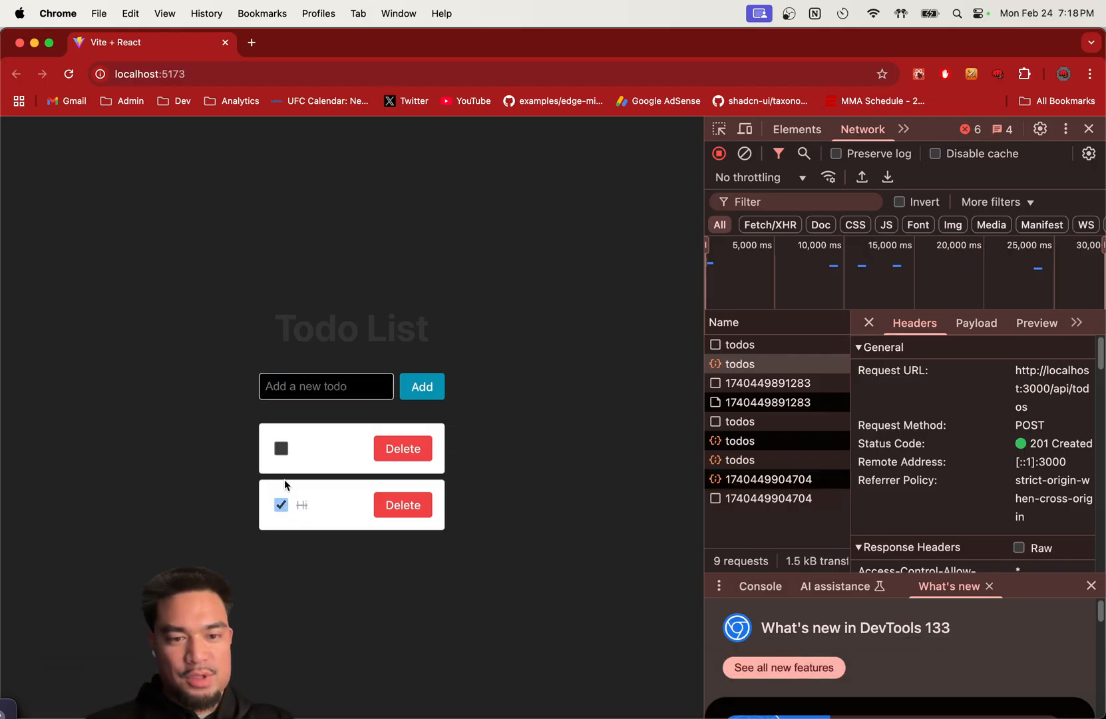
pyautogui.click(281, 448)
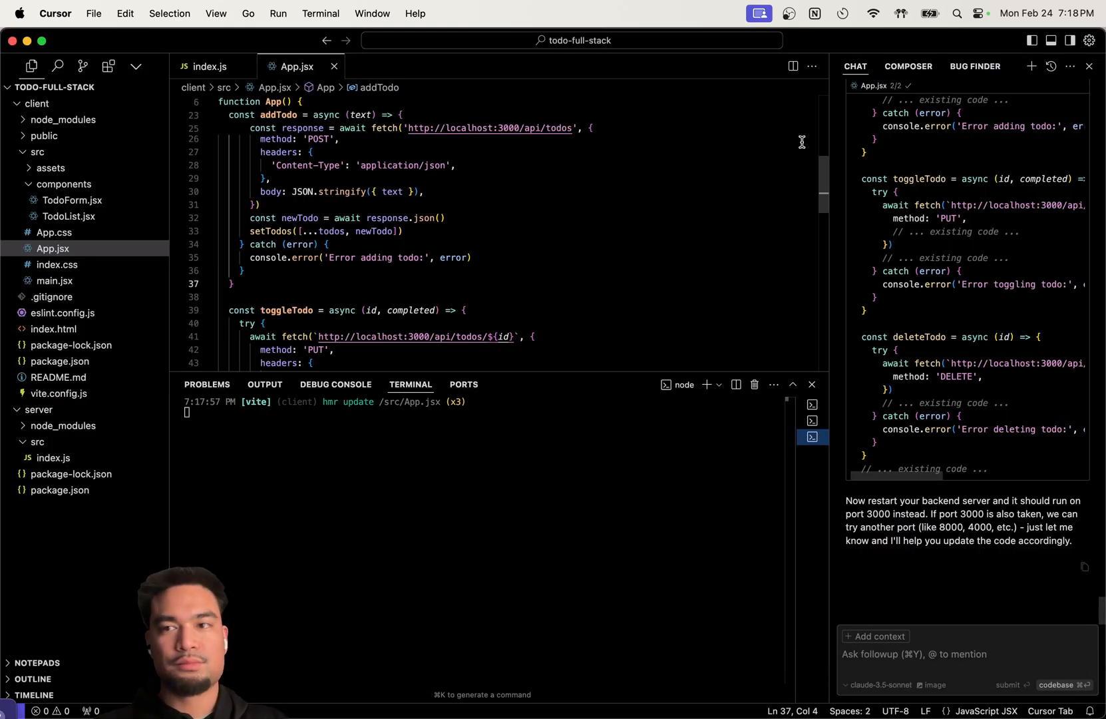
# Report 'The font doesn't appear' to the AI and apply its App.css color fixes
pyautogui.write('The')
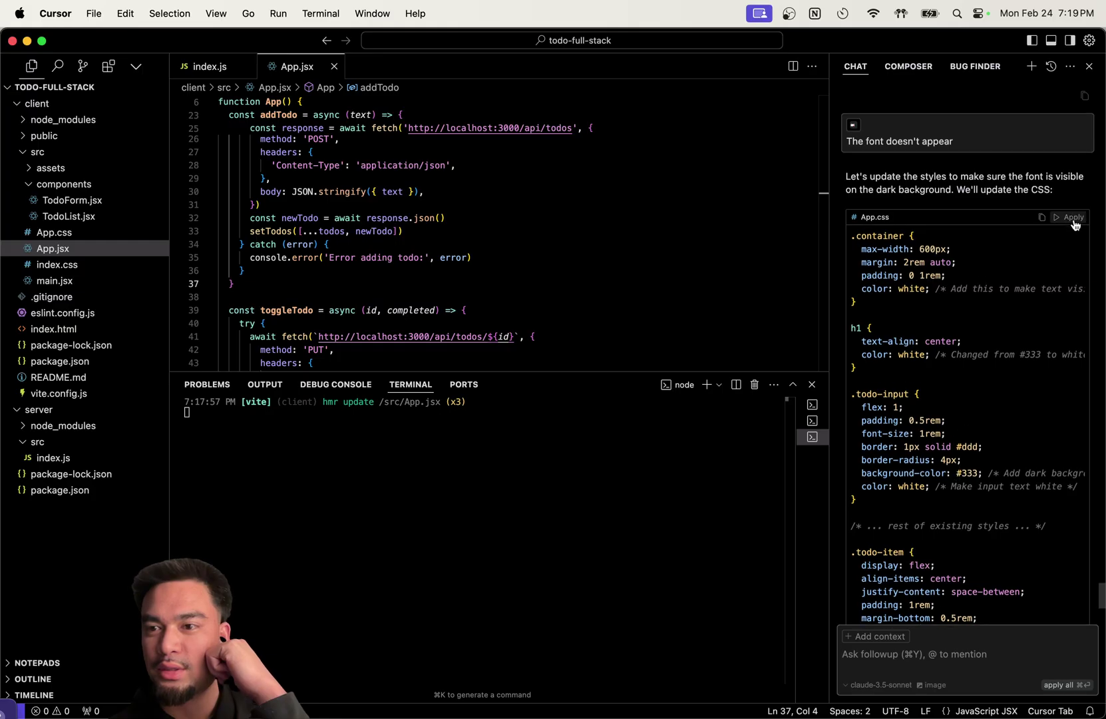
pyautogui.click(1074, 217)
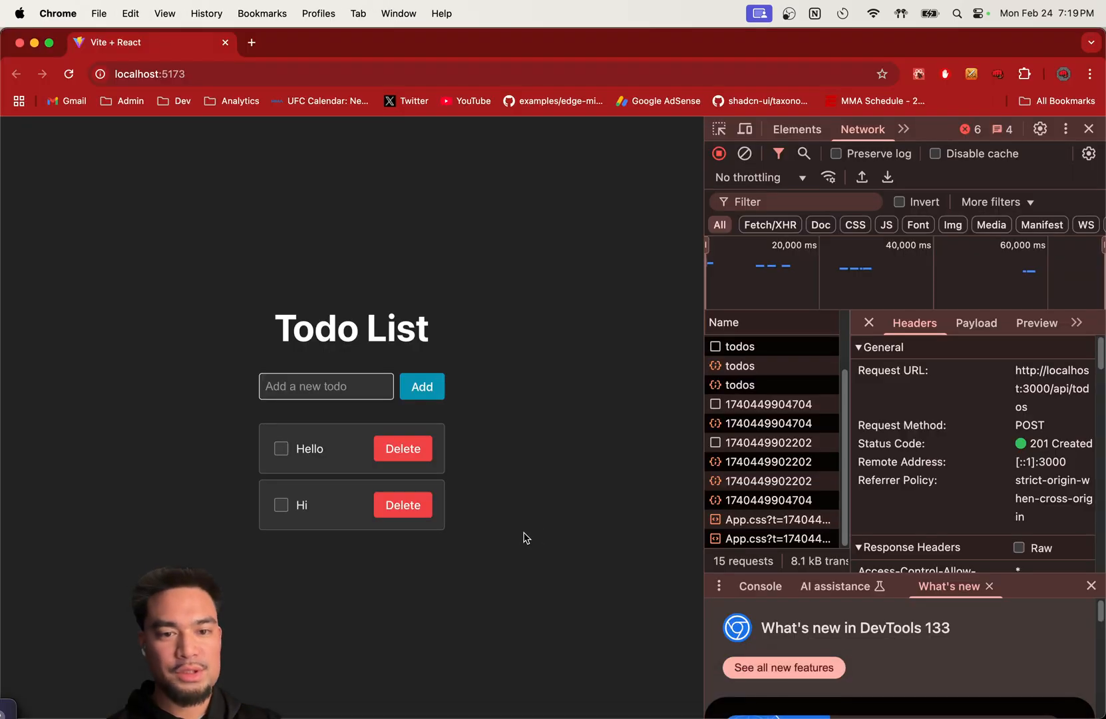
# Add the 'Go do groceries' and 'Laundry' todos
pyautogui.click(402, 448)
pyautogui.write('D')
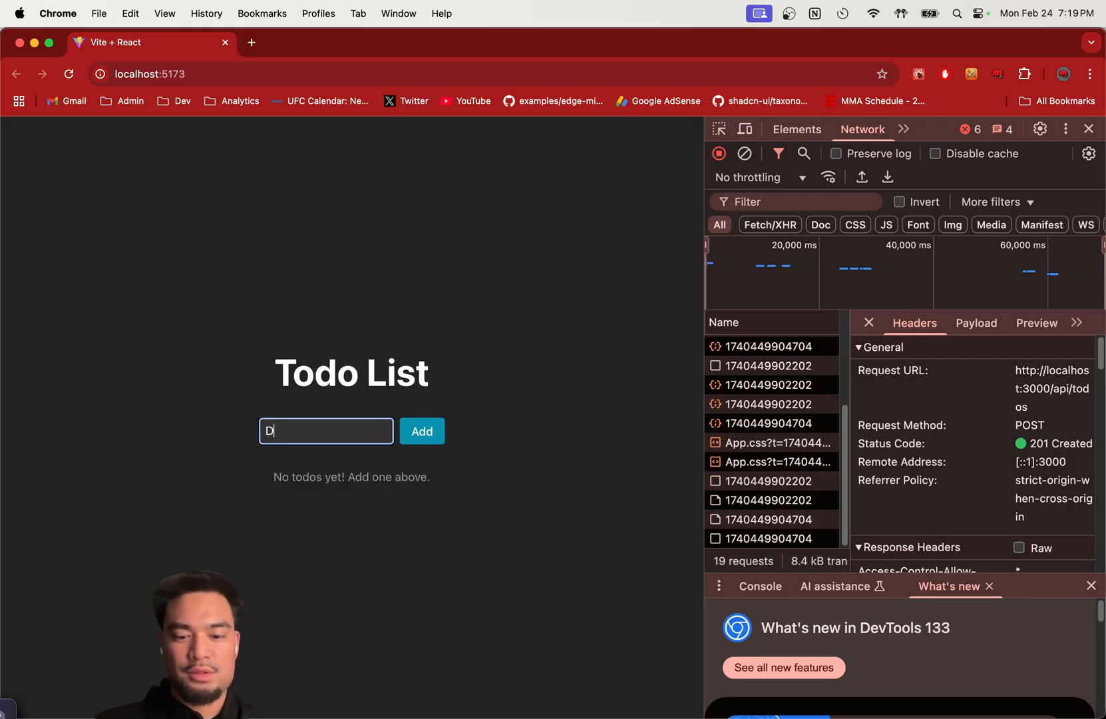
pyautogui.write('Go do g')
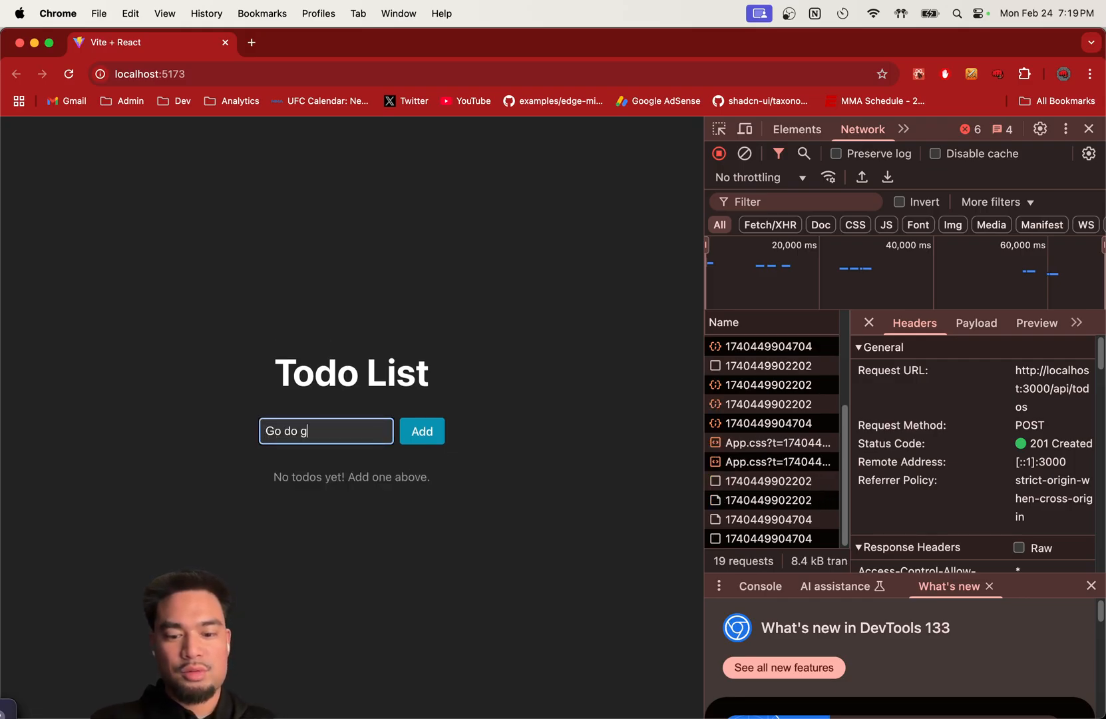
pyautogui.click(422, 431)
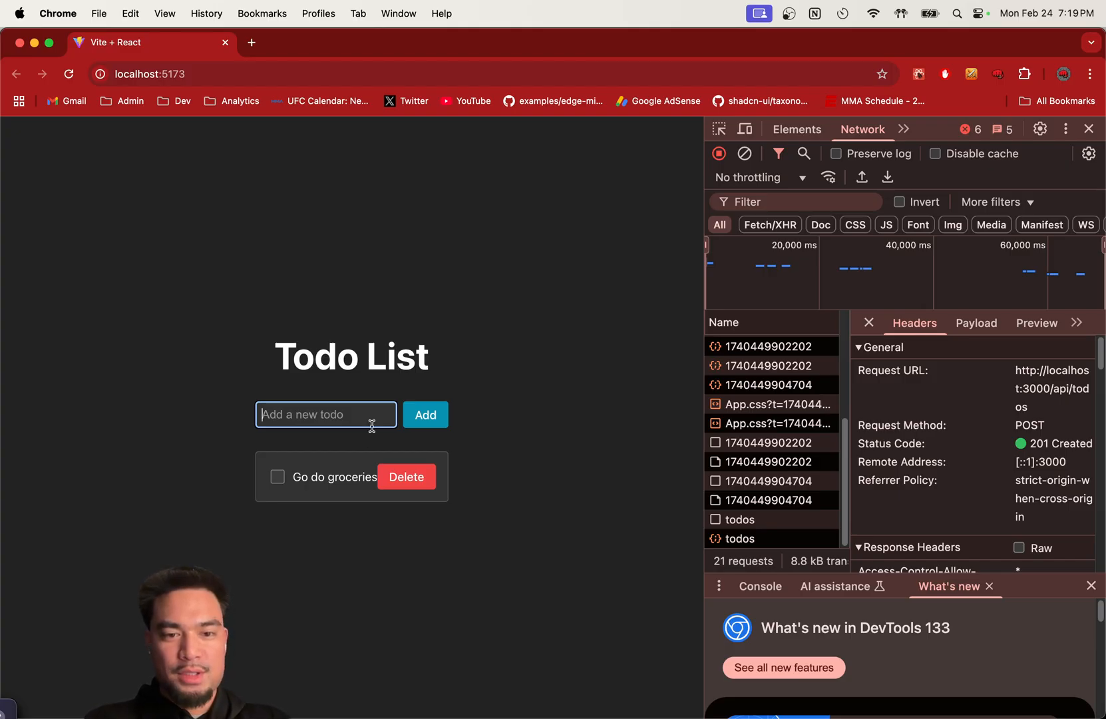
pyautogui.write('Laundry')
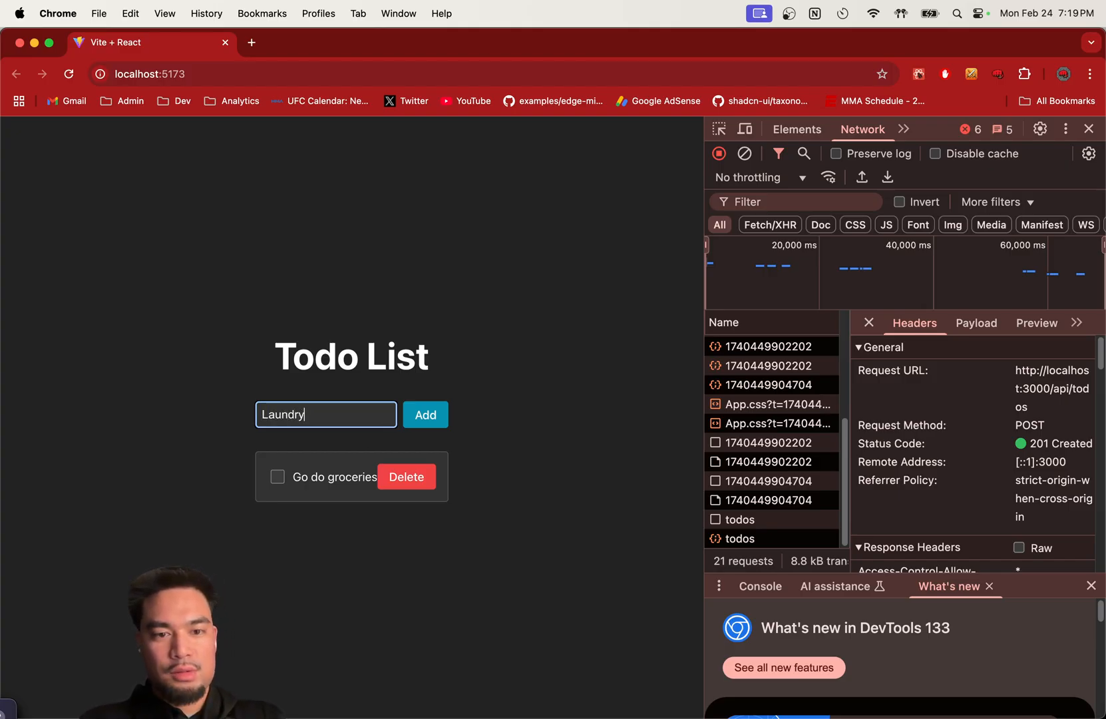
pyautogui.click(425, 414)
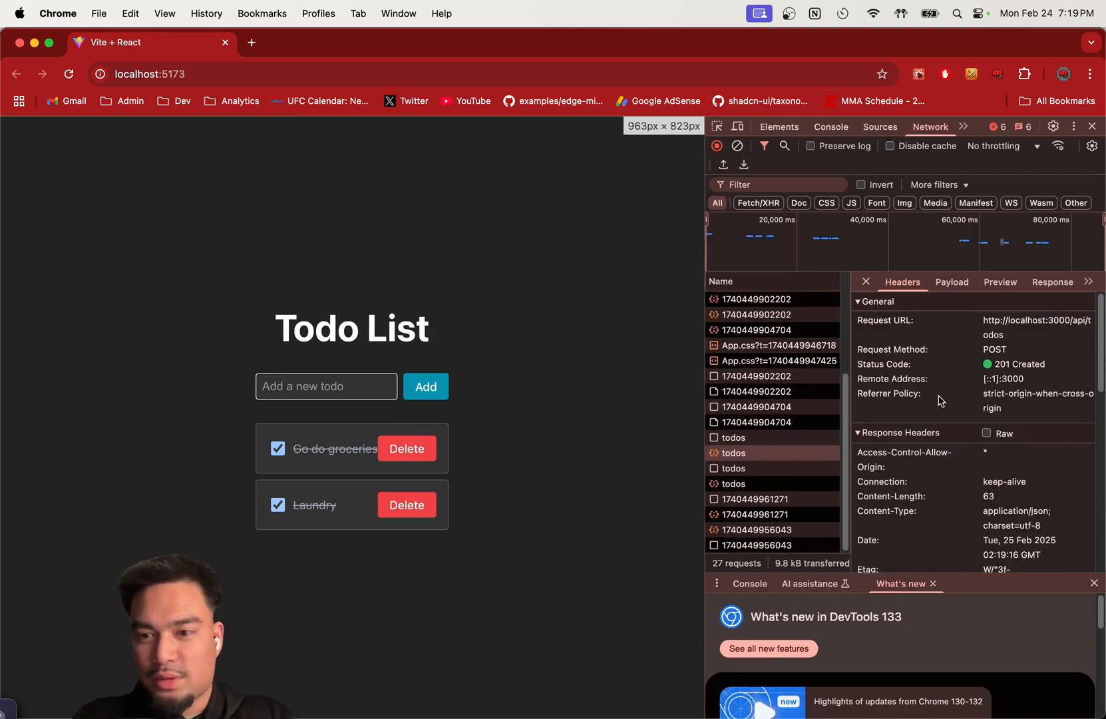
# Add 'Check in air-bnb', mark it done, and delete 'Go do groceries'
pyautogui.click(327, 386)
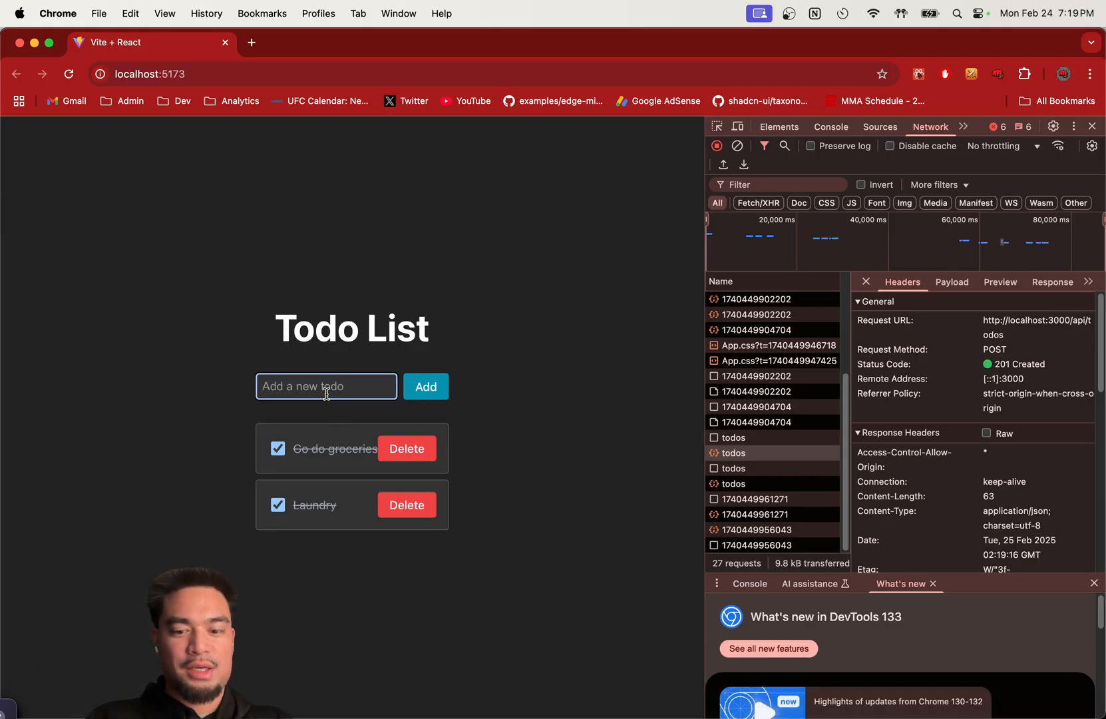
pyautogui.write('Check in air')
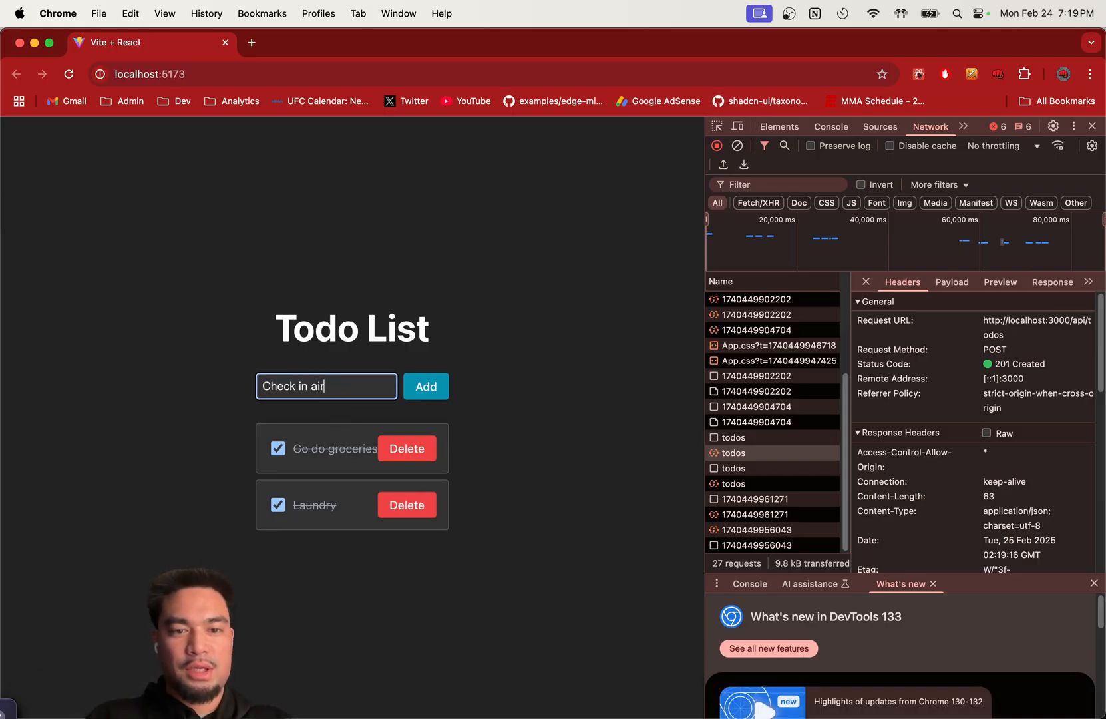
pyautogui.click(426, 386)
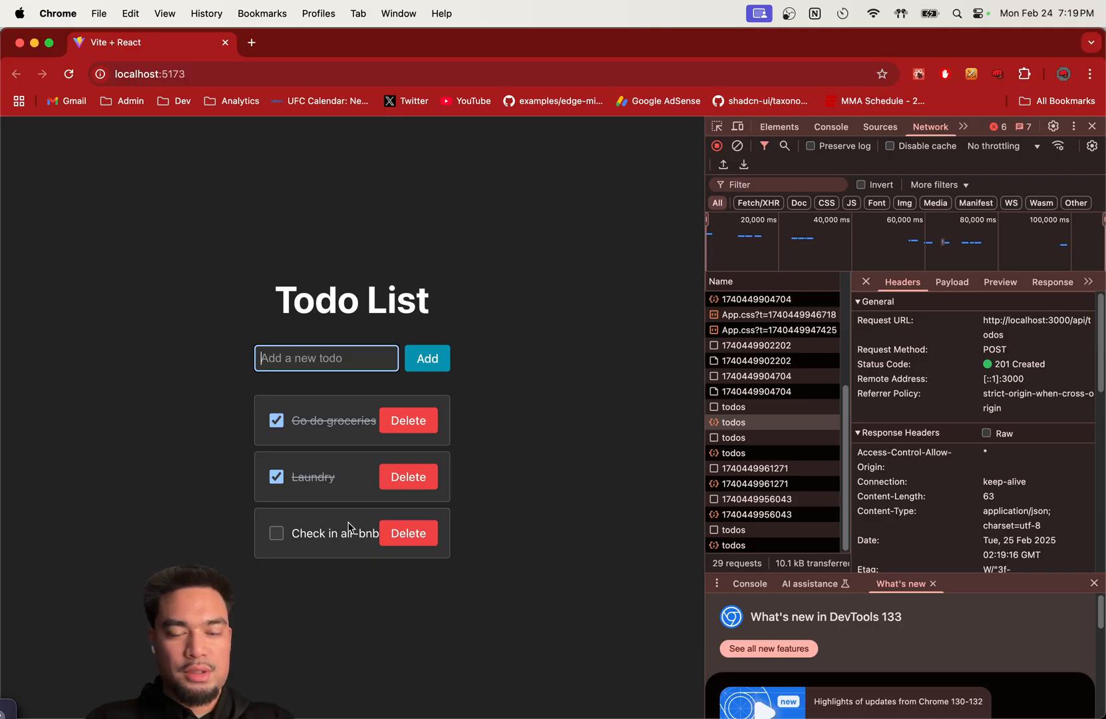
pyautogui.click(276, 533)
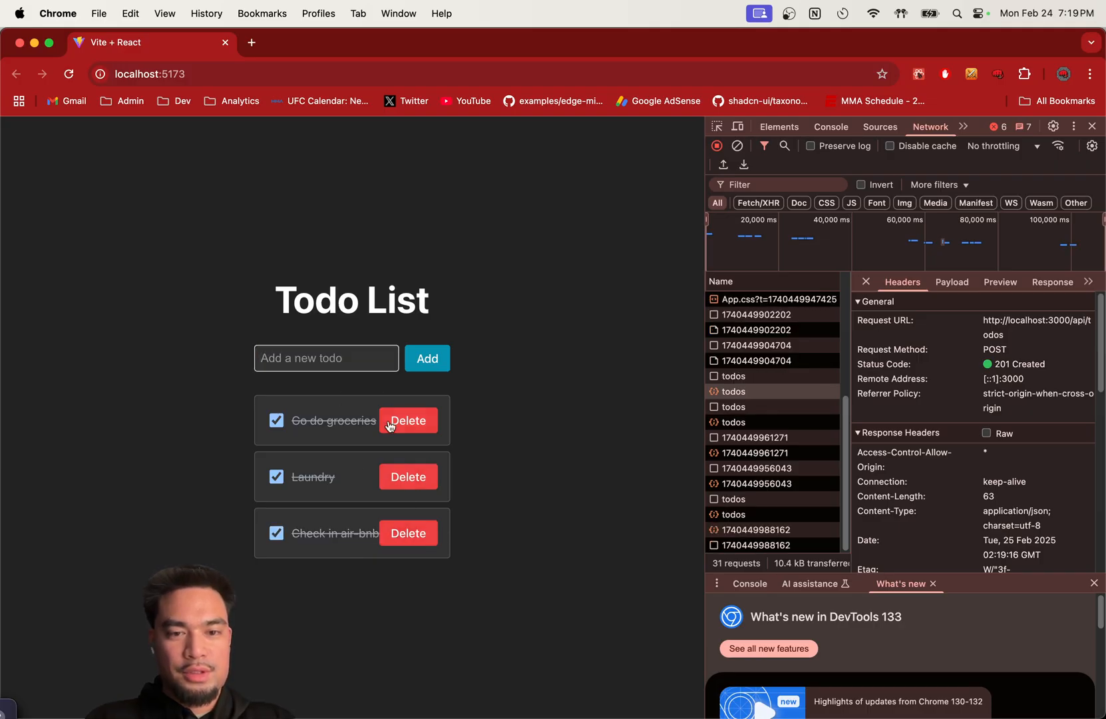
pyautogui.click(408, 420)
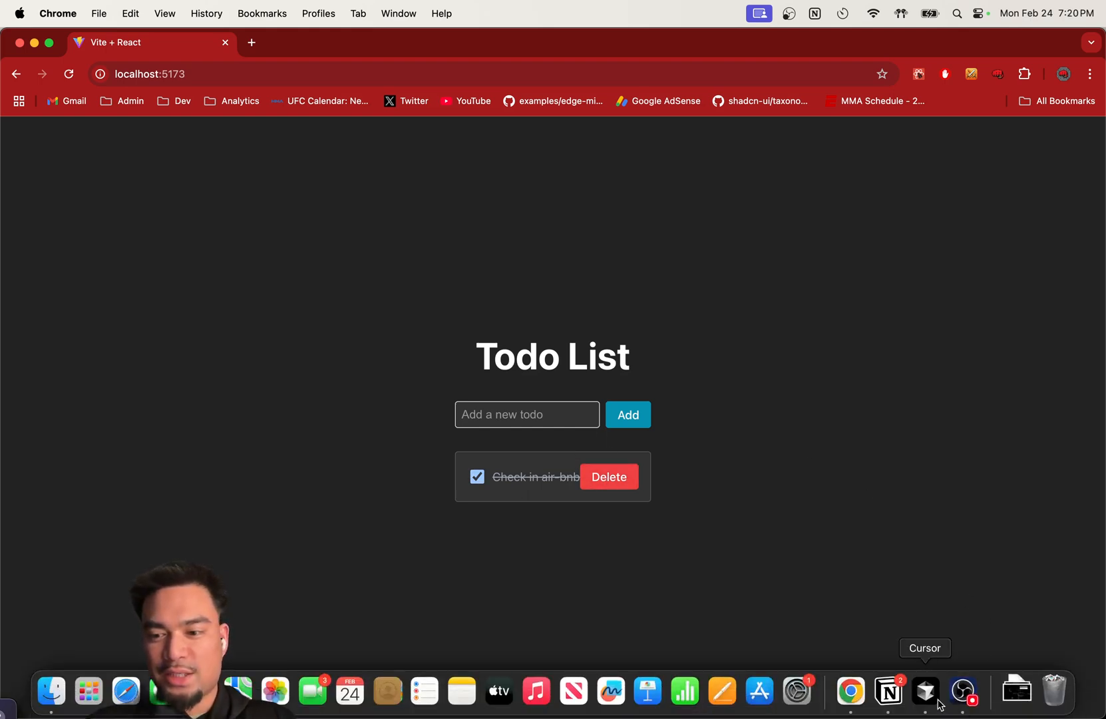
# Send 'create light/dark mode for tODO app' to the AI in a new chat
pyautogui.click(925, 690)
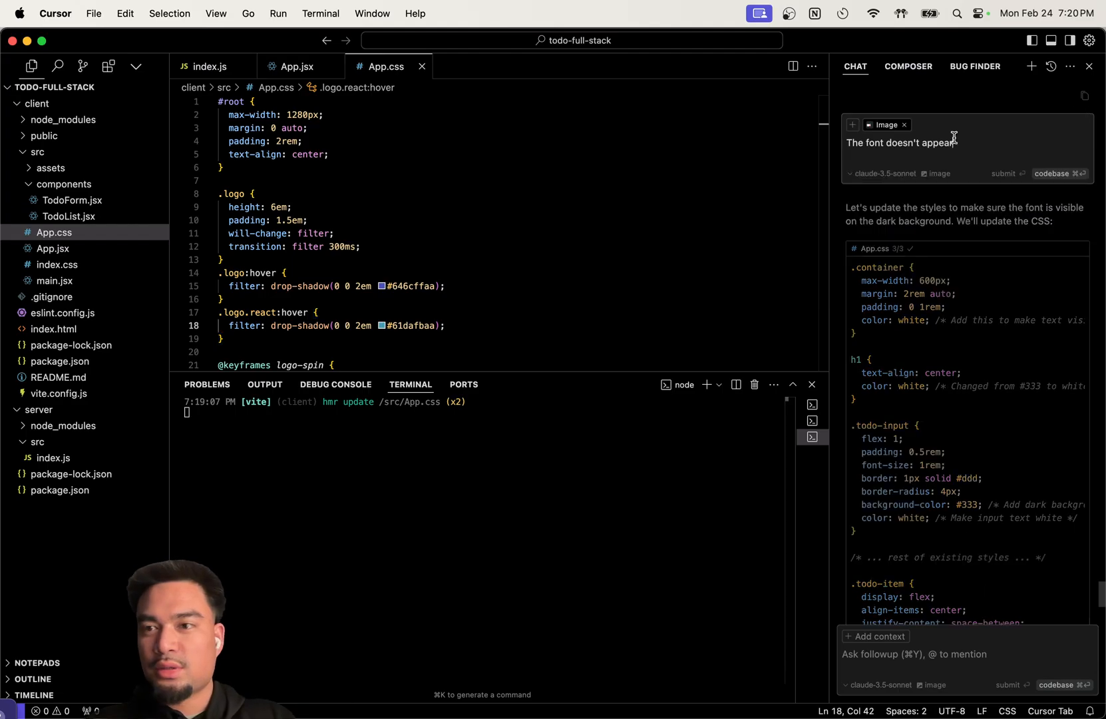
pyautogui.click(1003, 173)
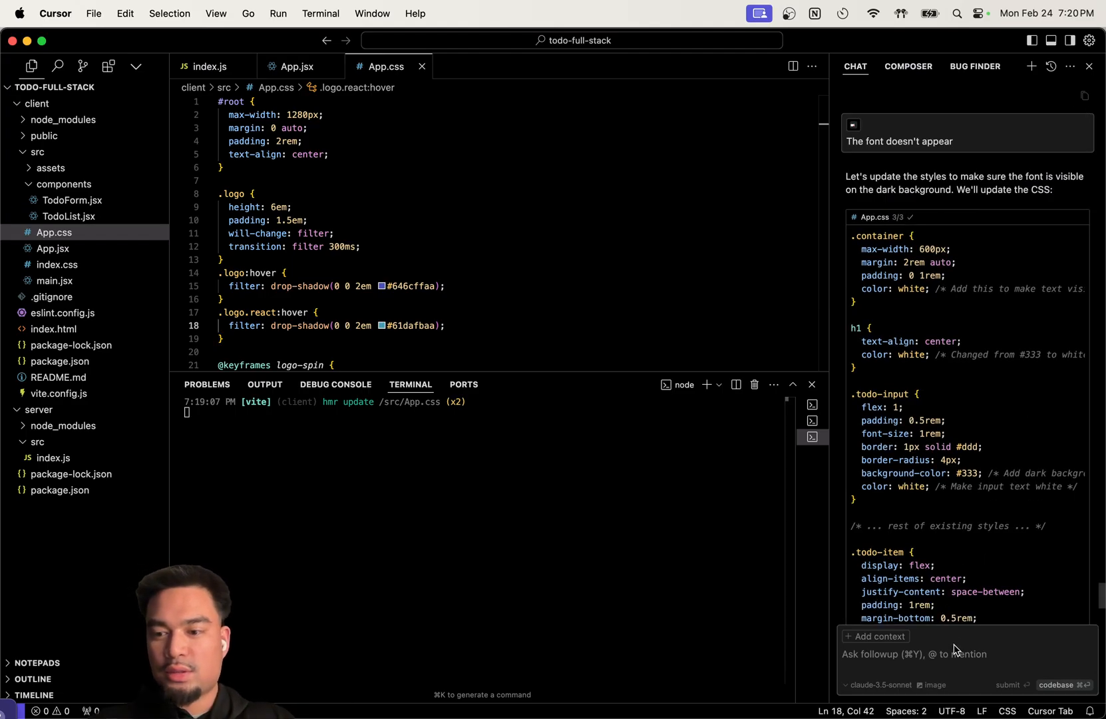
pyautogui.write('create lig')
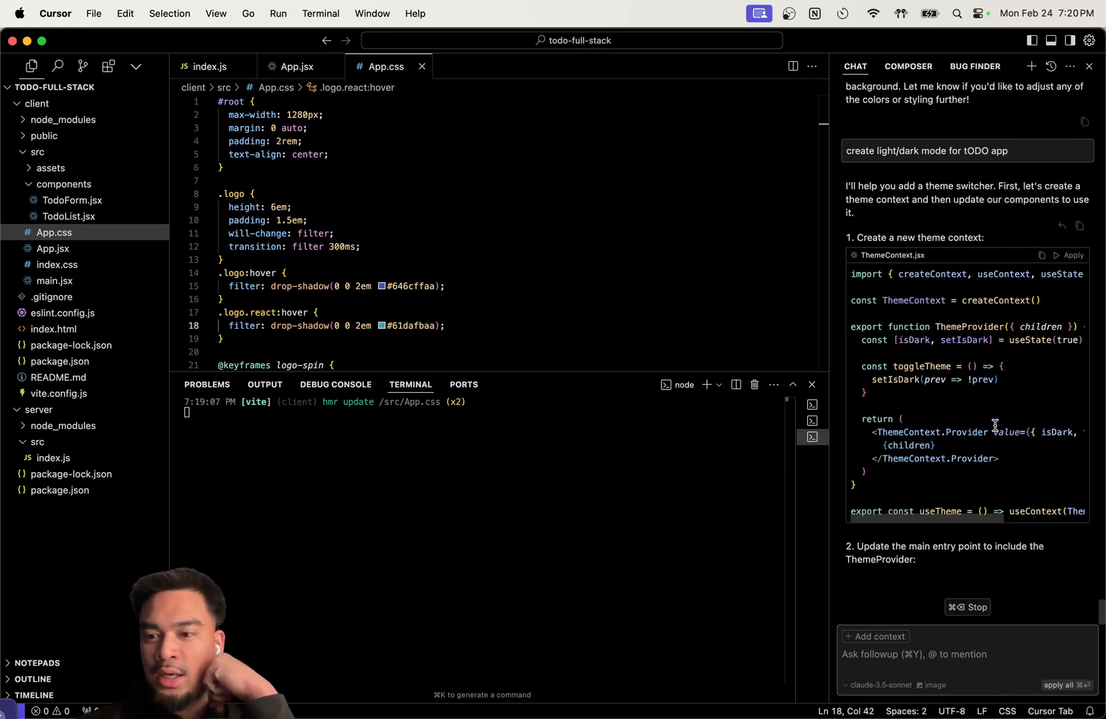
# Accept wrapping the app in ThemeProvider in main.jsx
pyautogui.scroll(-3)
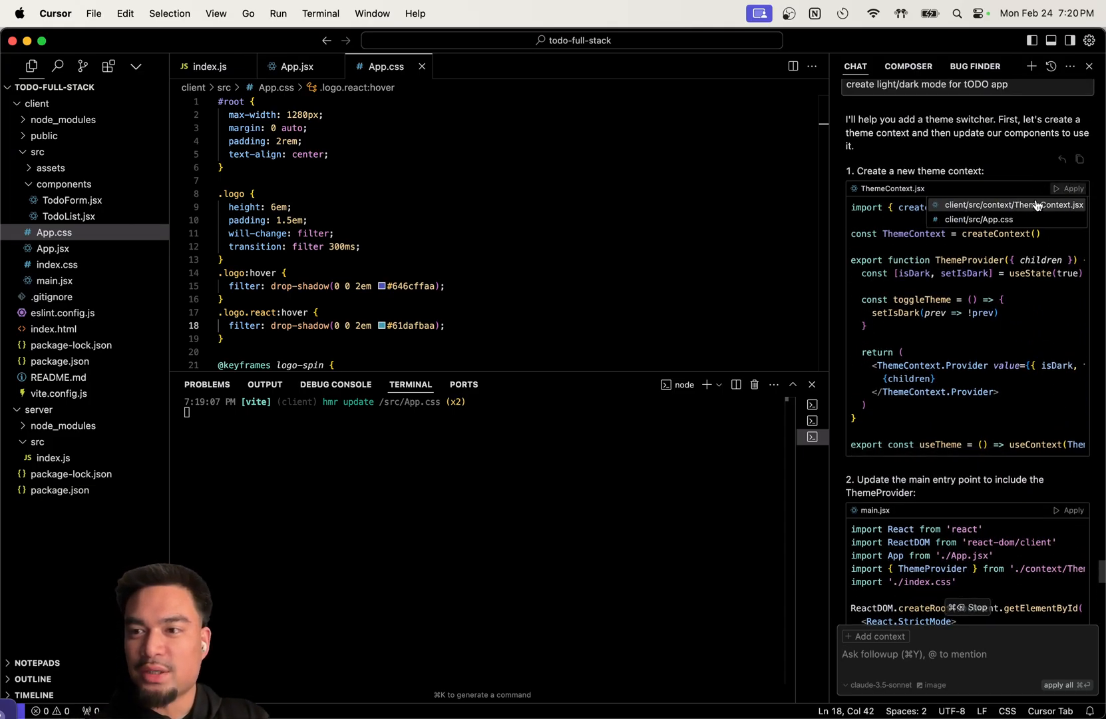
pyautogui.moveTo(1021, 219)
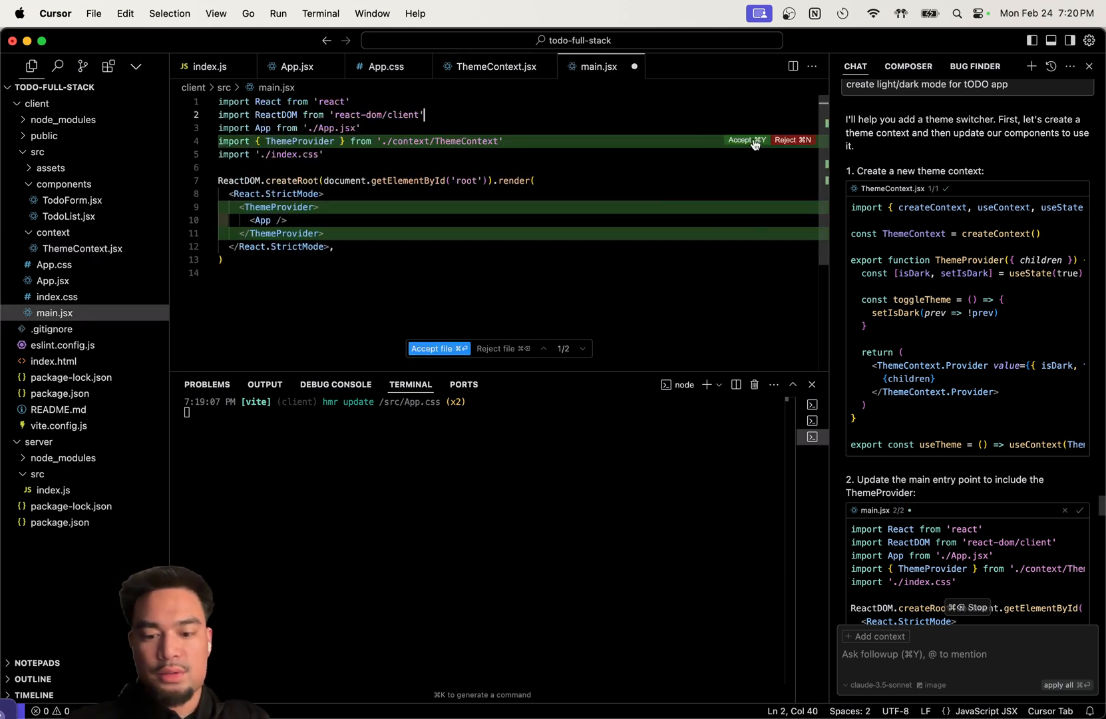
pyautogui.click(438, 348)
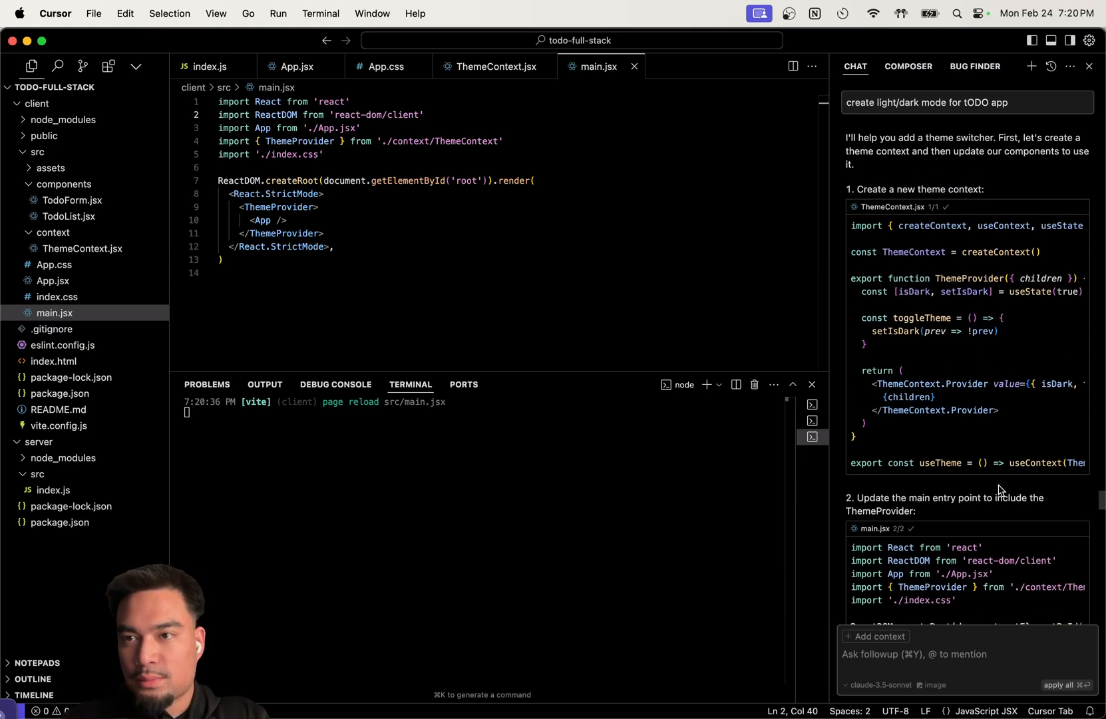
# Apply and accept the suggested index.css theme styles
pyautogui.scroll(-3)
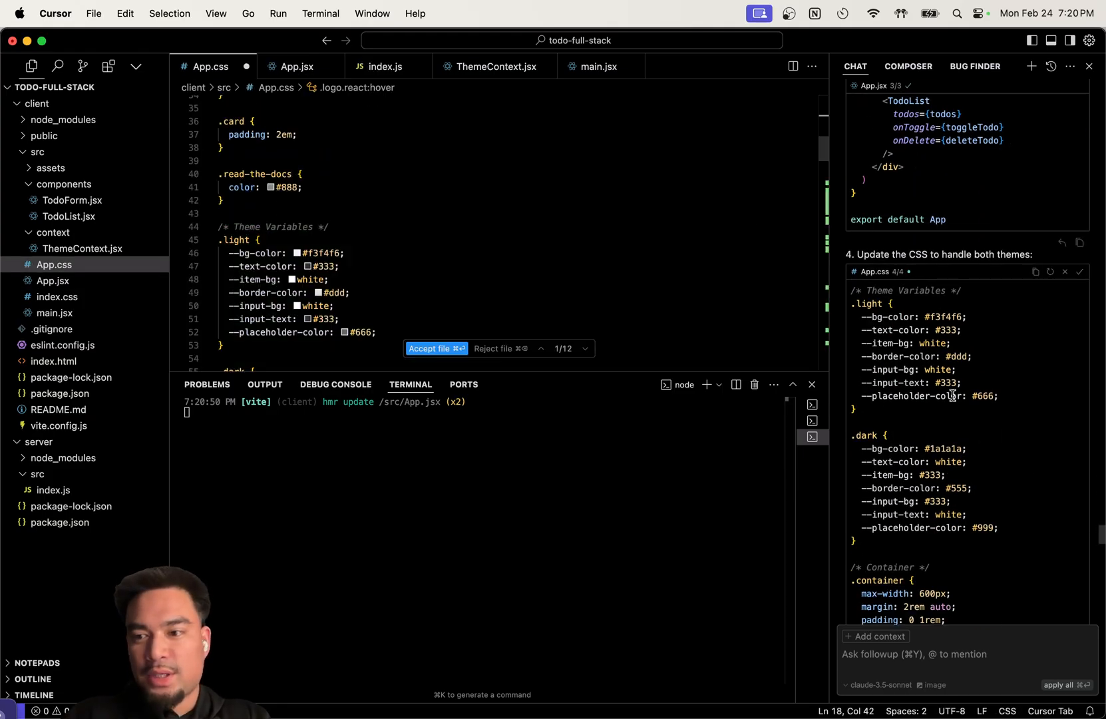
pyautogui.scroll(-3)
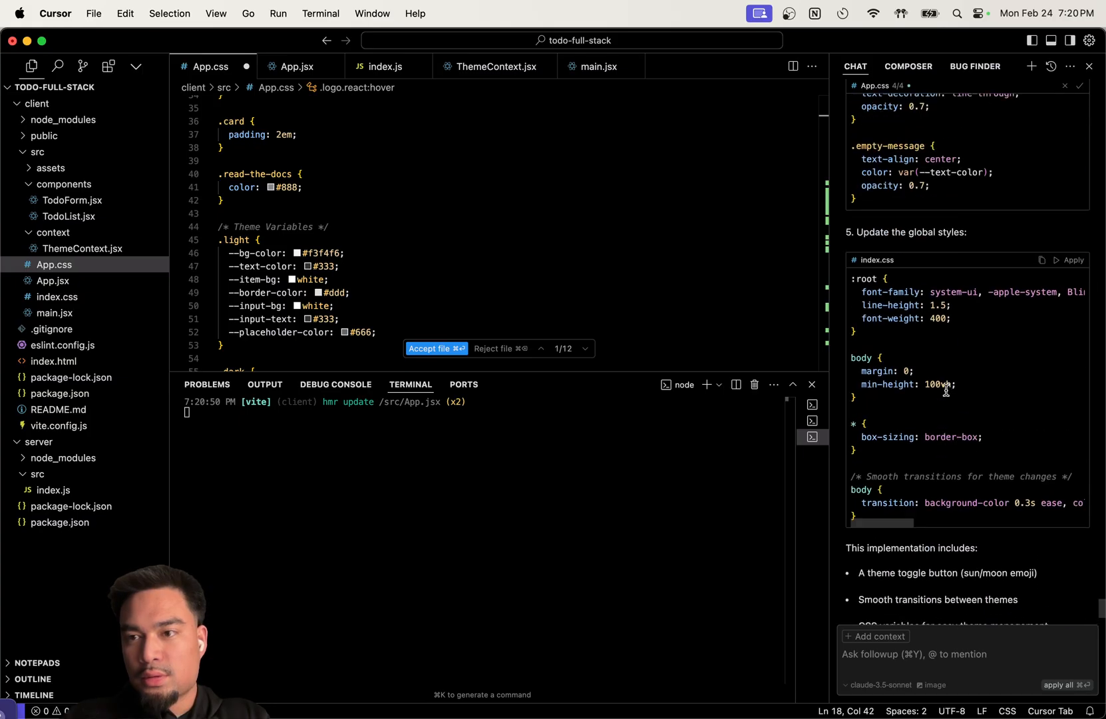
pyautogui.click(299, 66)
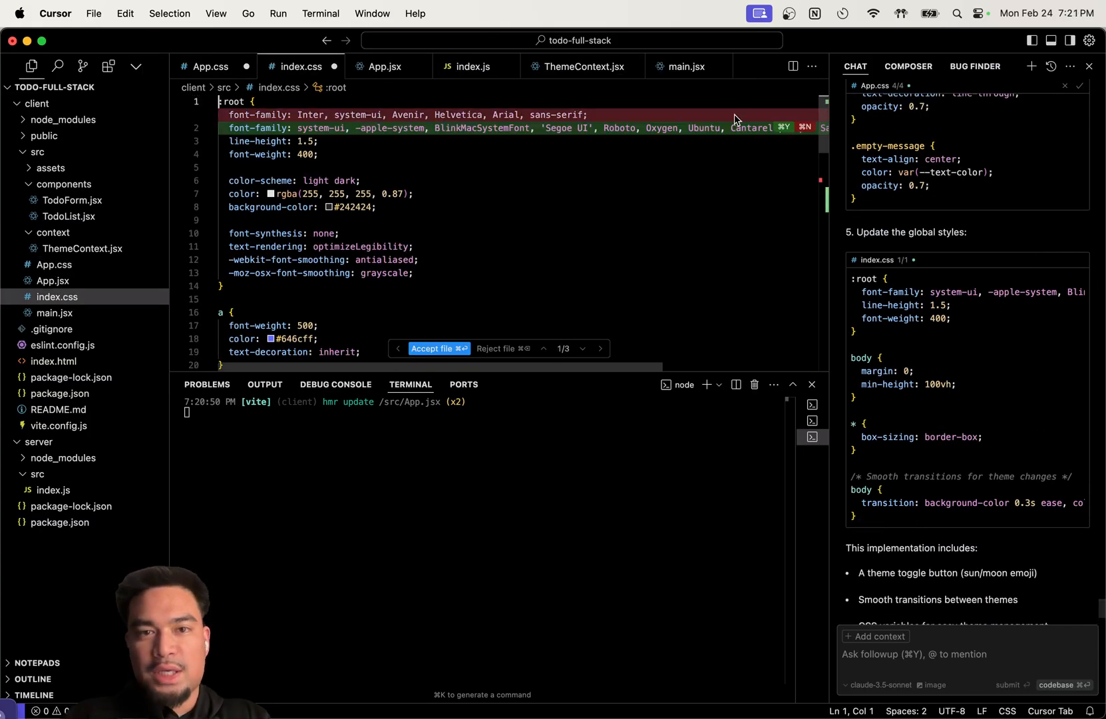
pyautogui.click(438, 348)
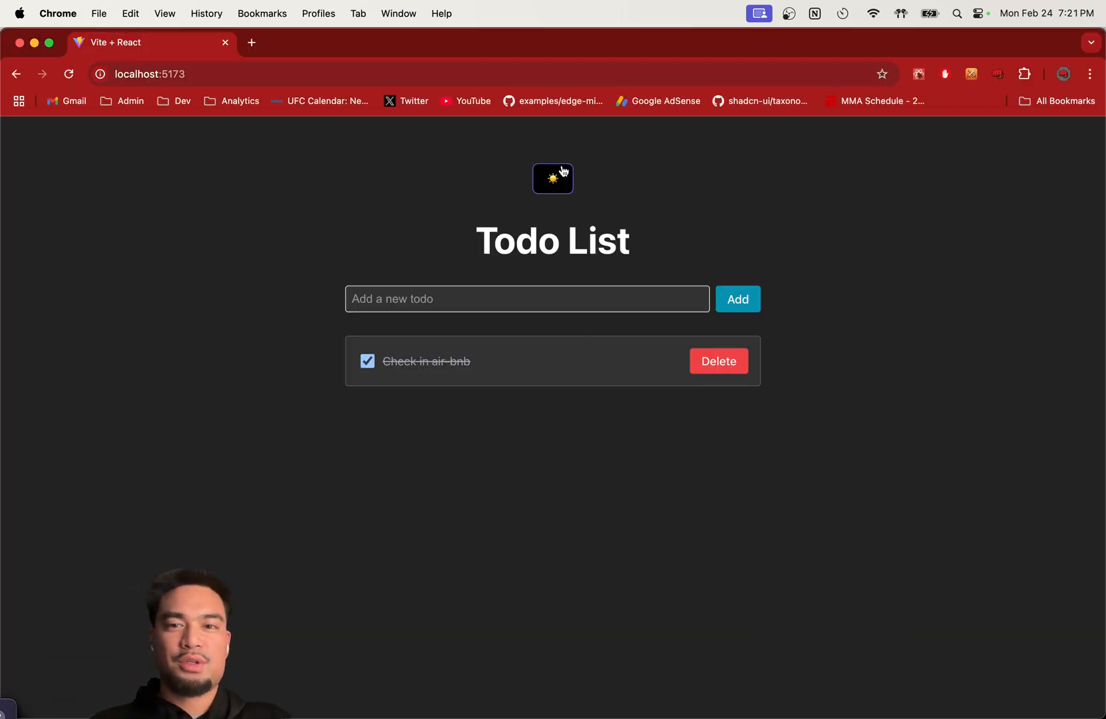
# Toggle the todo app's sun/moon theme switcher so it shows the moon
pyautogui.click(553, 178)
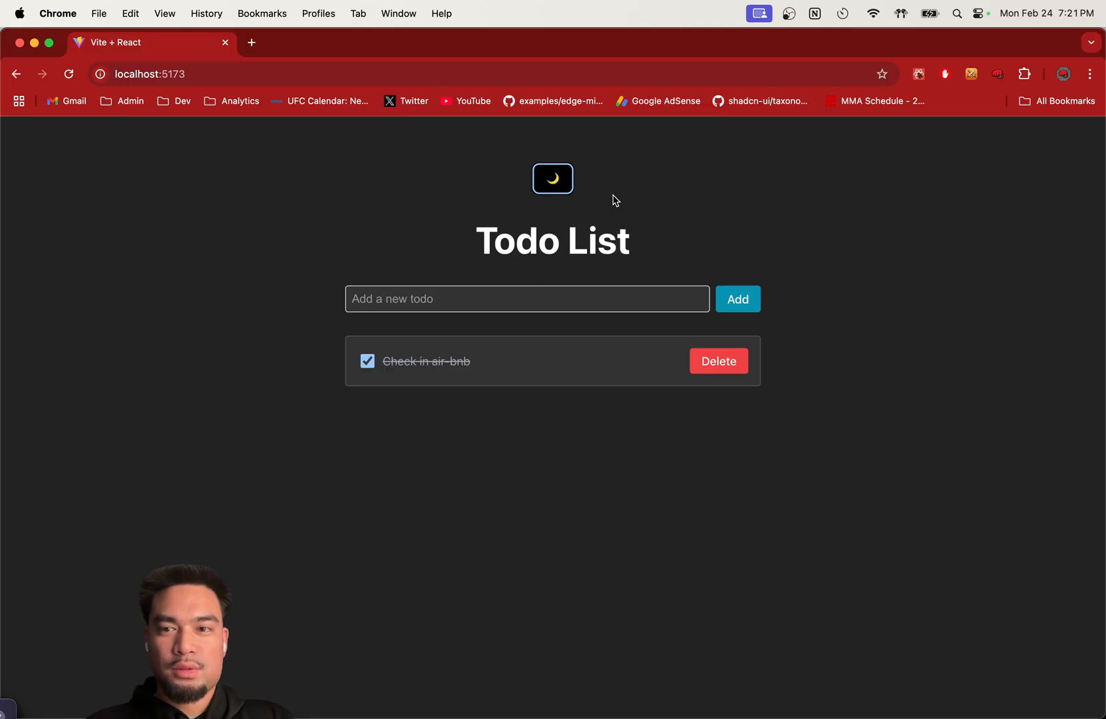
pyautogui.click(553, 178)
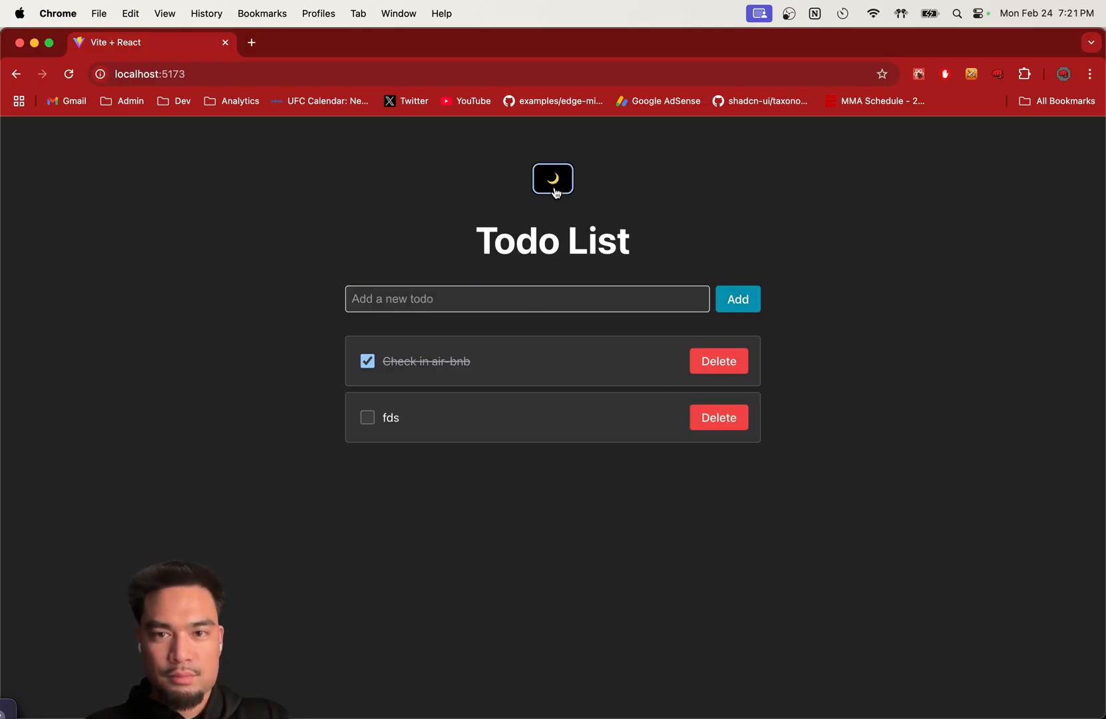
pyautogui.moveTo(946, 670)
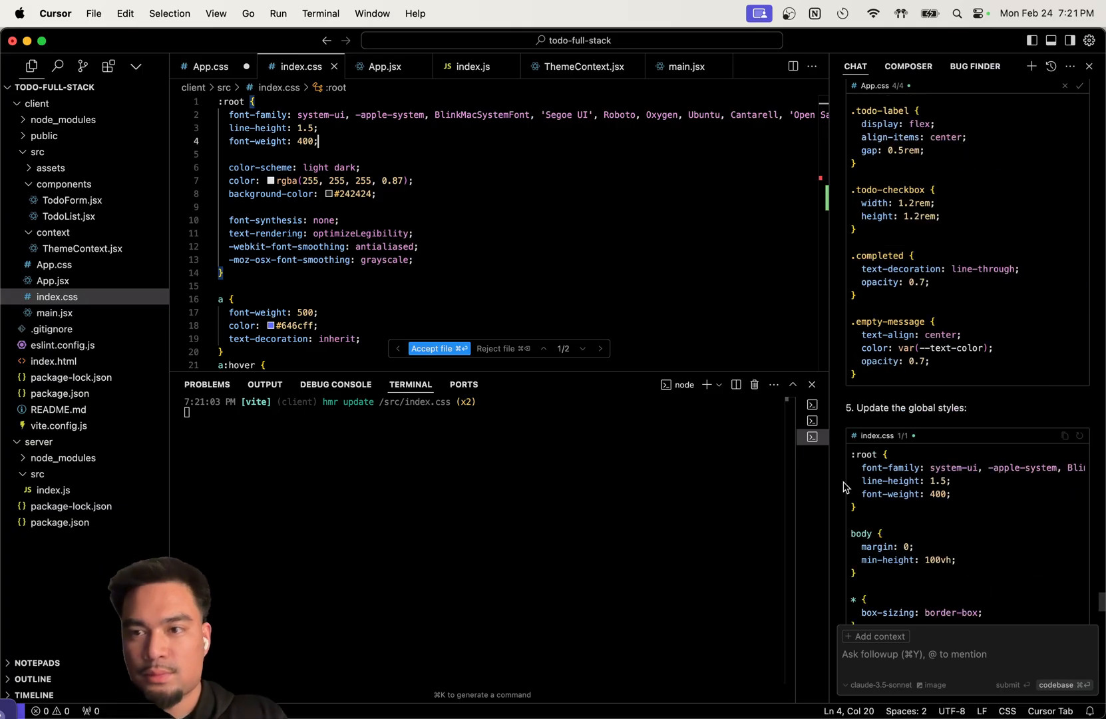
# Scroll through the remaining index.css and App.css theme diffs to accept them
pyautogui.scroll(-3)
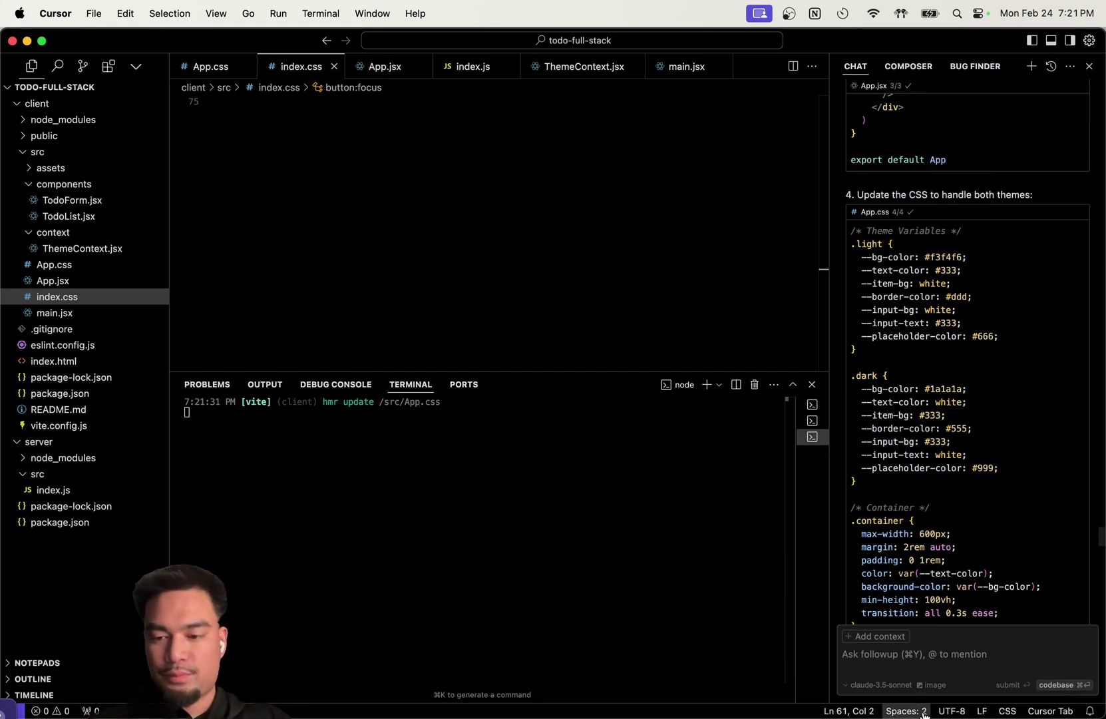
pyautogui.moveTo(851, 690)
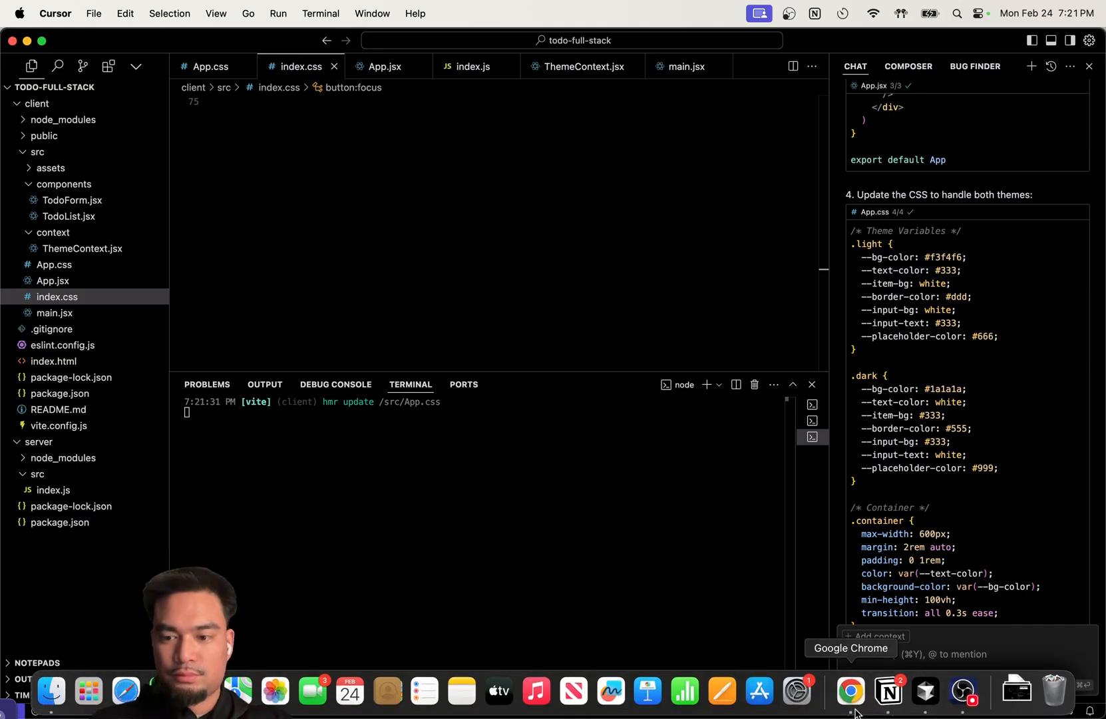
# In Chrome, toggle the theme with the moon button and start a new todo
pyautogui.click(850, 691)
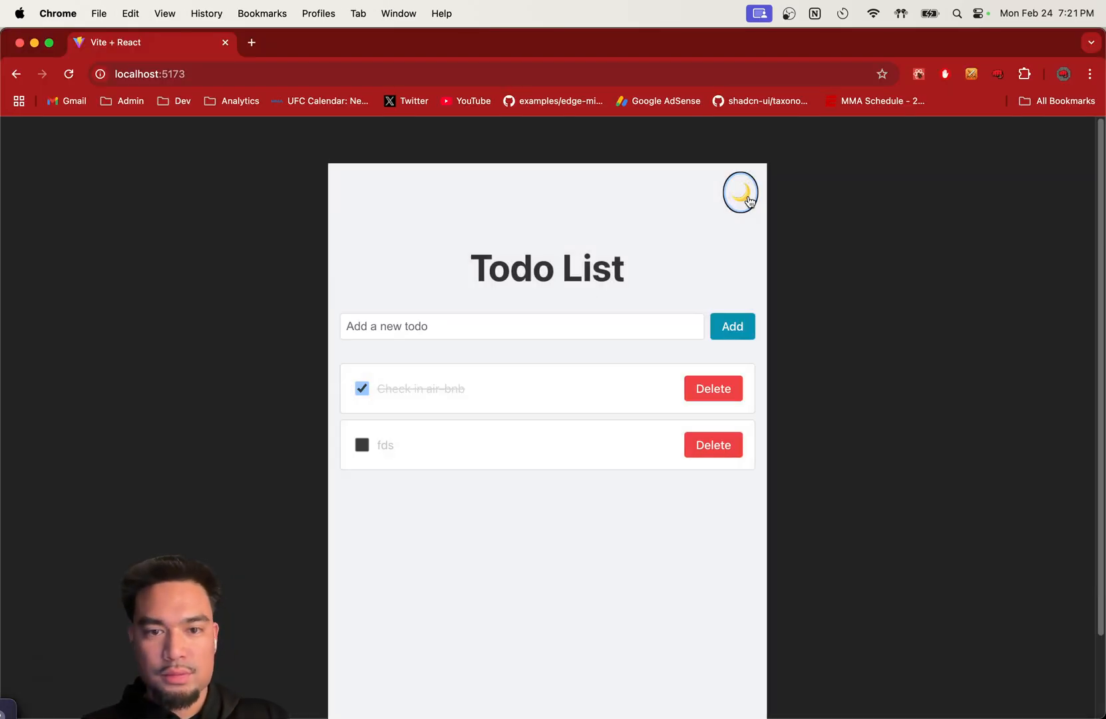
pyautogui.click(740, 192)
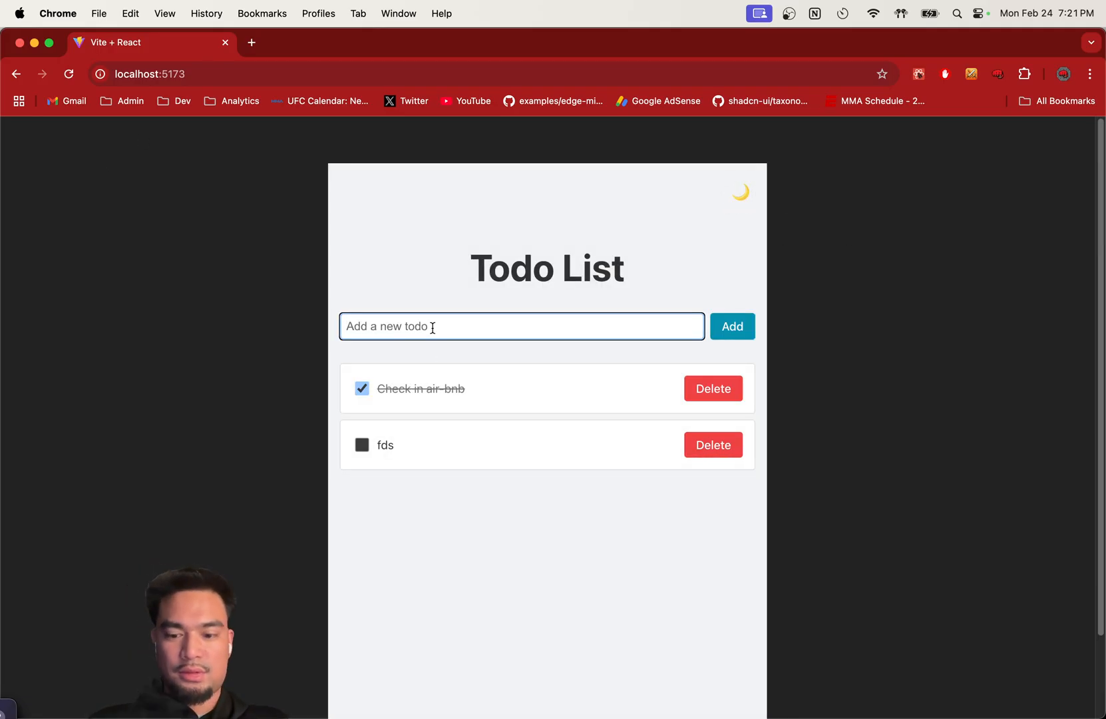
pyautogui.click(732, 326)
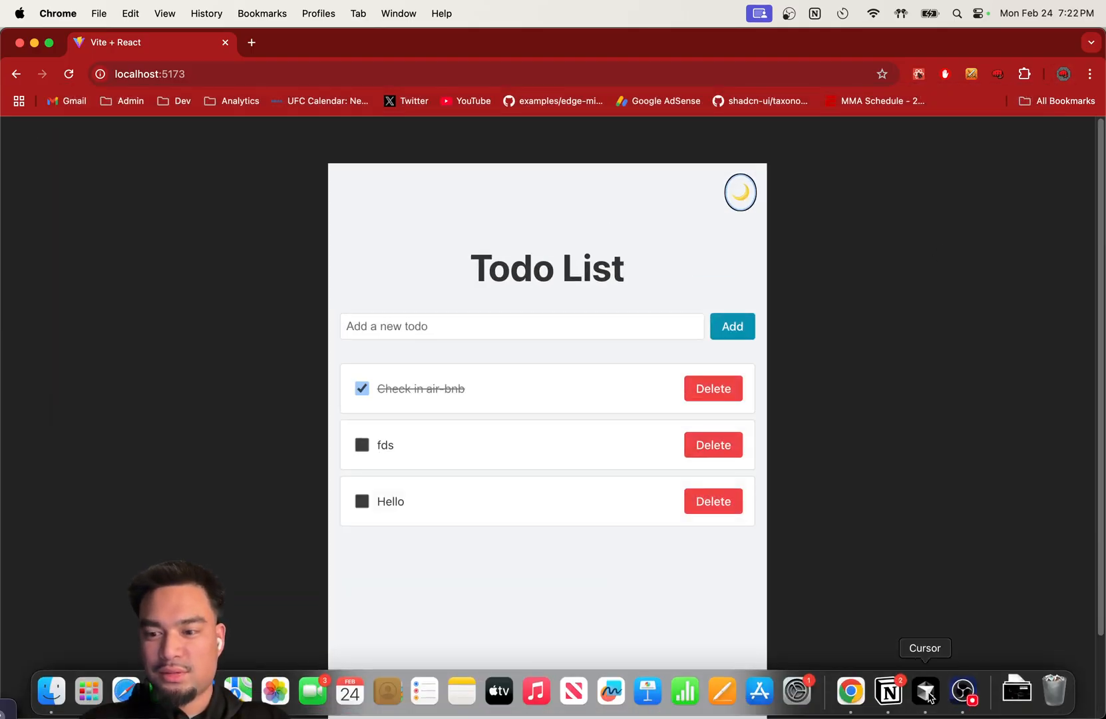
# Ask Cursor's assistant: 'The whole background should turn black too'
pyautogui.click(924, 690)
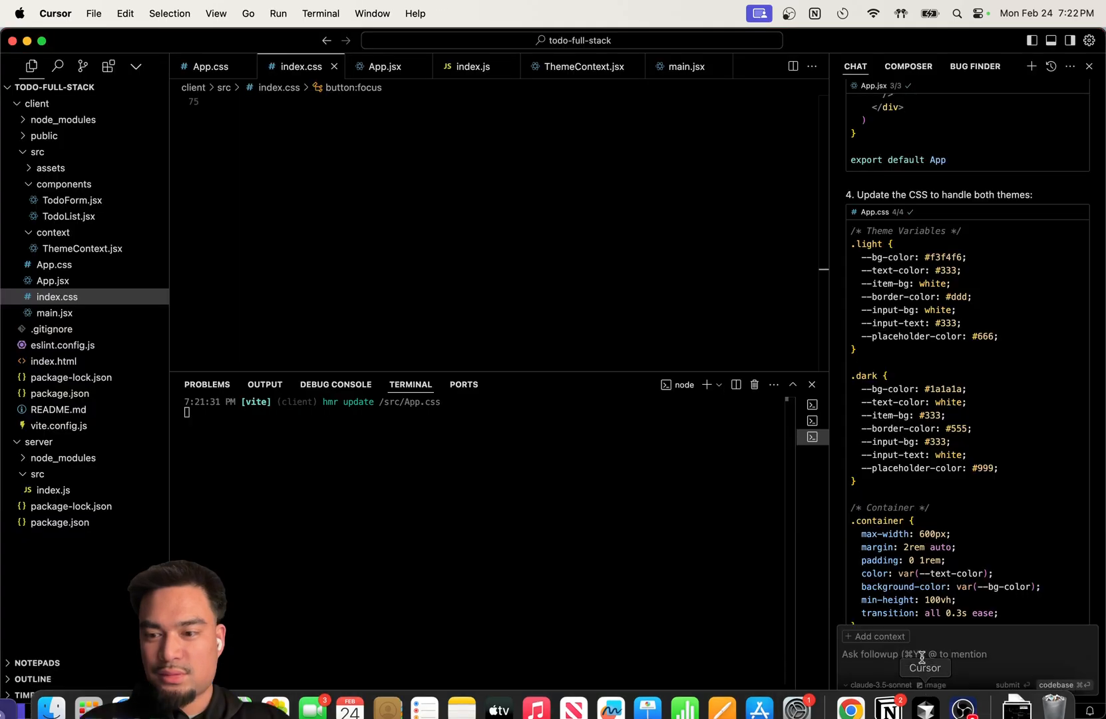
pyautogui.write('The whole b')
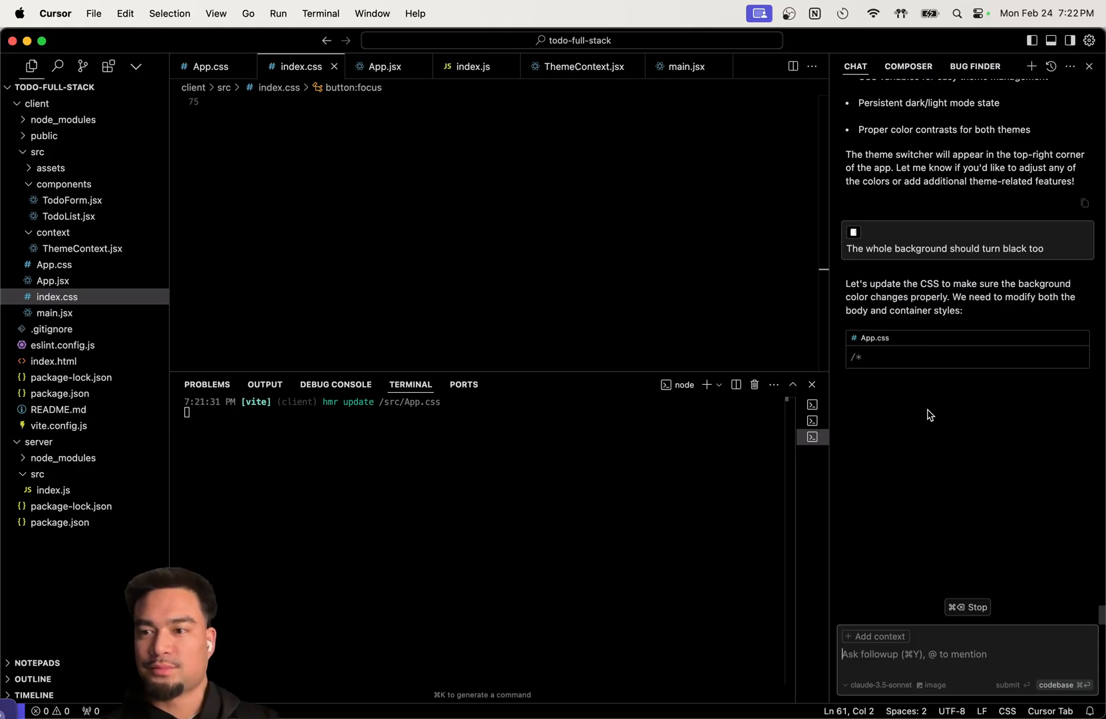
pyautogui.scroll(-3)
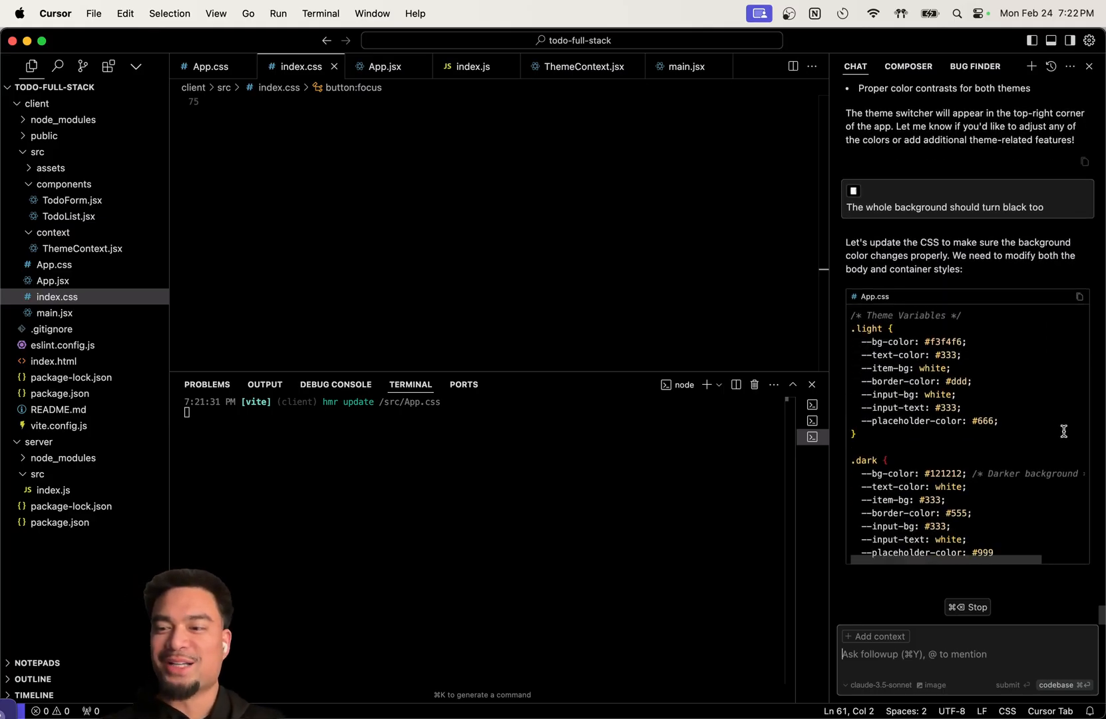
pyautogui.scroll(-3)
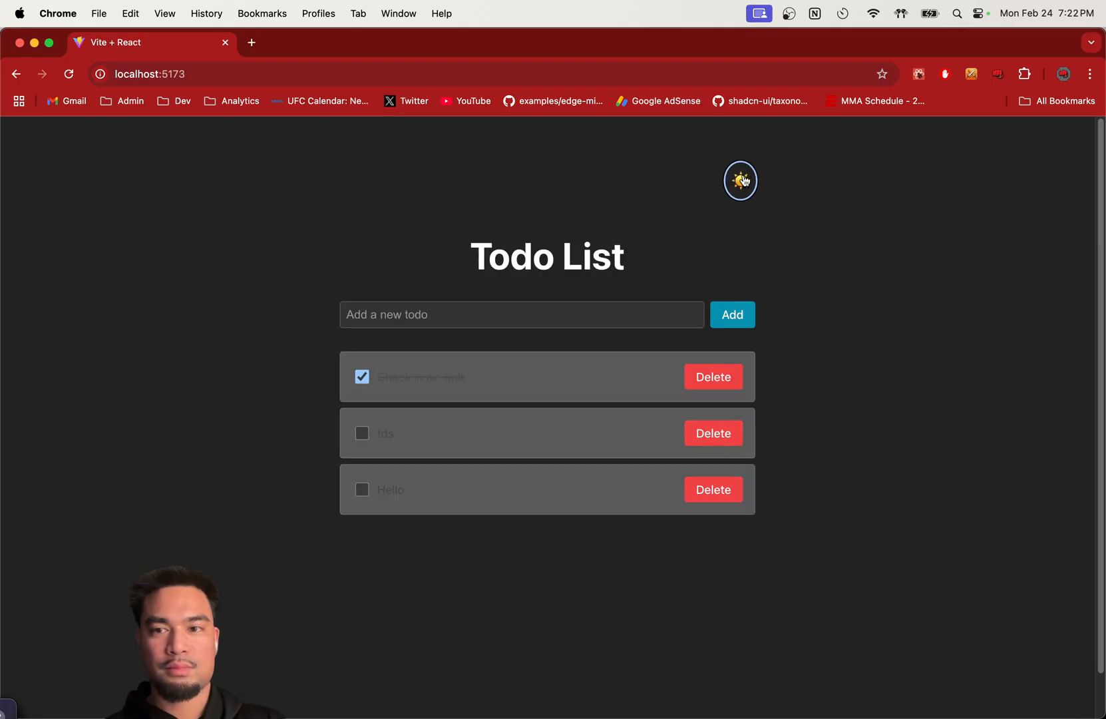
# Toggle the todo app to light mode to inspect cards against the dark page
pyautogui.click(740, 180)
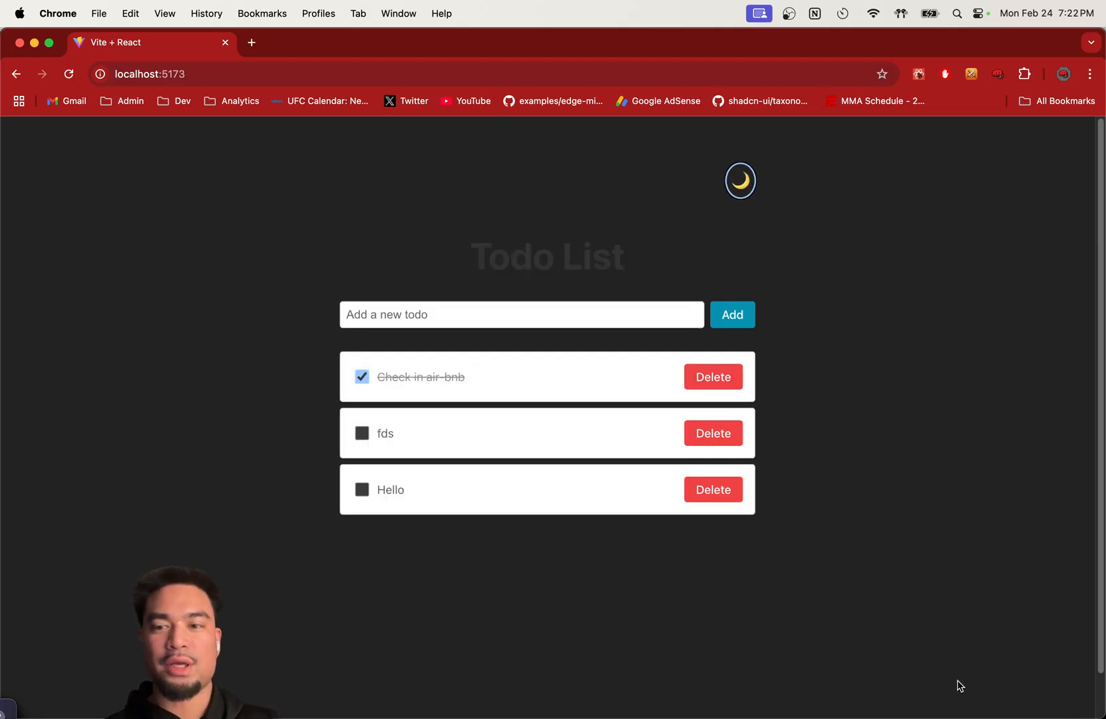
pyautogui.moveTo(961, 688)
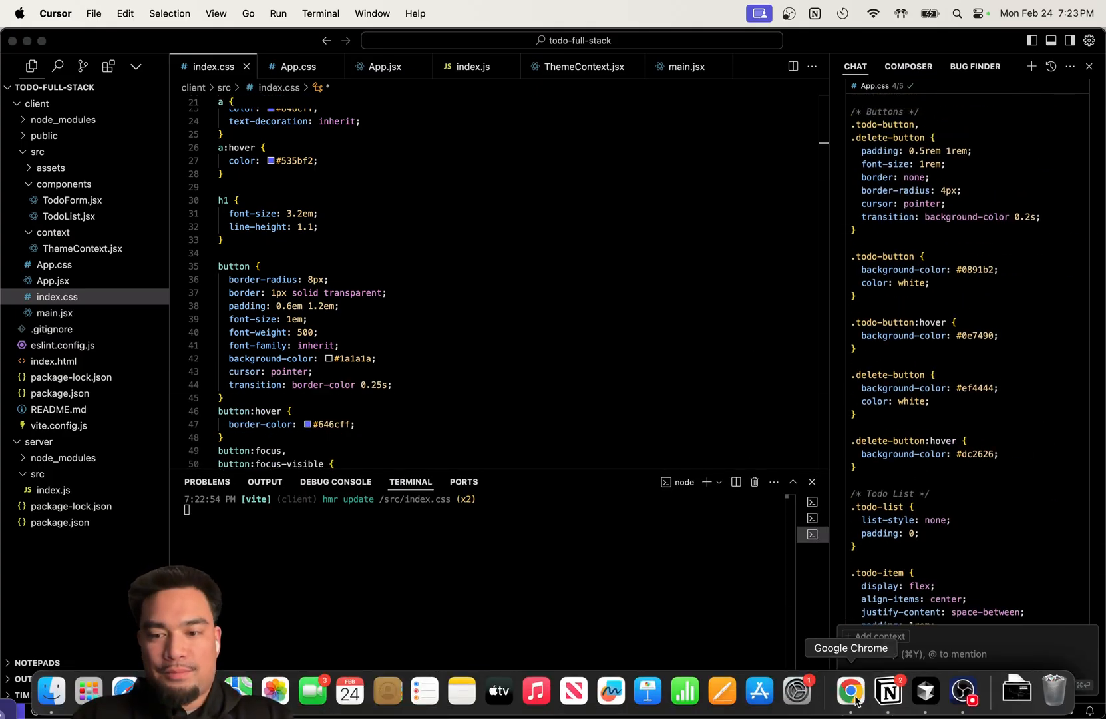
# Capture and preview a screenshot of the broken dark-mode todo app
pyautogui.click(850, 691)
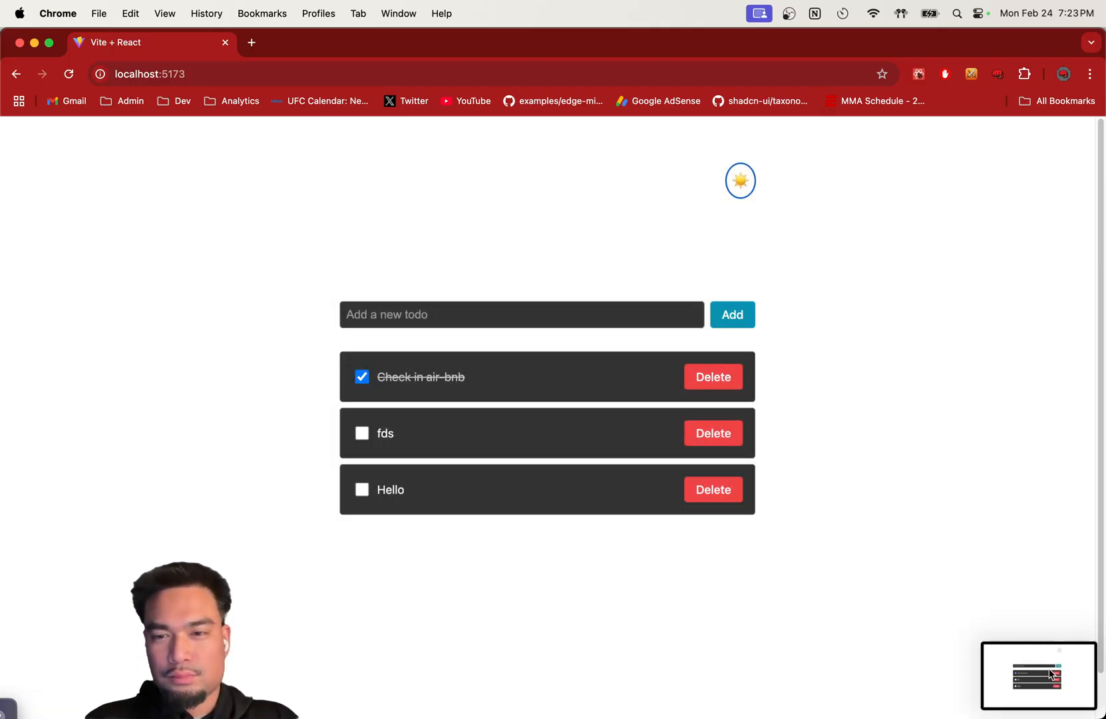
pyautogui.click(1038, 675)
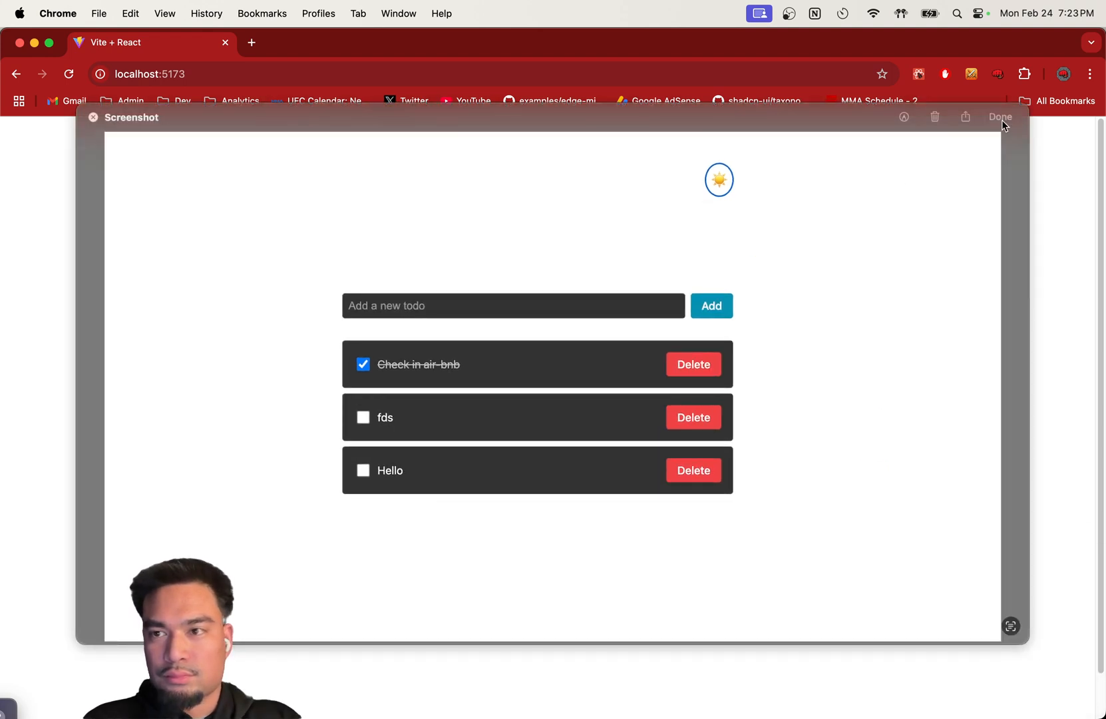
pyautogui.click(1000, 117)
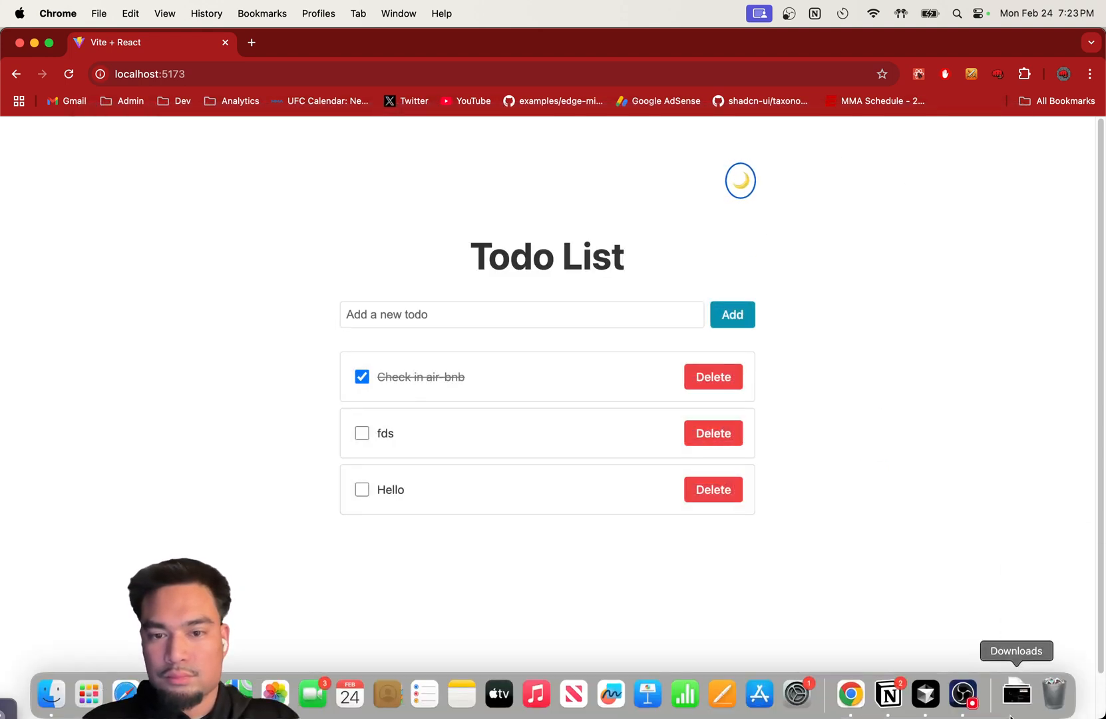
pyautogui.moveTo(963, 694)
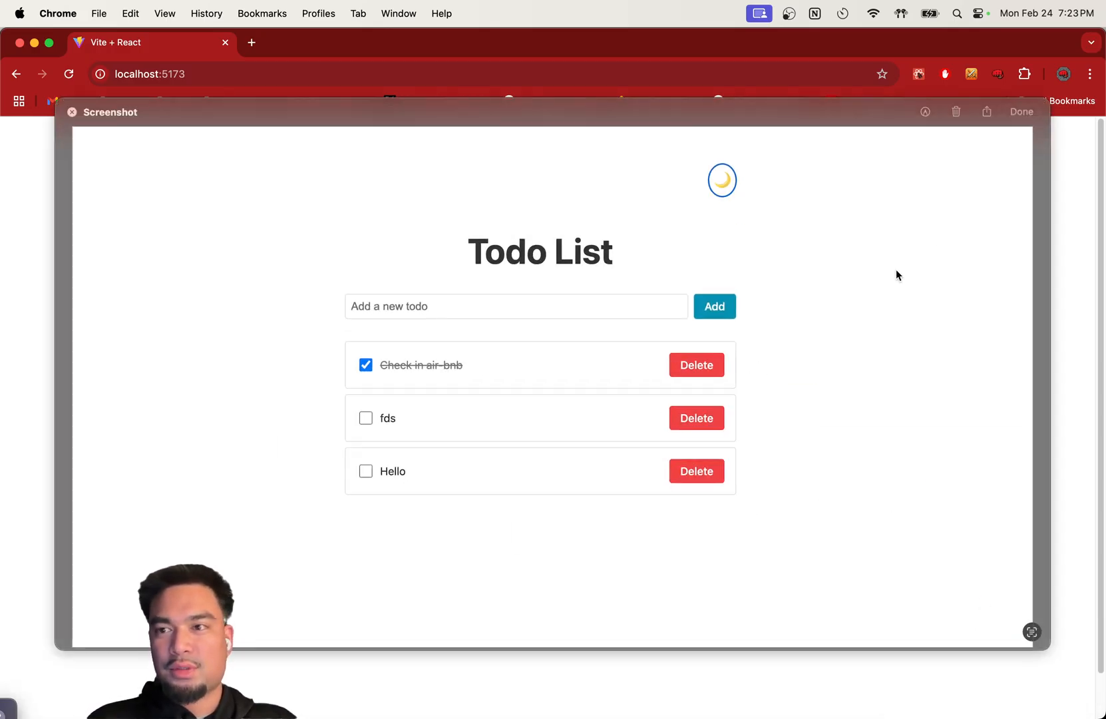
# Send the screenshot with 'Fix this!! This is darkmode' and apply the App.css fix
pyautogui.click(1021, 111)
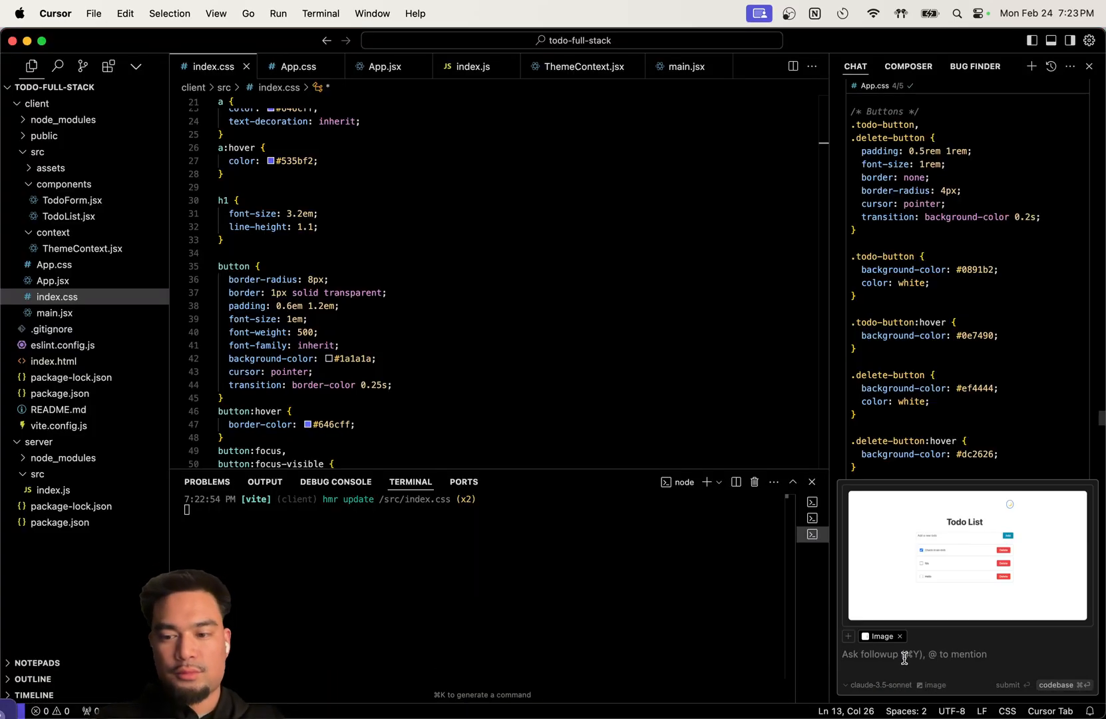
pyautogui.write('Fix this!! This is darkmode')
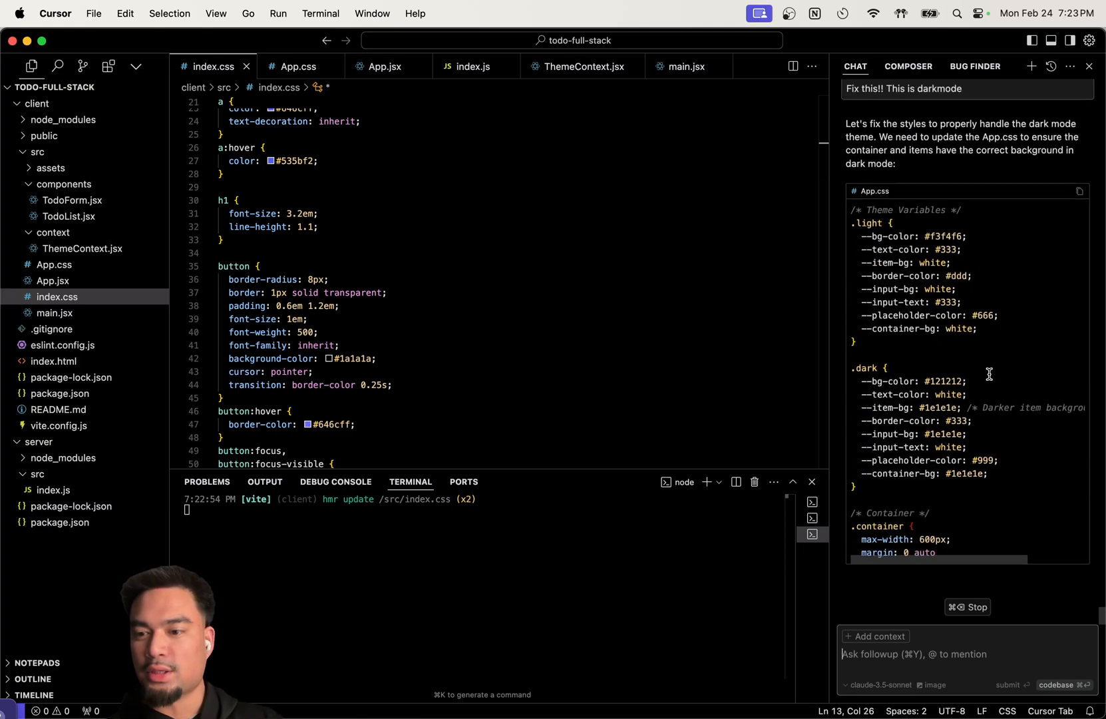
pyautogui.scroll(-3)
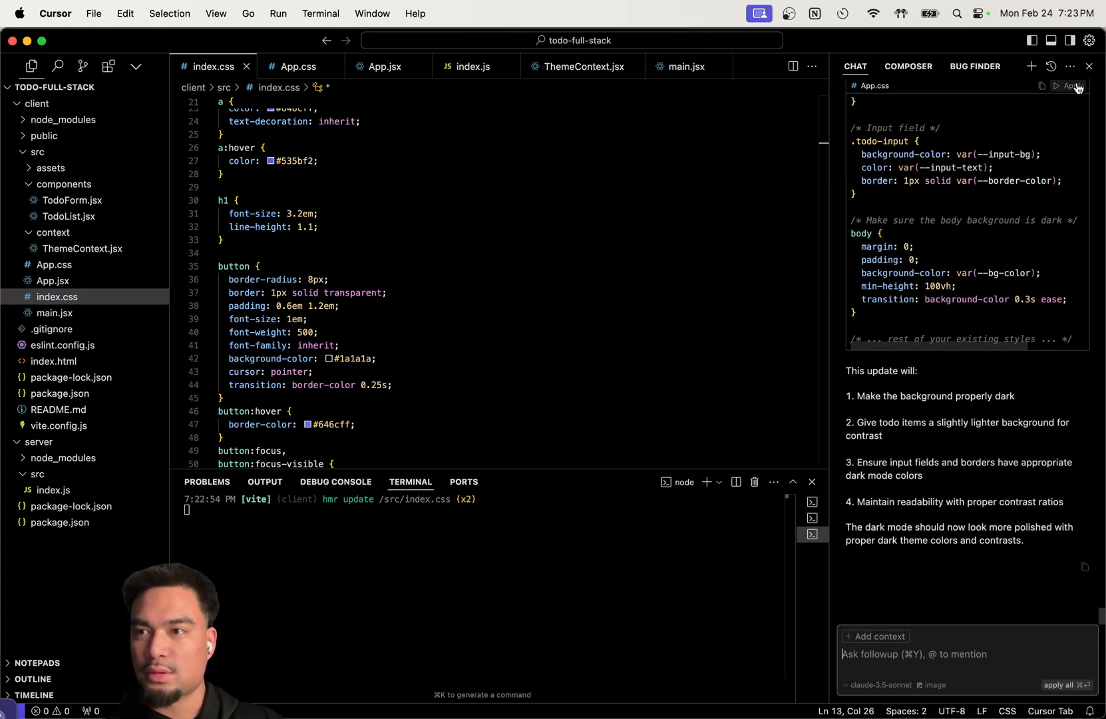
pyautogui.click(1070, 86)
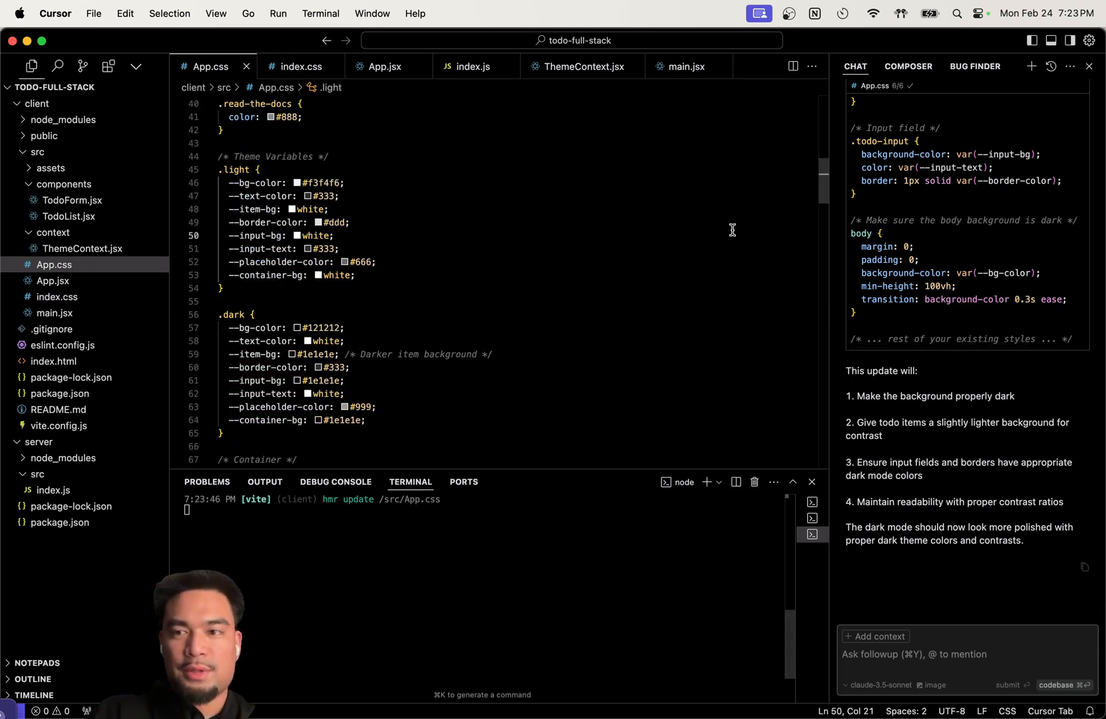
# In Chrome, test the fixed theme toggle between light and dark modes
pyautogui.click(342, 327)
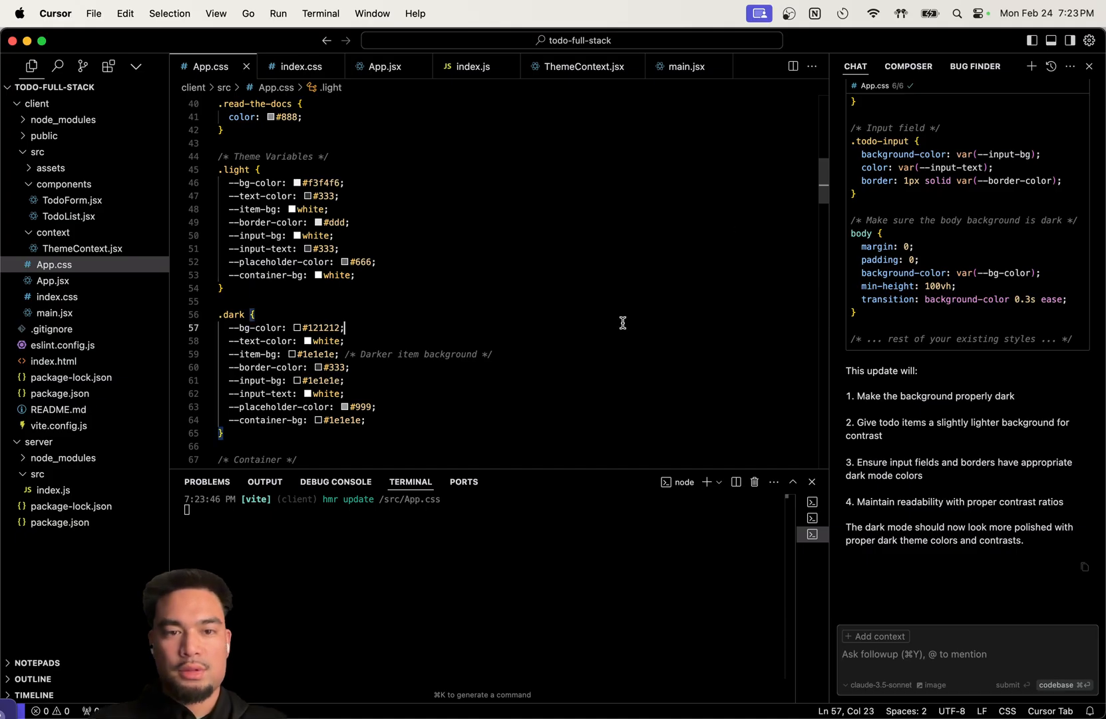
pyautogui.click(849, 690)
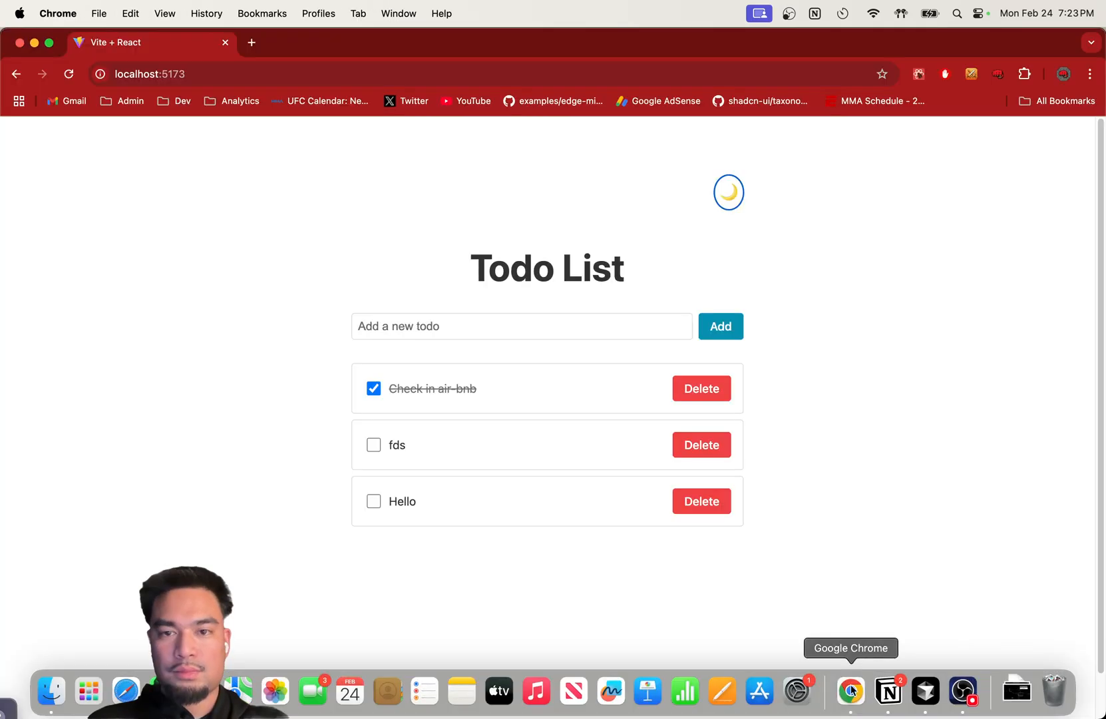
pyautogui.click(729, 193)
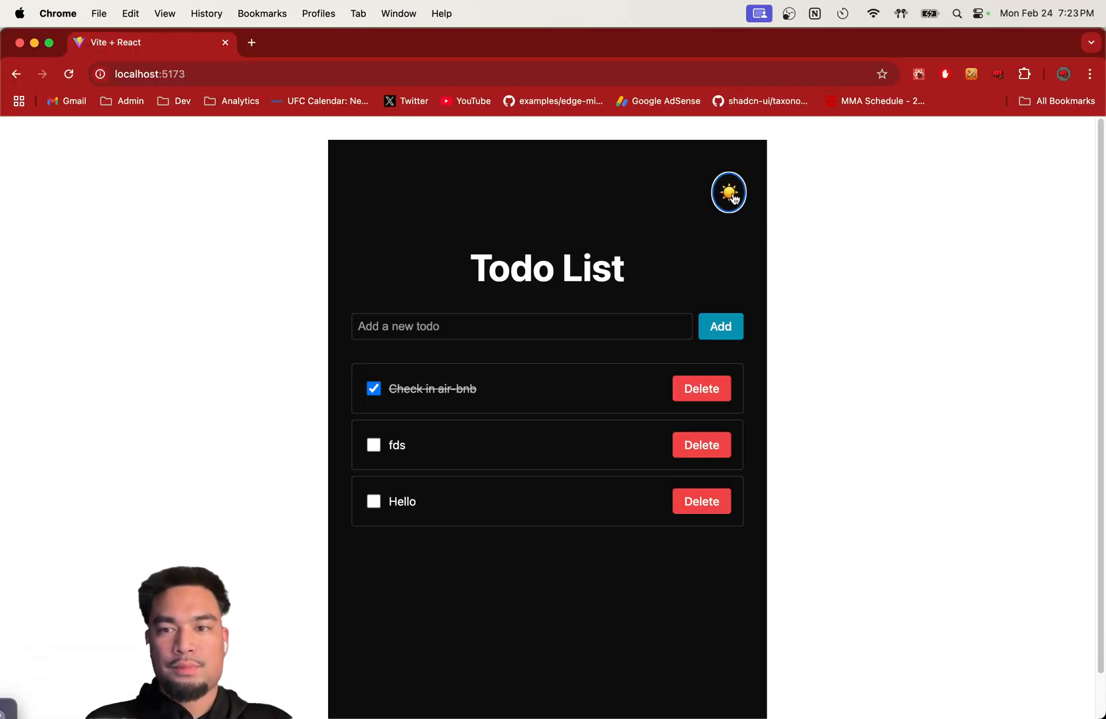
pyautogui.click(729, 193)
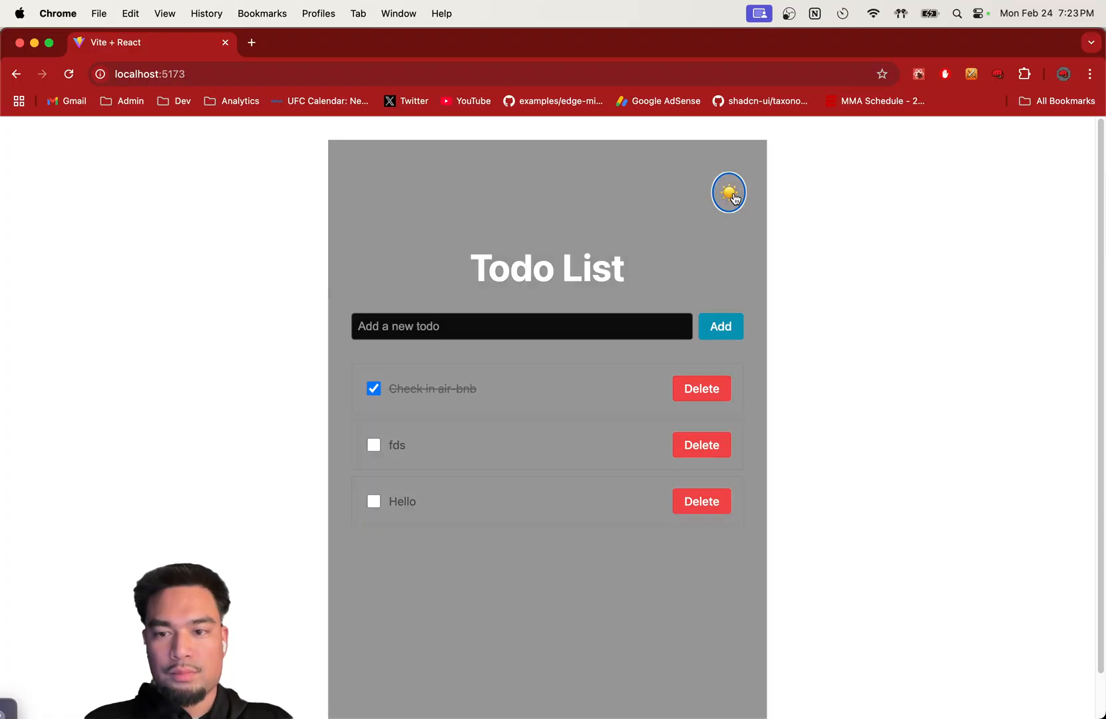
# Set dark mode and circle the white side margins on a marked-up screenshot
pyautogui.click(729, 193)
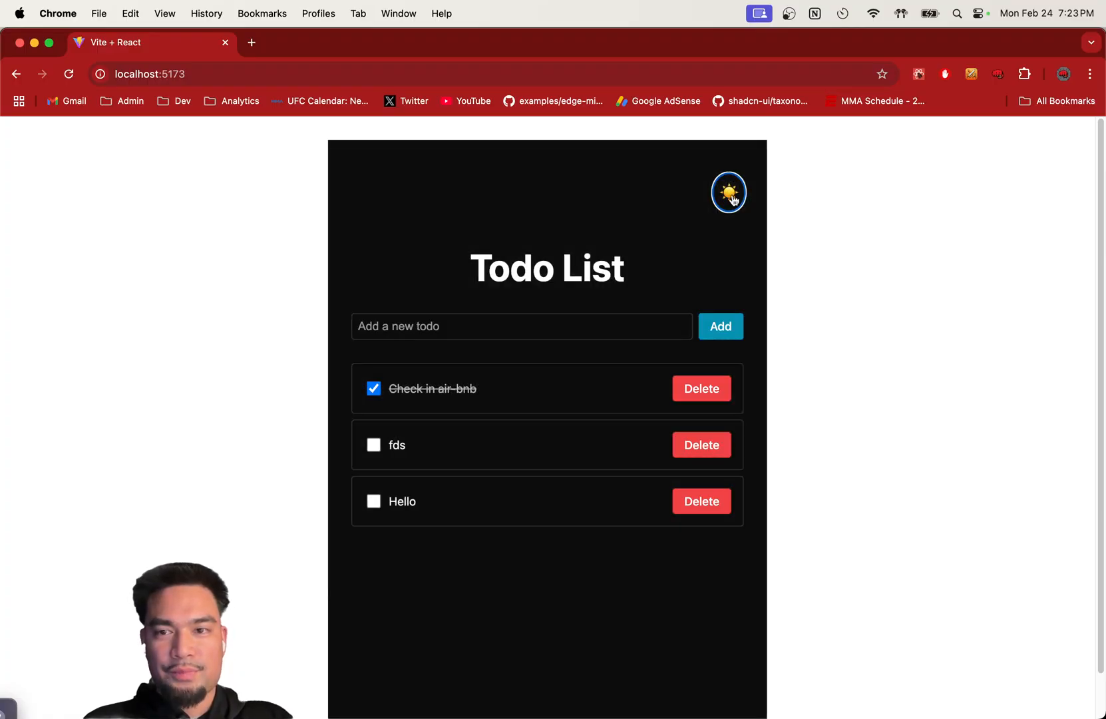
pyautogui.moveTo(1068, 702)
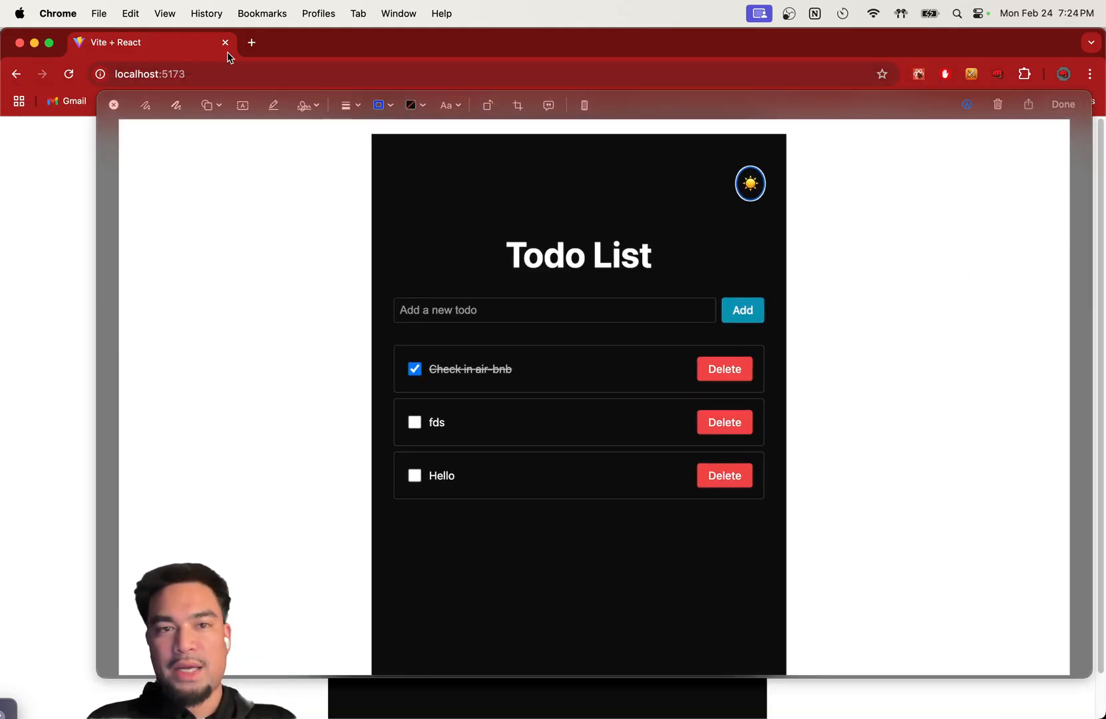
pyautogui.moveTo(237, 200); pyautogui.dragTo(236, 525)
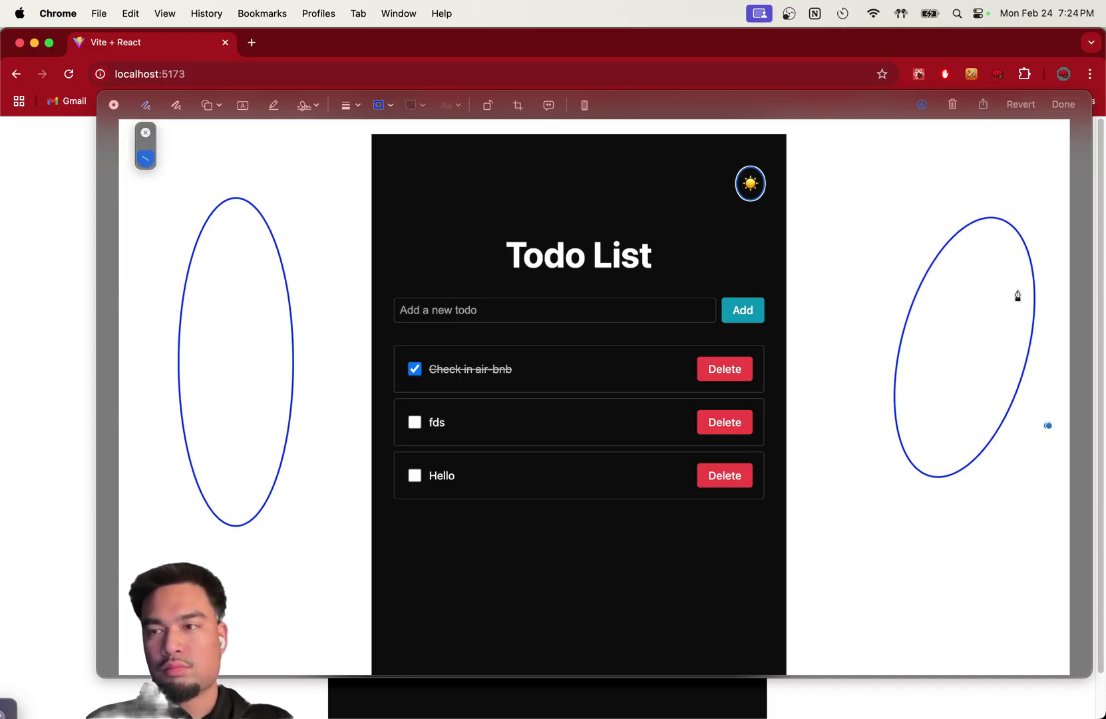
pyautogui.click(1063, 104)
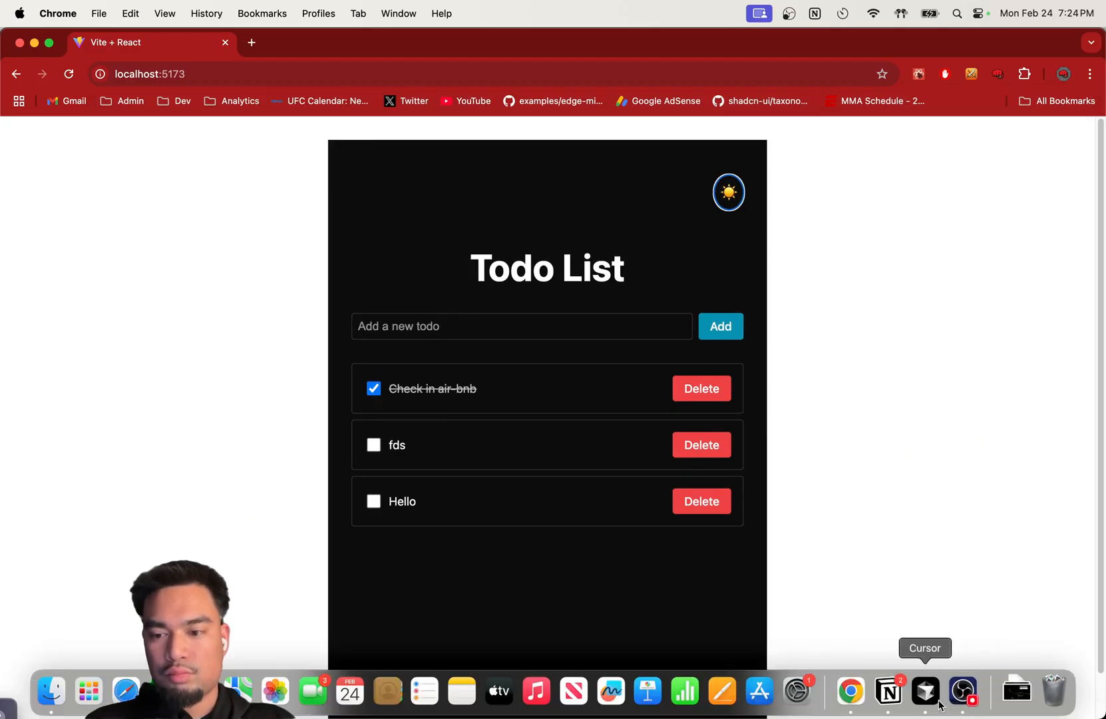
# Bring the annotated dark-mode screenshot into Cursor's chat
pyautogui.click(924, 691)
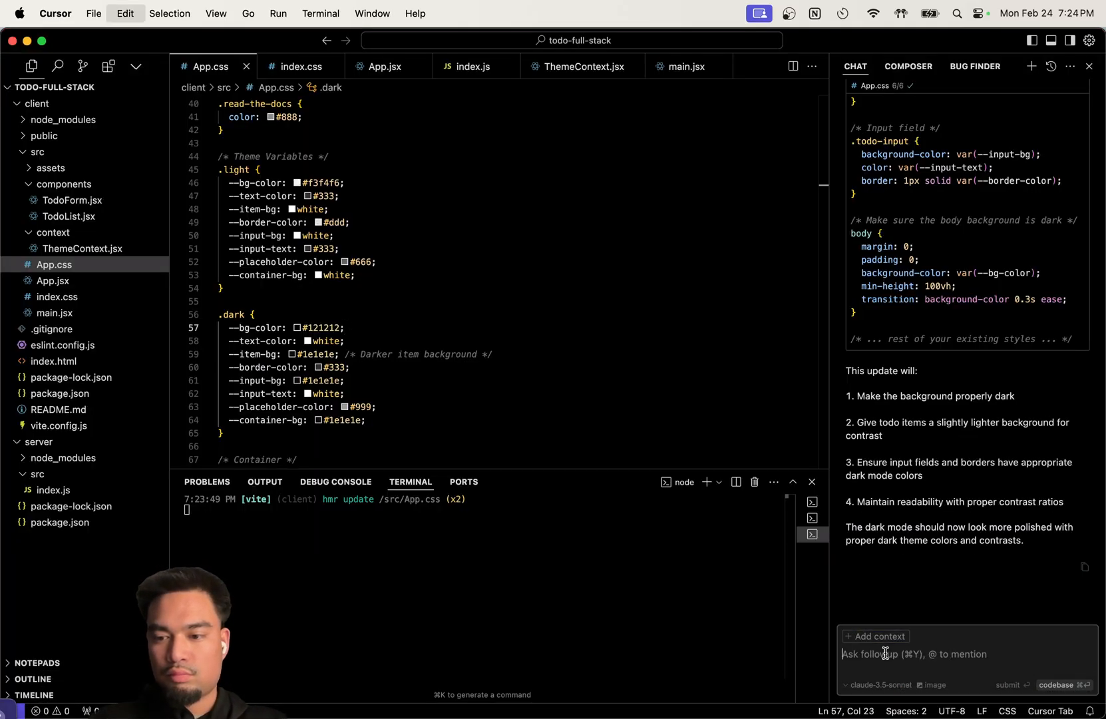
pyautogui.write('W')
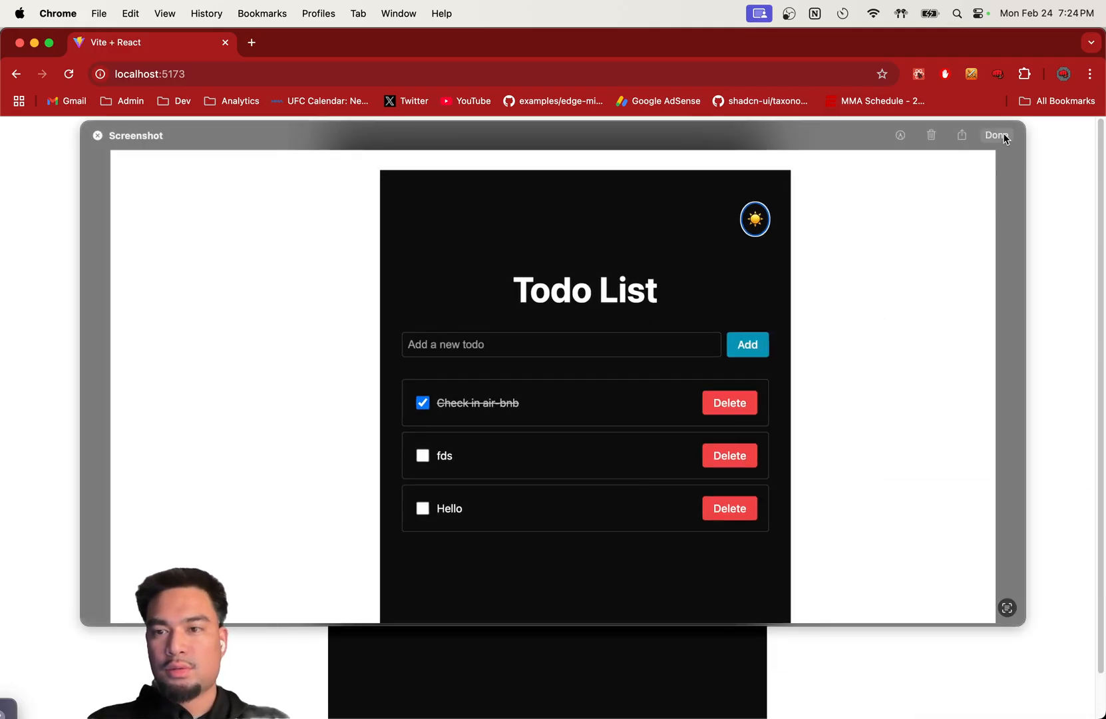
pyautogui.click(996, 135)
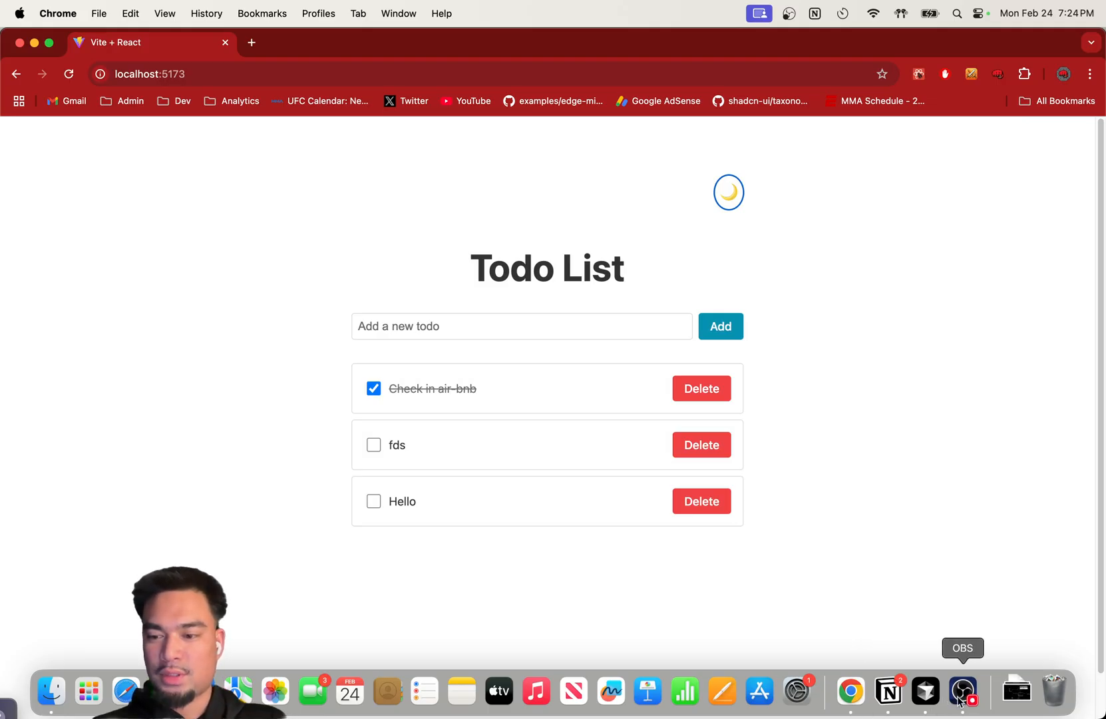
pyautogui.click(962, 691)
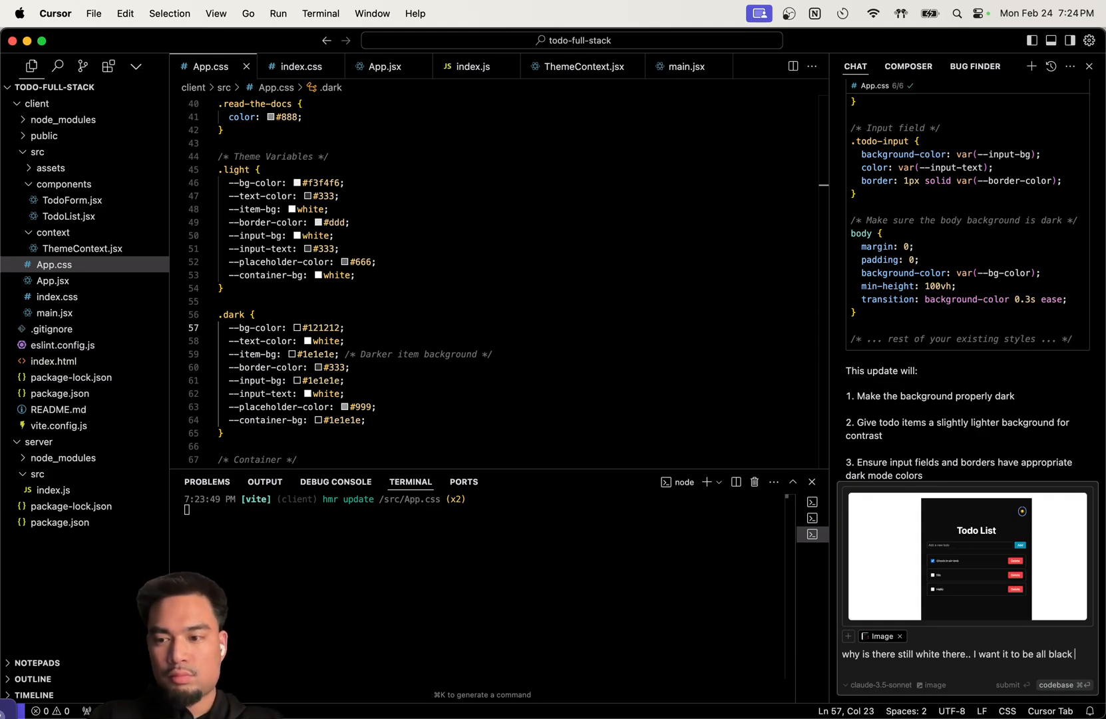
# Ask why white remains in dark mode and accept the App.css and index.css fixes
pyautogui.write('when in dark')
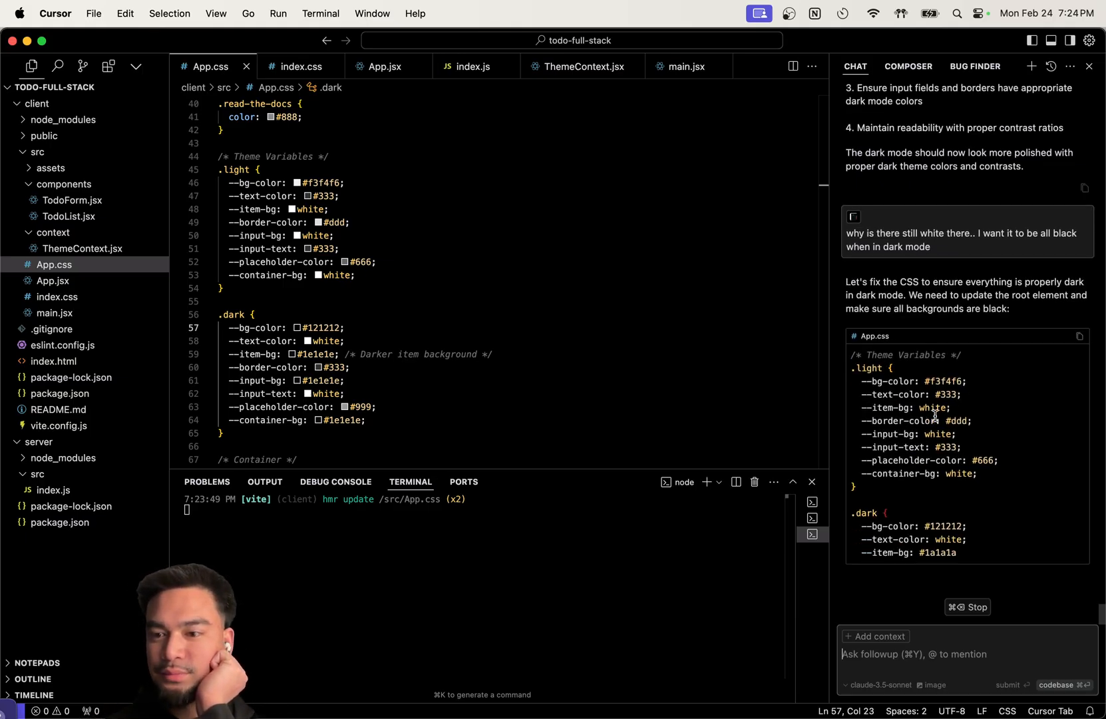
pyautogui.scroll(-3)
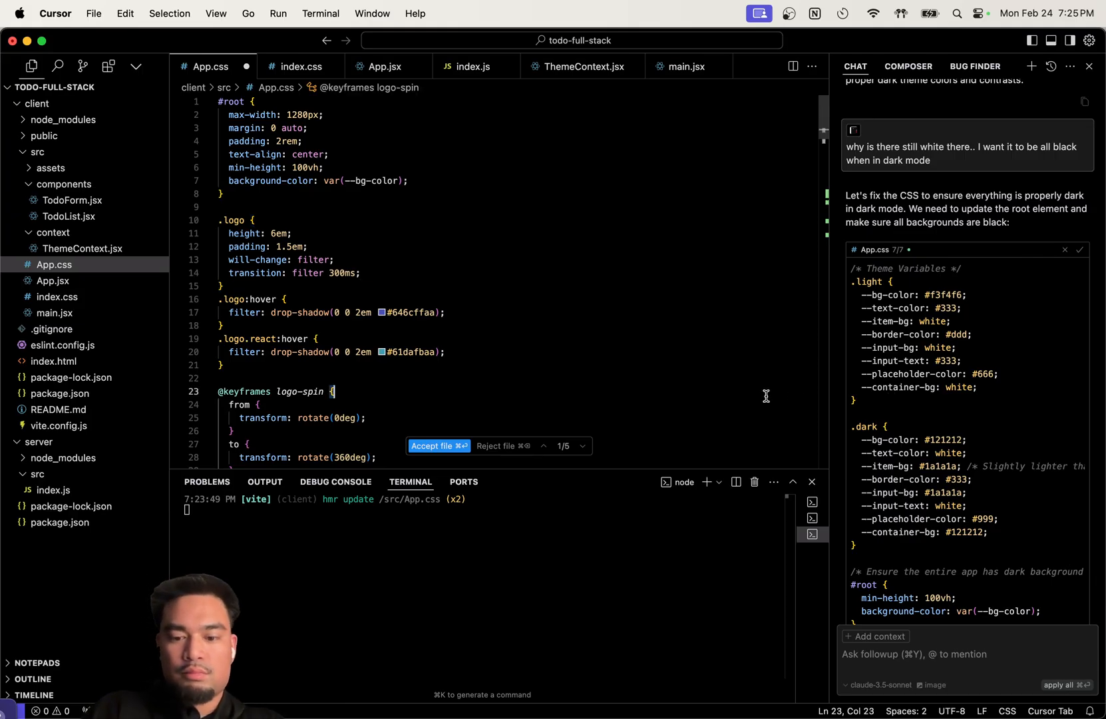
pyautogui.click(439, 445)
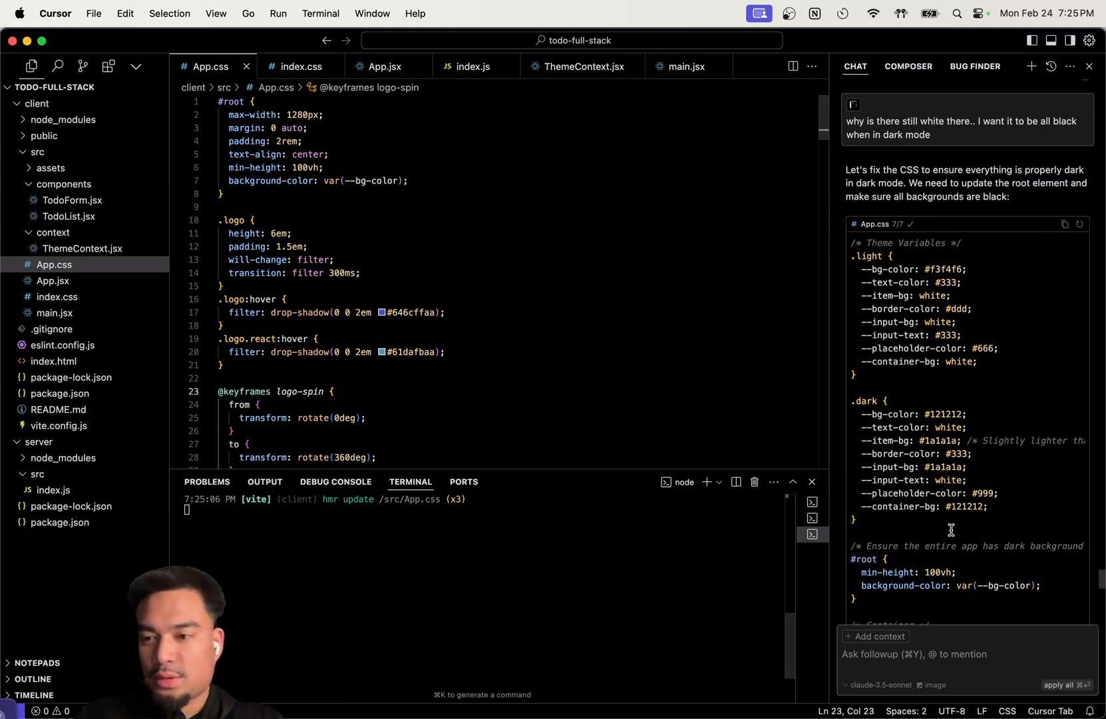
pyautogui.scroll(-3)
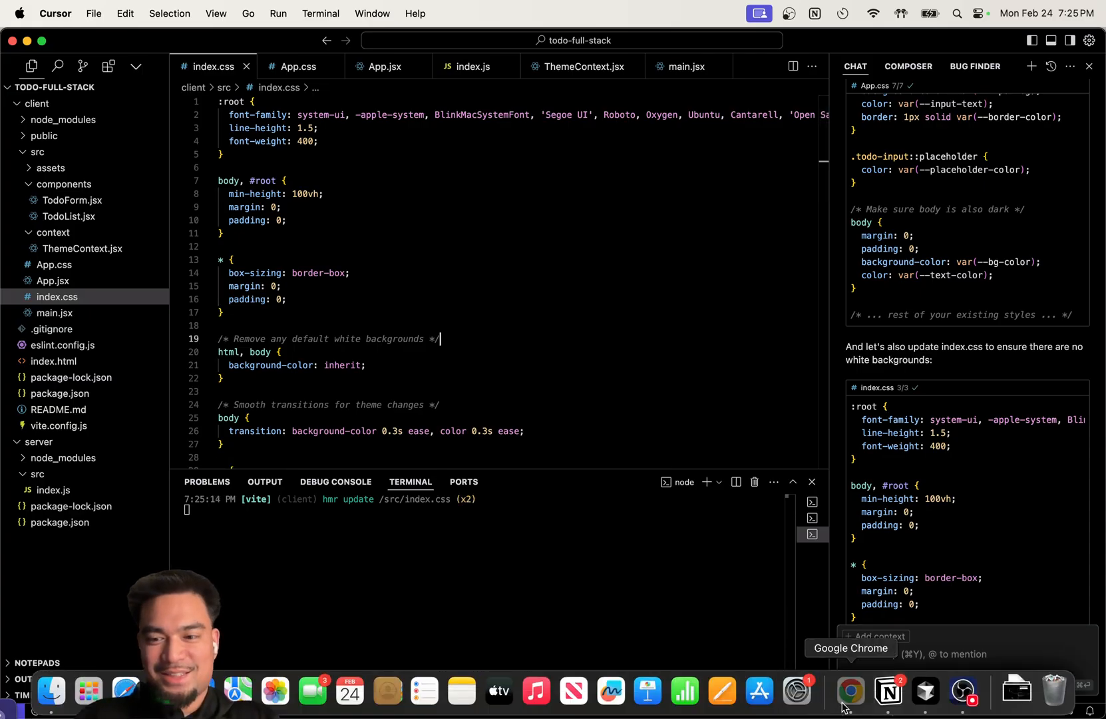
# Verify the all-black dark column in Chrome, then switch the app back to light mode
pyautogui.click(850, 691)
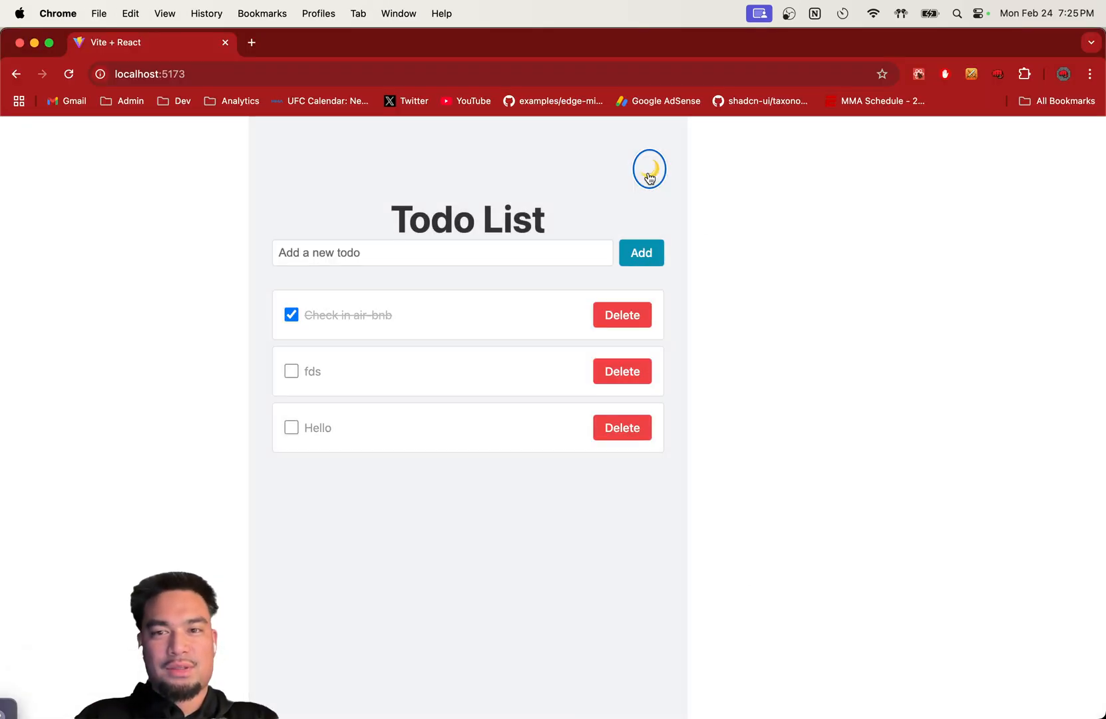
pyautogui.click(648, 169)
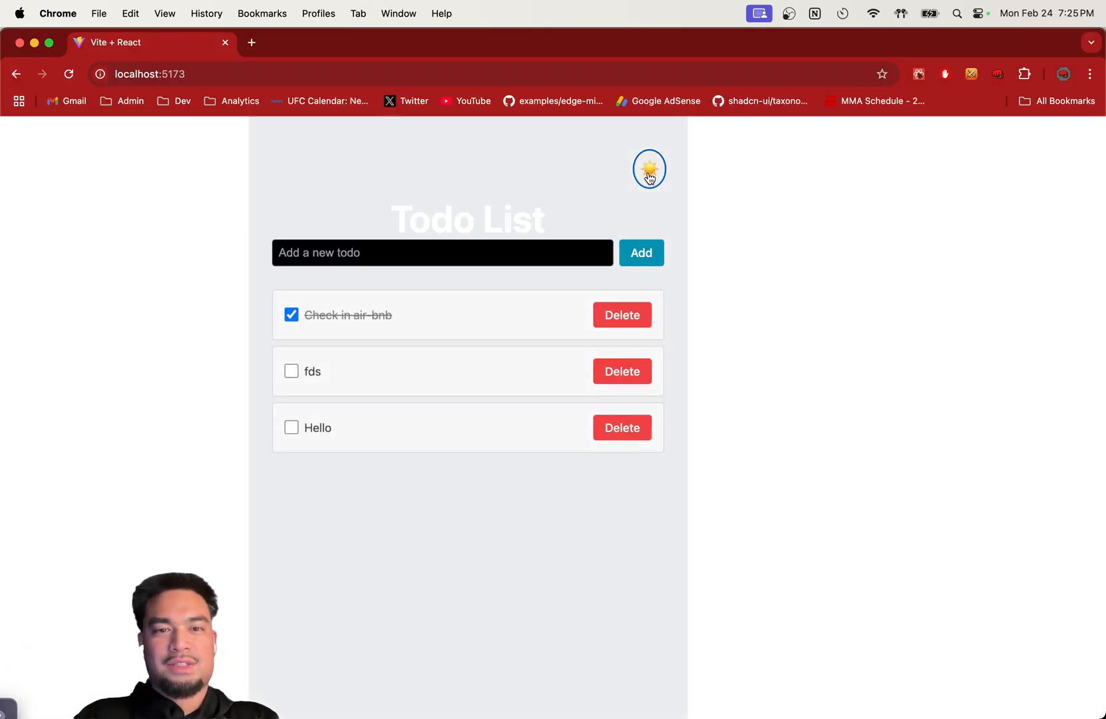
pyautogui.click(649, 168)
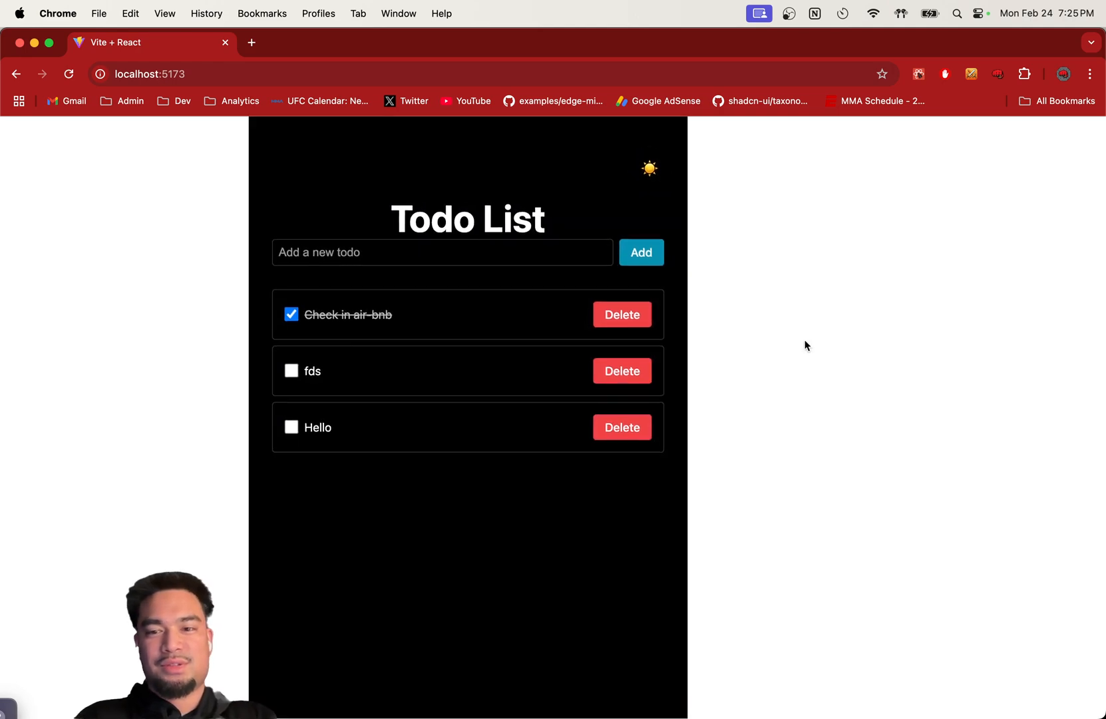
pyautogui.moveTo(928, 702)
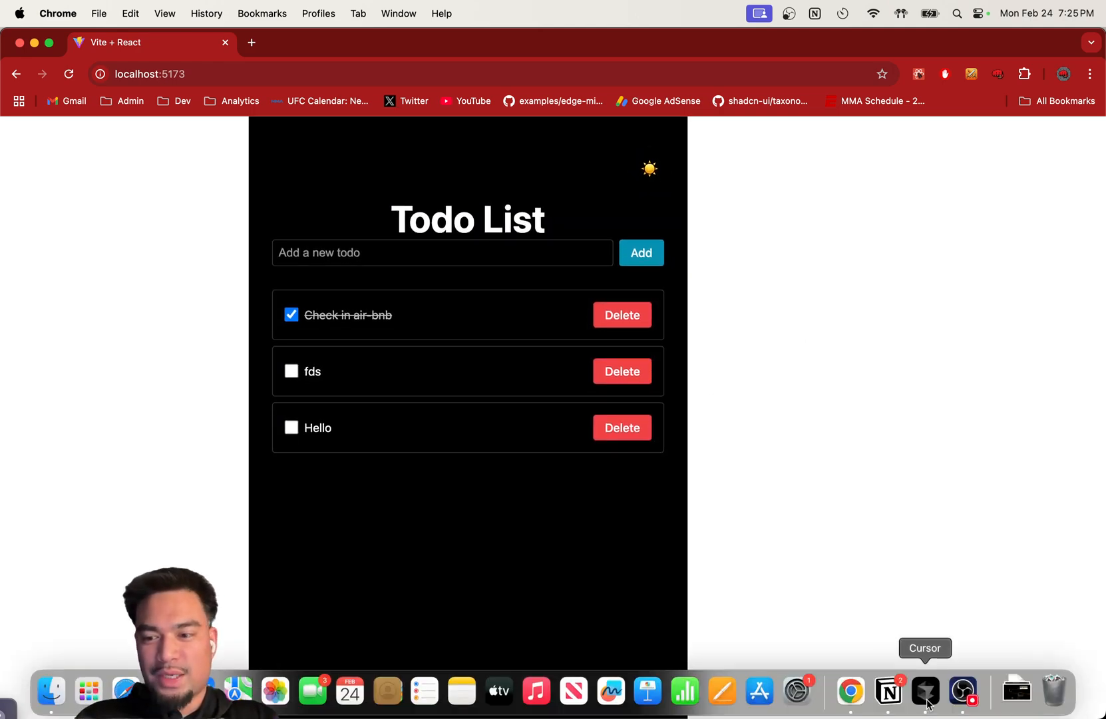
pyautogui.click(925, 690)
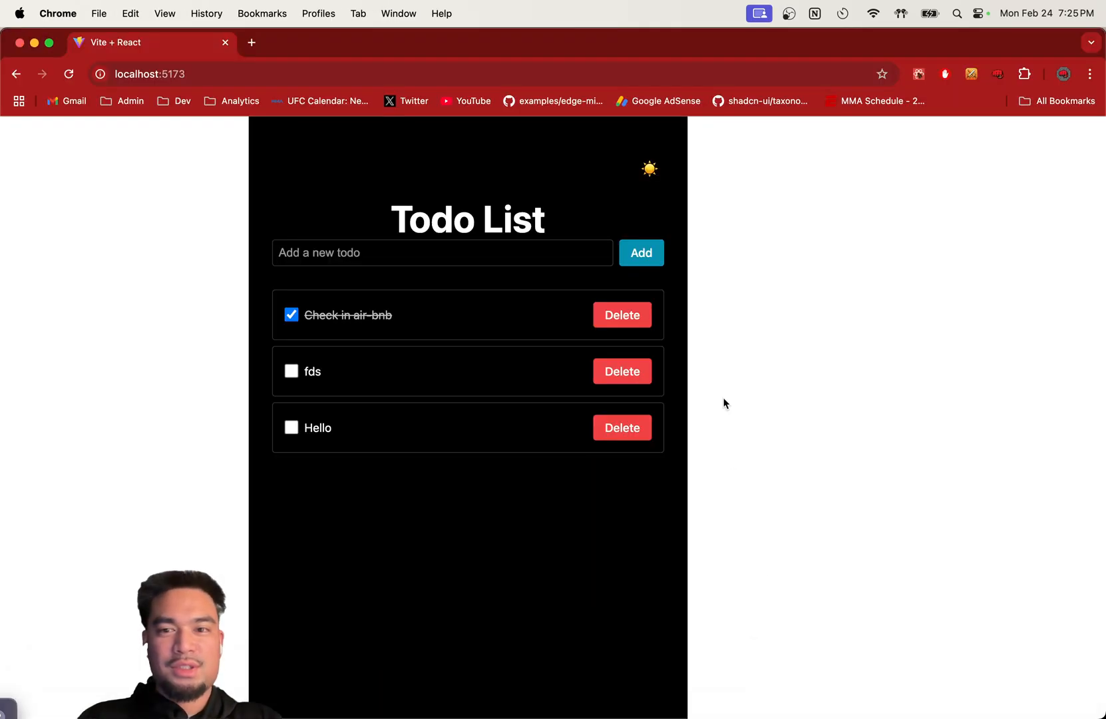
pyautogui.click(649, 169)
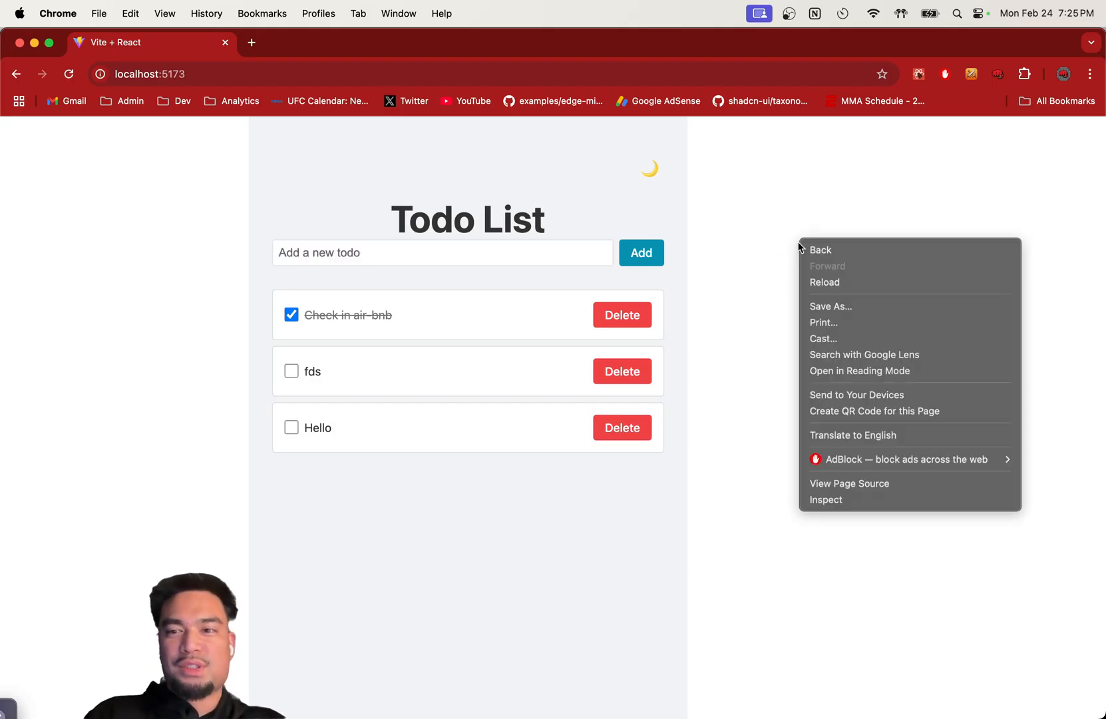
# Open Chrome DevTools and emulate a Pixel 7 screen for the todo app
pyautogui.click(826, 499)
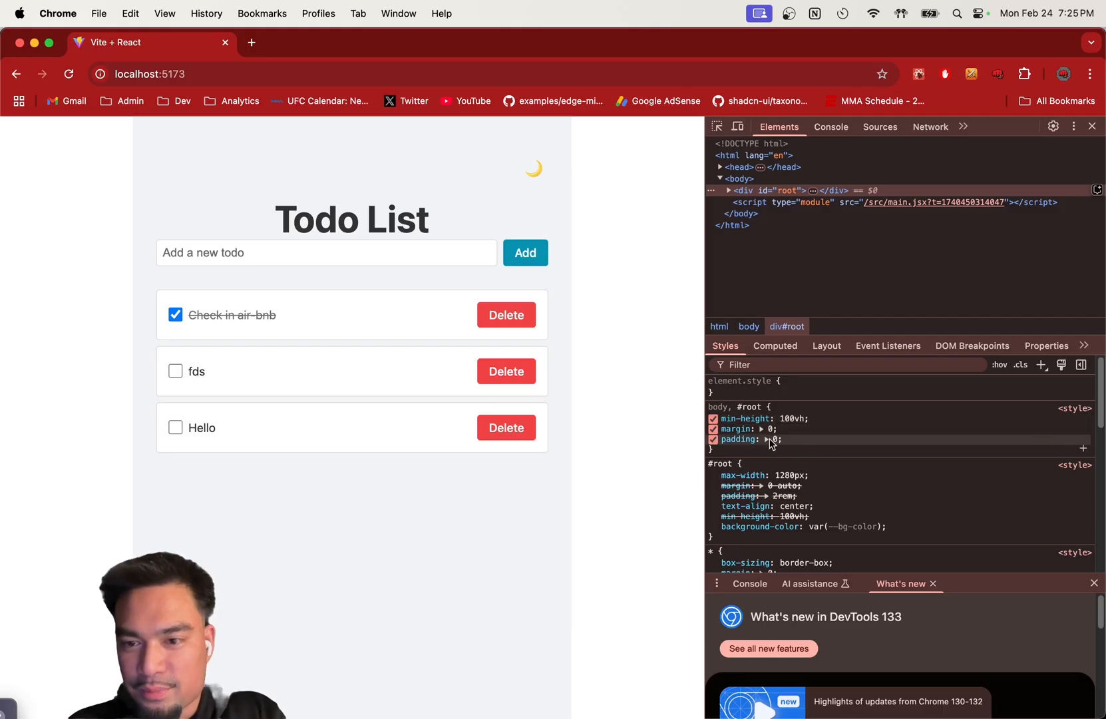
pyautogui.scroll(-3)
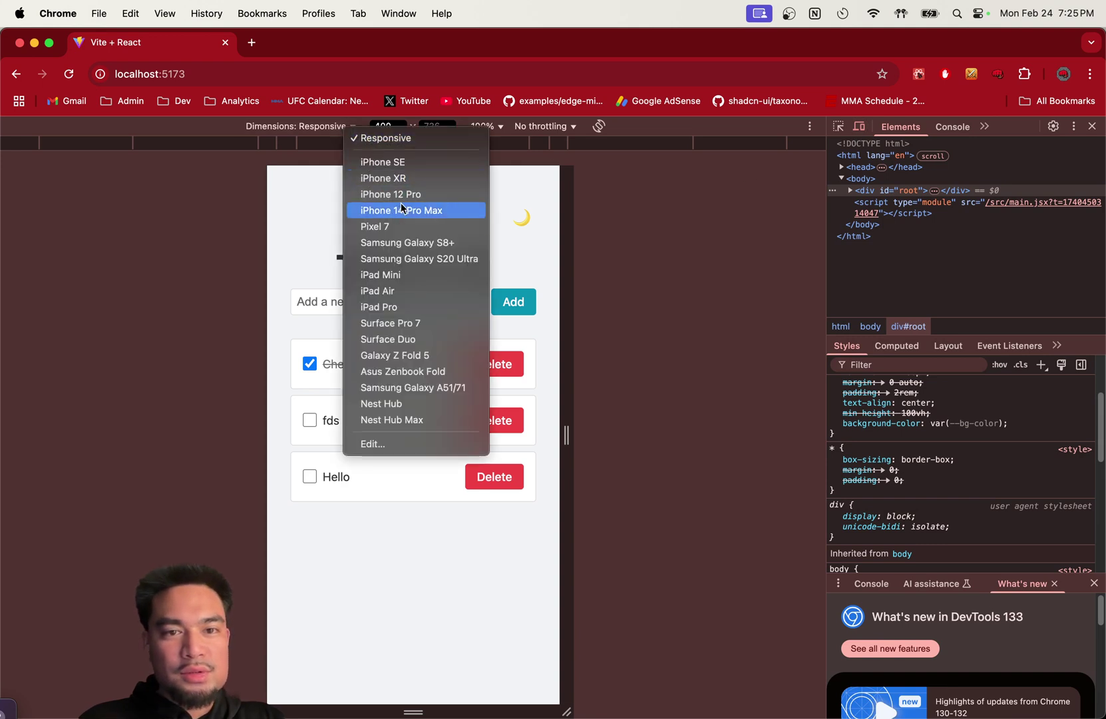
pyautogui.click(374, 226)
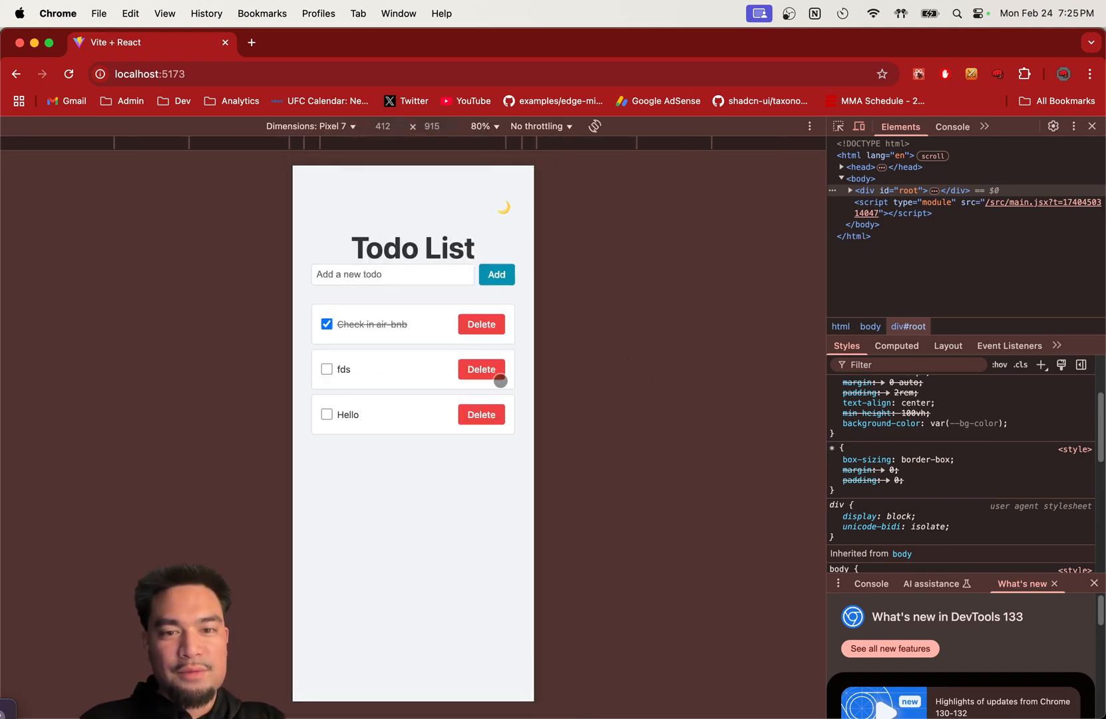
# Switch the mobile preview to dark mode and delete every todo, ending with 'Check in air-bnb'
pyautogui.click(502, 208)
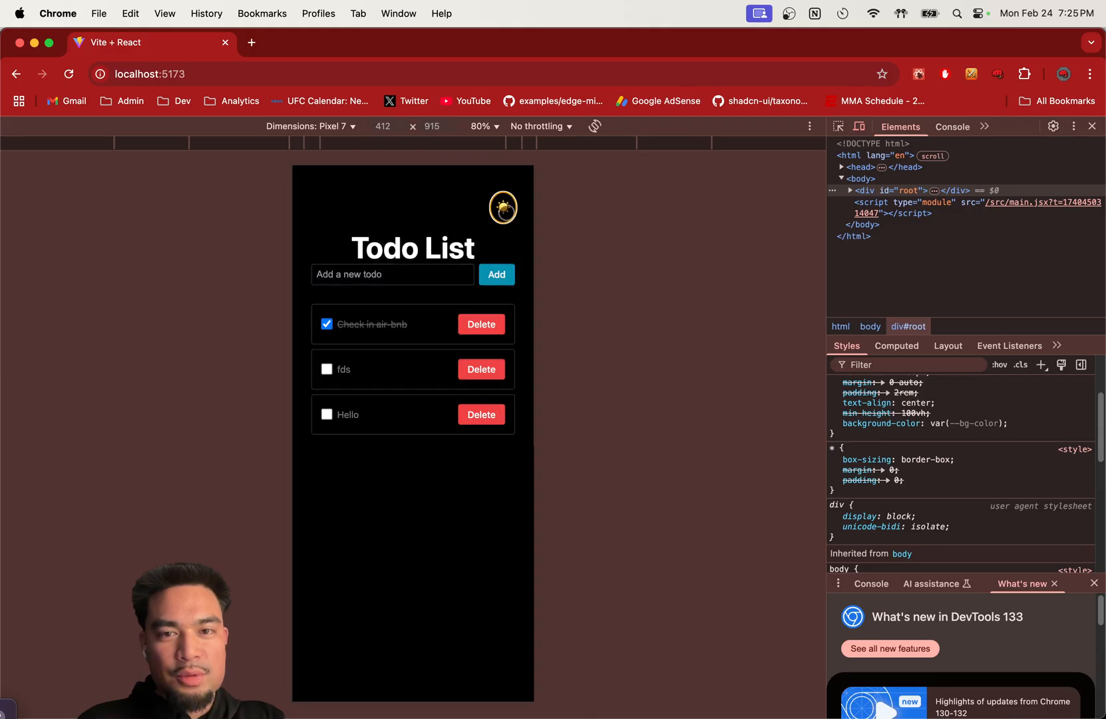
pyautogui.click(503, 208)
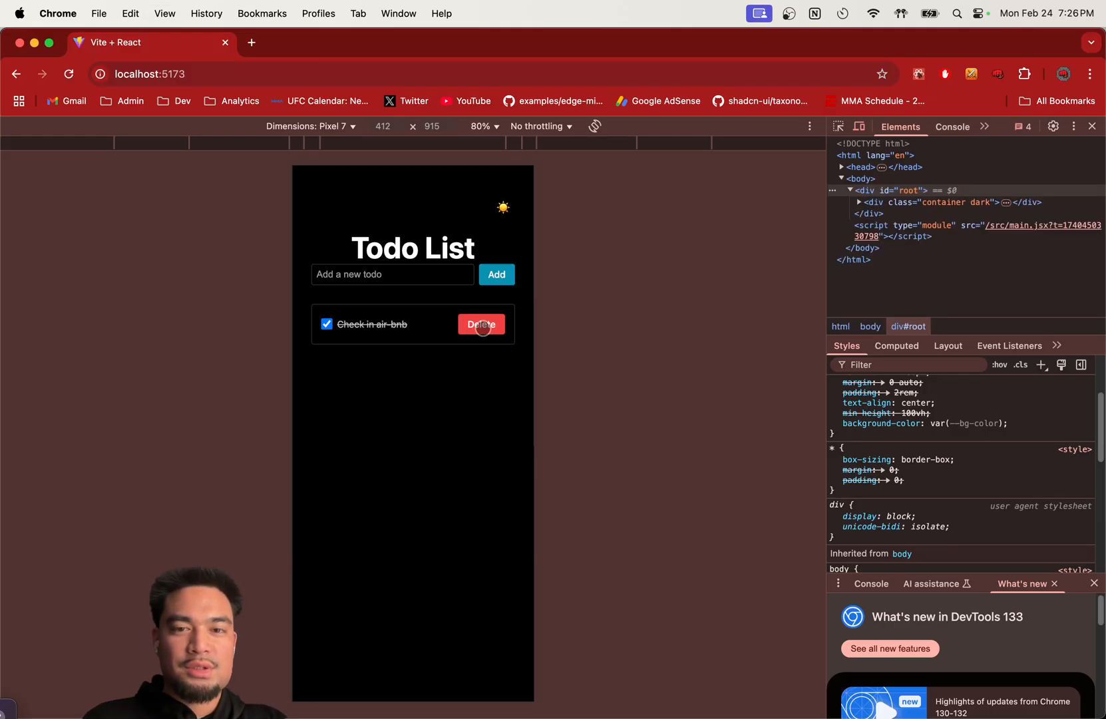
pyautogui.click(481, 324)
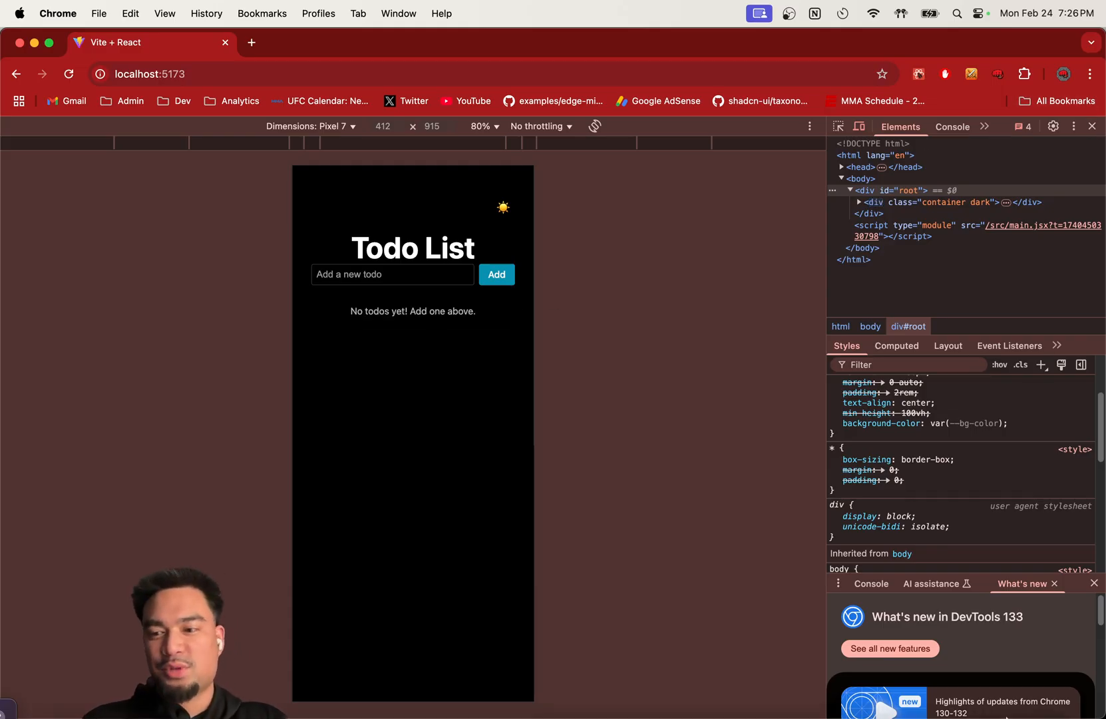